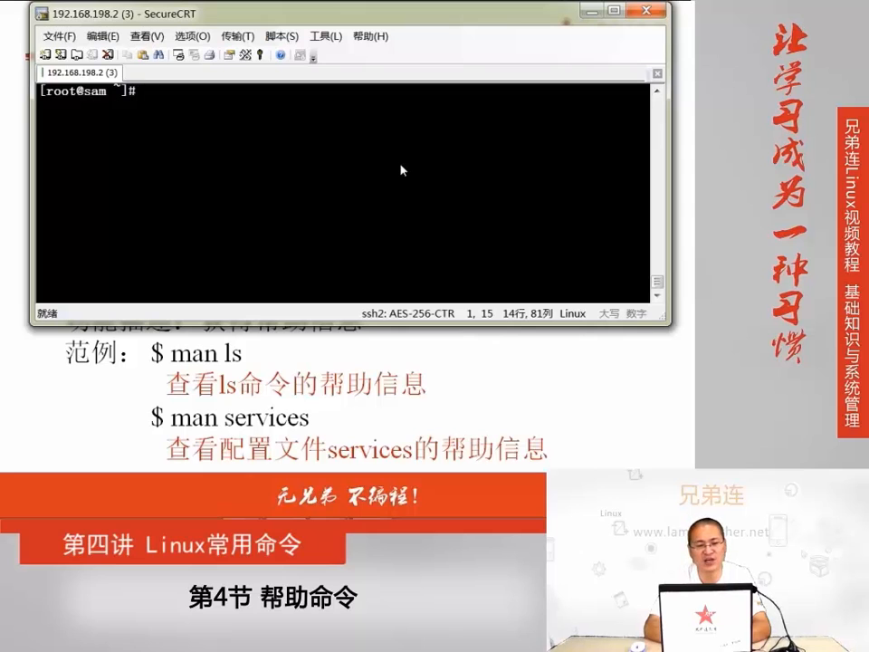
Run man ls and highlight its NAME line 'ls - list directory contents'
text(man)
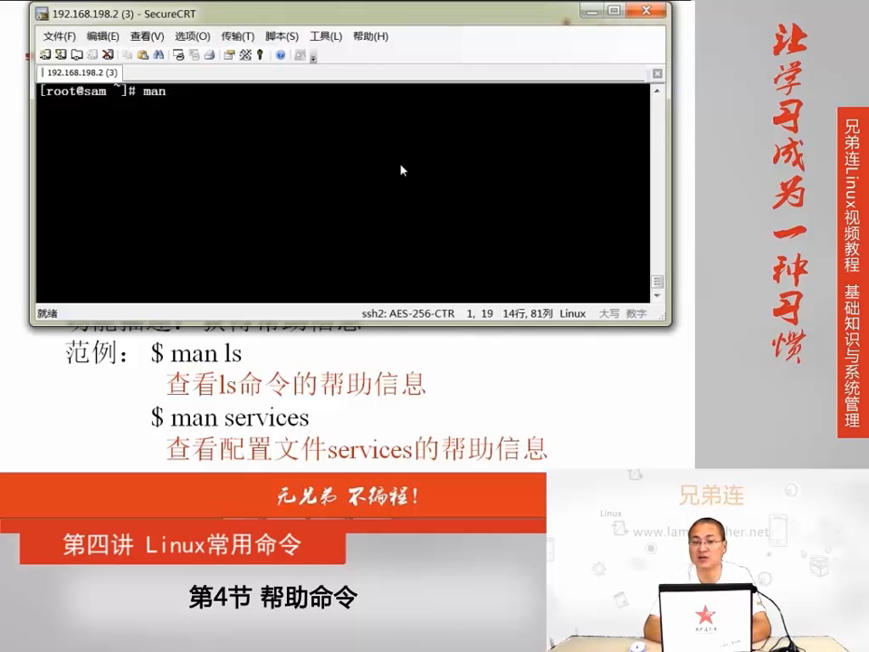
text(ls)
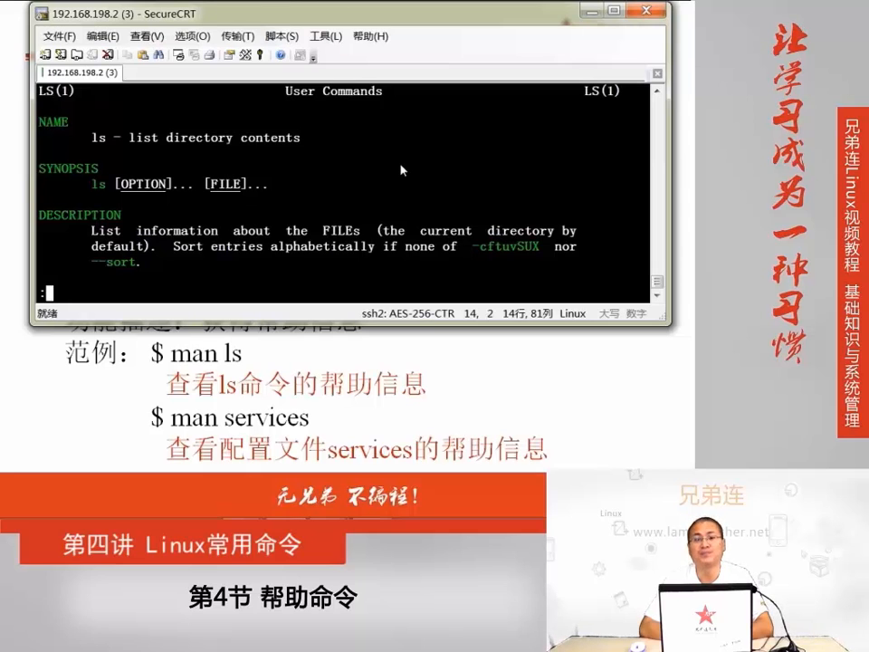
mouse_move(329, 116)
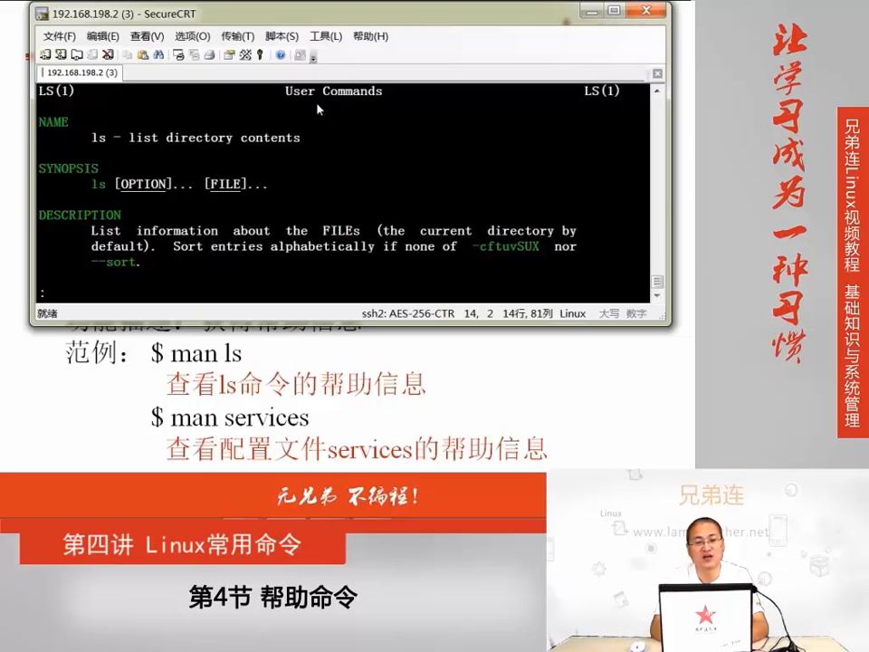
mouse_move(343, 113)
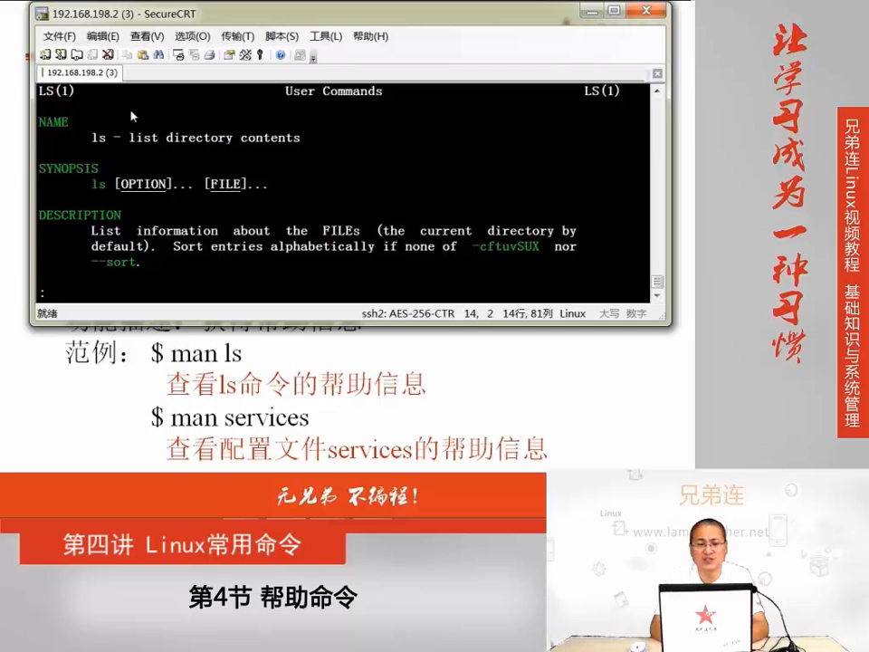
drag(87, 138, 299, 138)
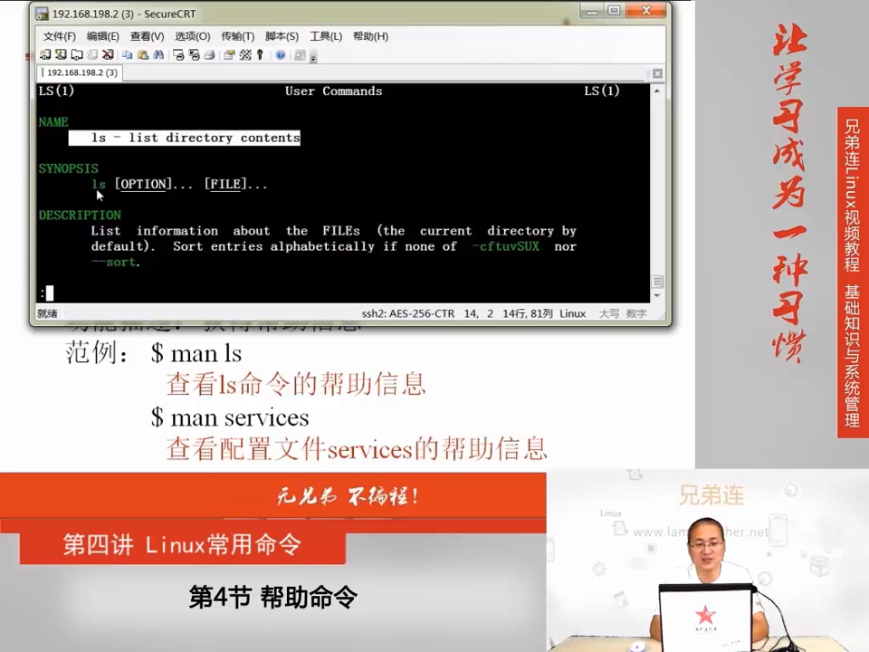
Scroll down through the ls manual's option descriptions
scroll(down, 3)
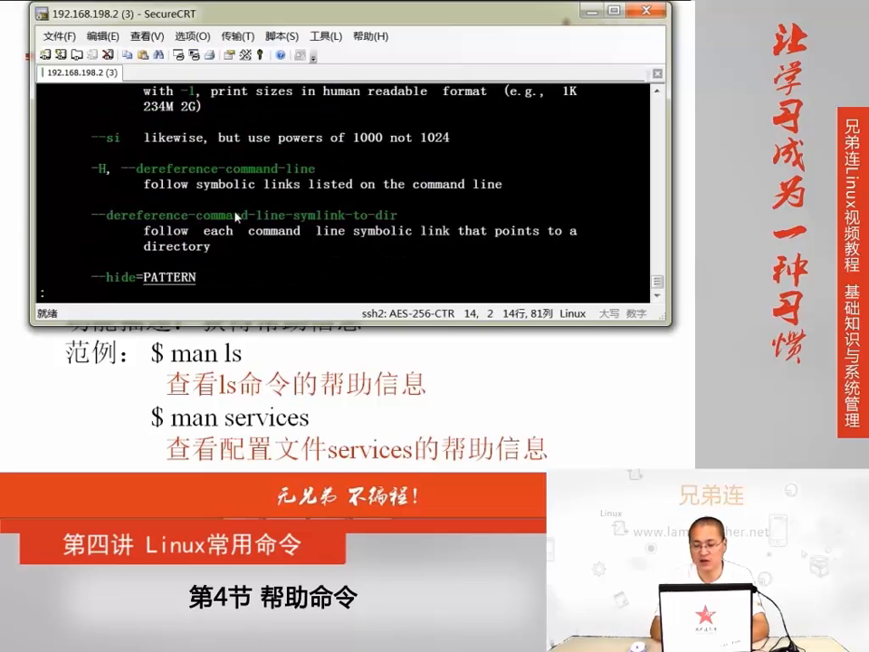
scroll(down, 3)
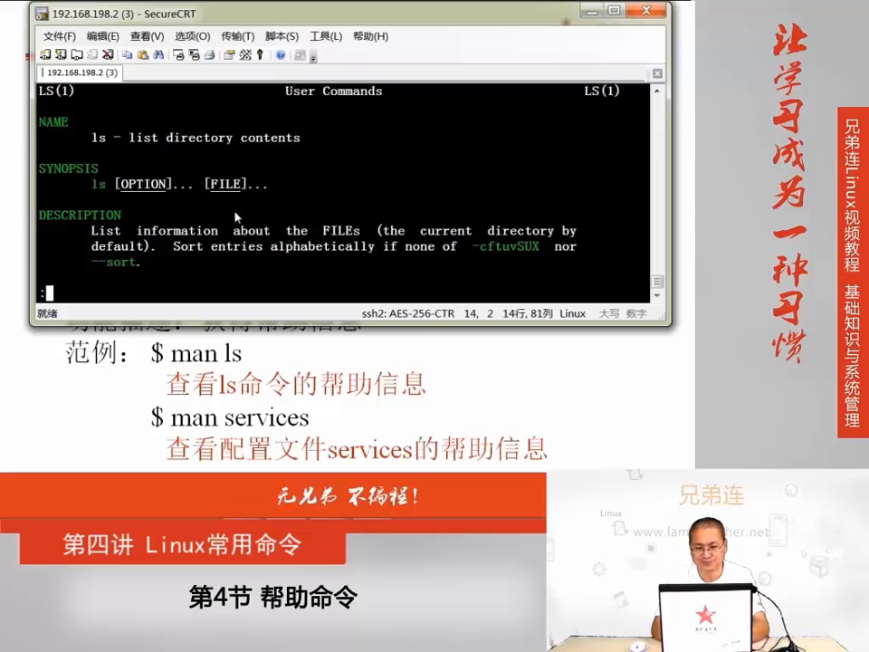
scroll(down, 3)
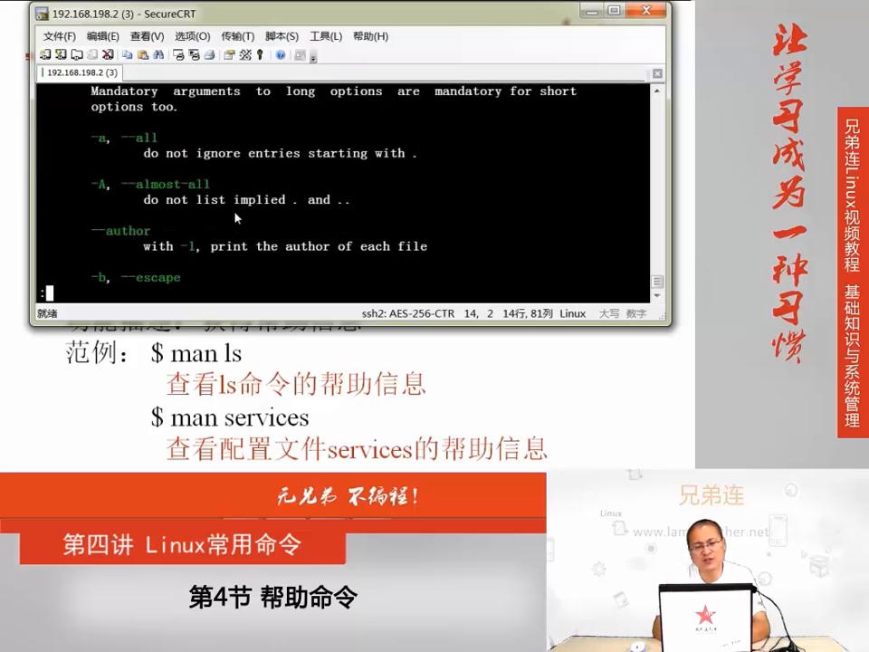
scroll(down, 3)
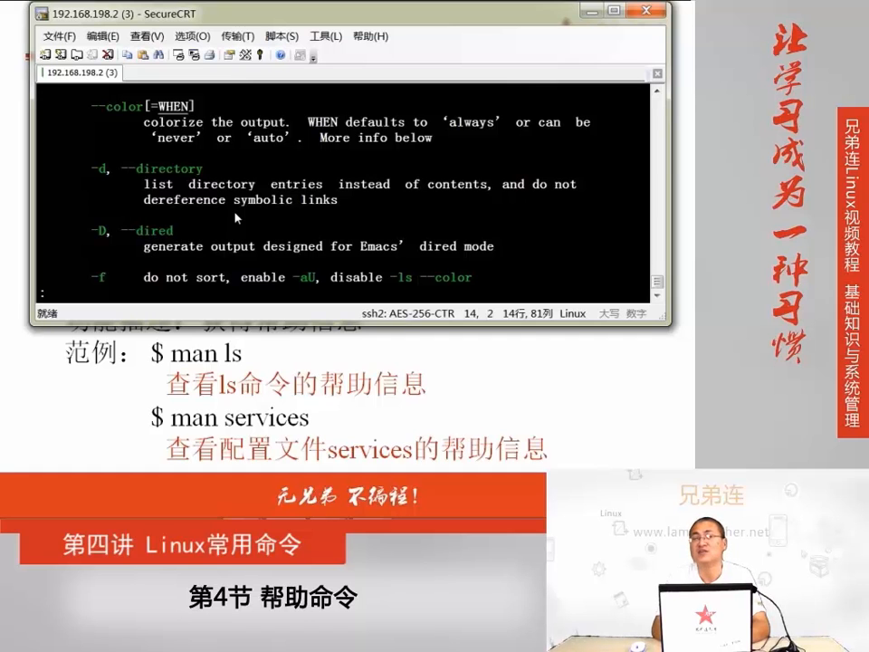
scroll(down, 3)
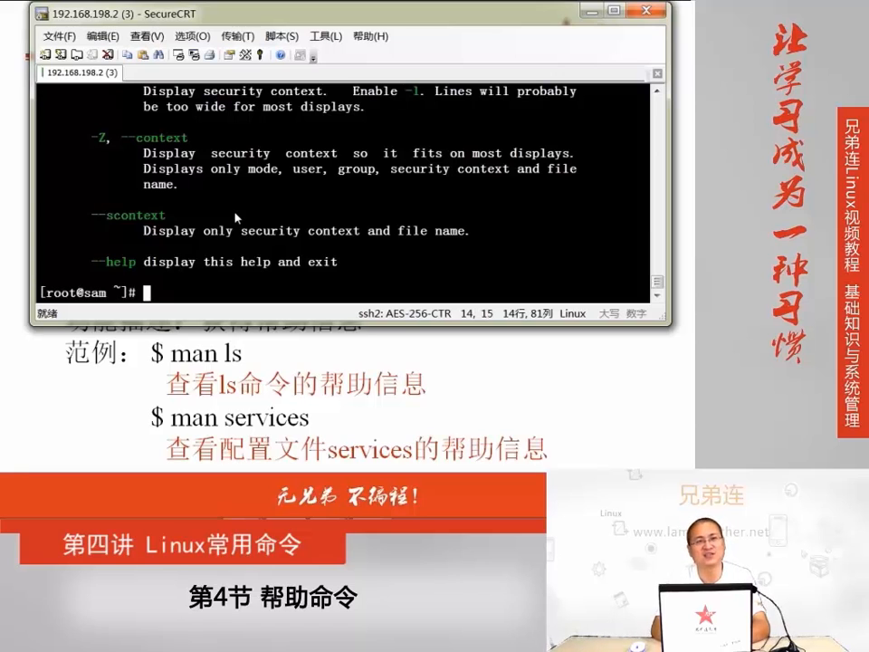
Run man ls again, highlight the NAME description and scroll to the -a, --all option
text(ma)
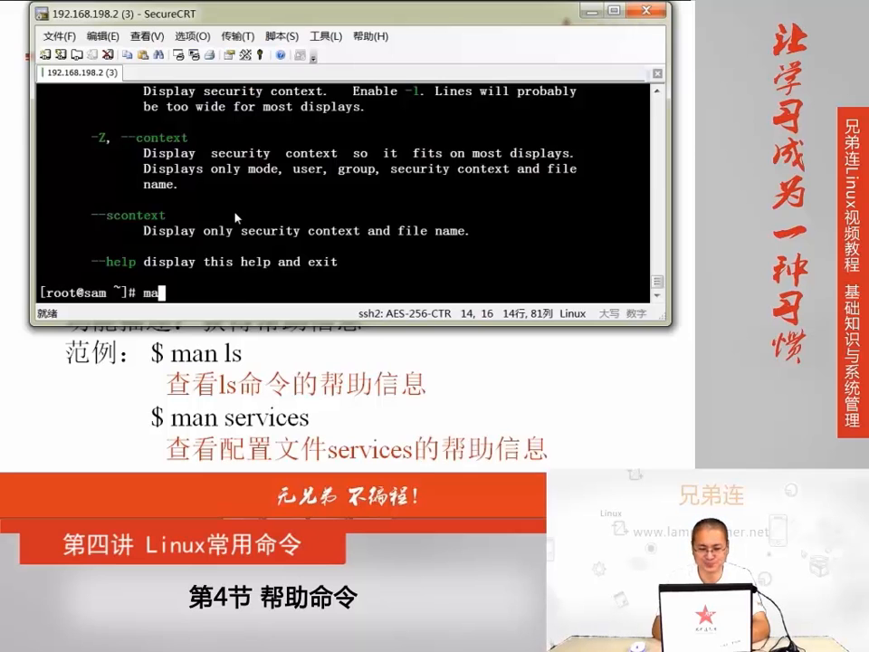
key(Enter)
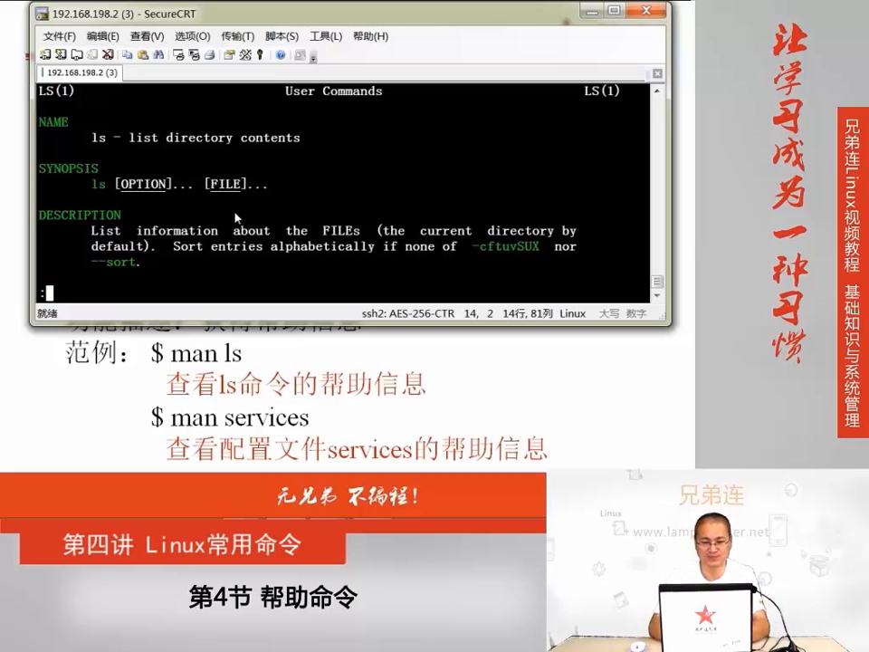
mouse_move(306, 141)
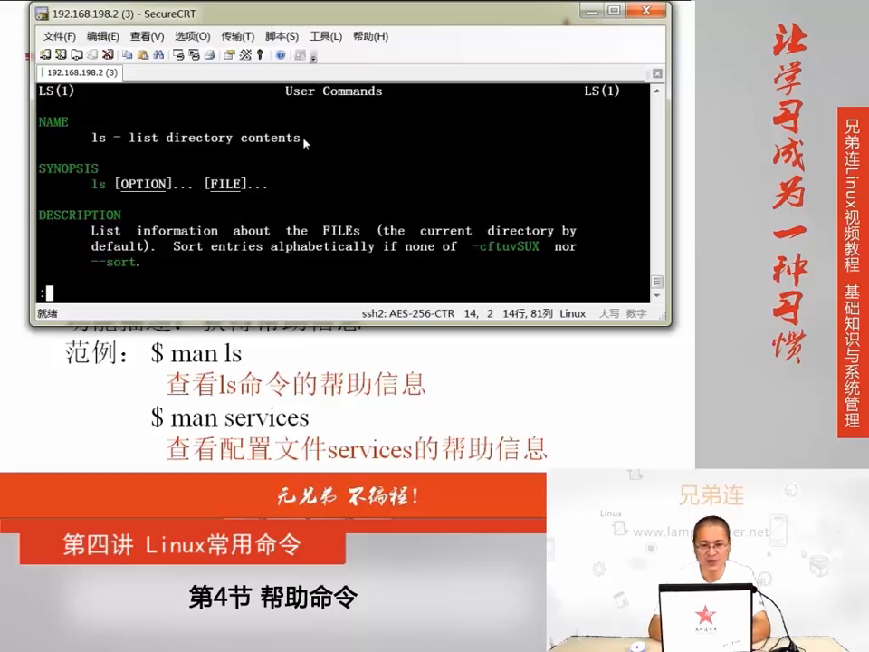
drag(87, 138, 301, 138)
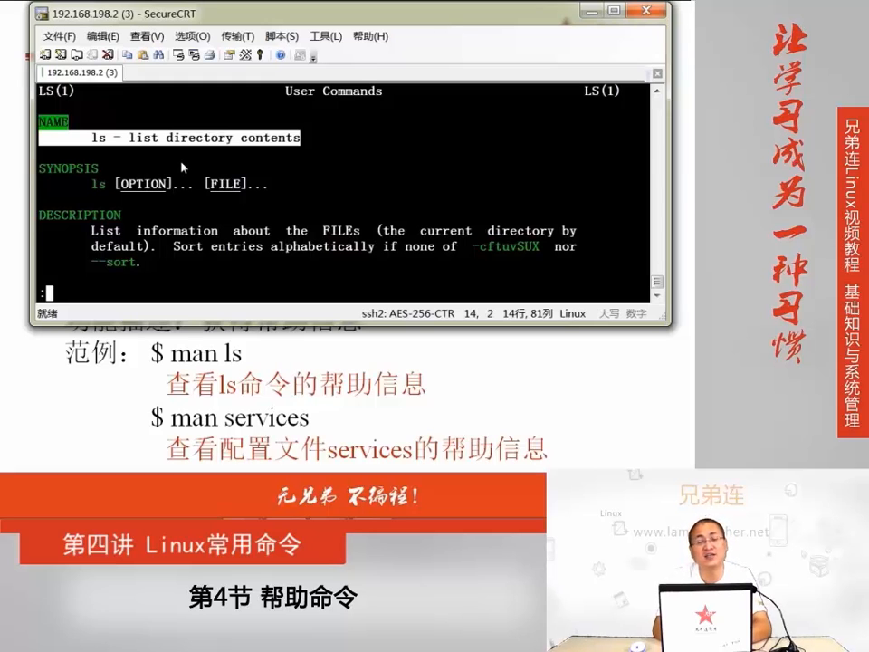
scroll(down, 3)
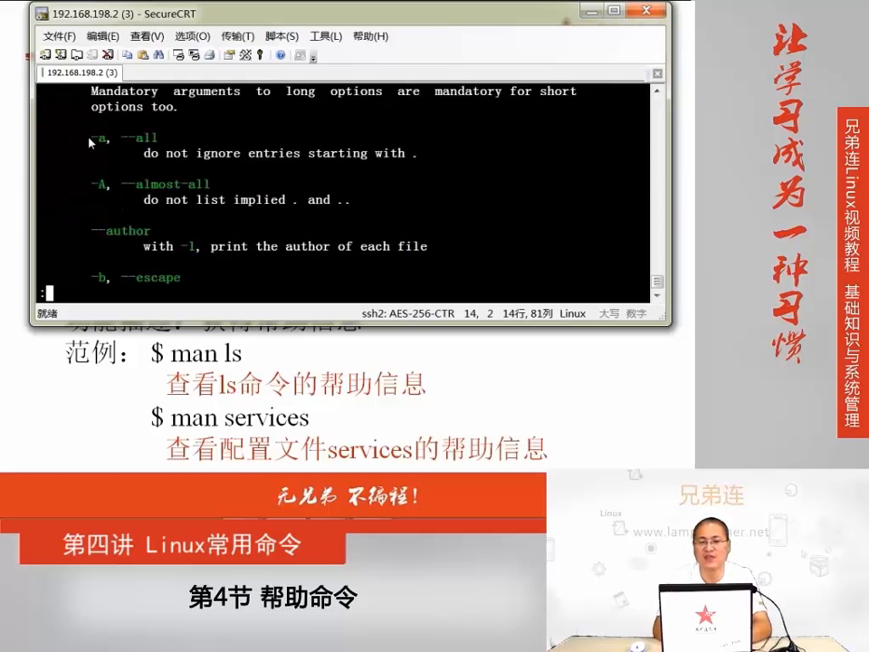
Highlight the -a option name in the ls manual page
drag(87, 138, 108, 137)
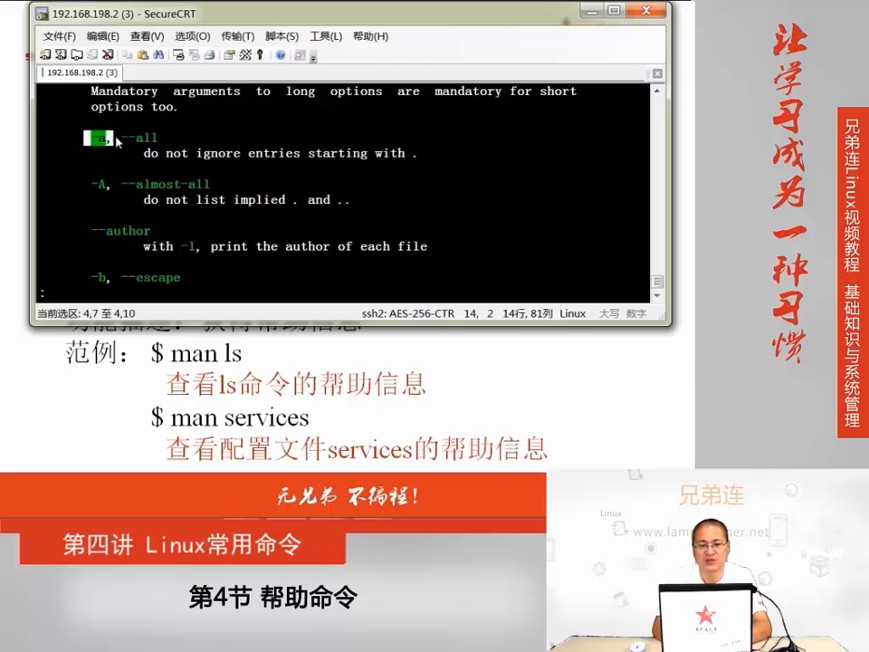
drag(87, 138, 154, 138)
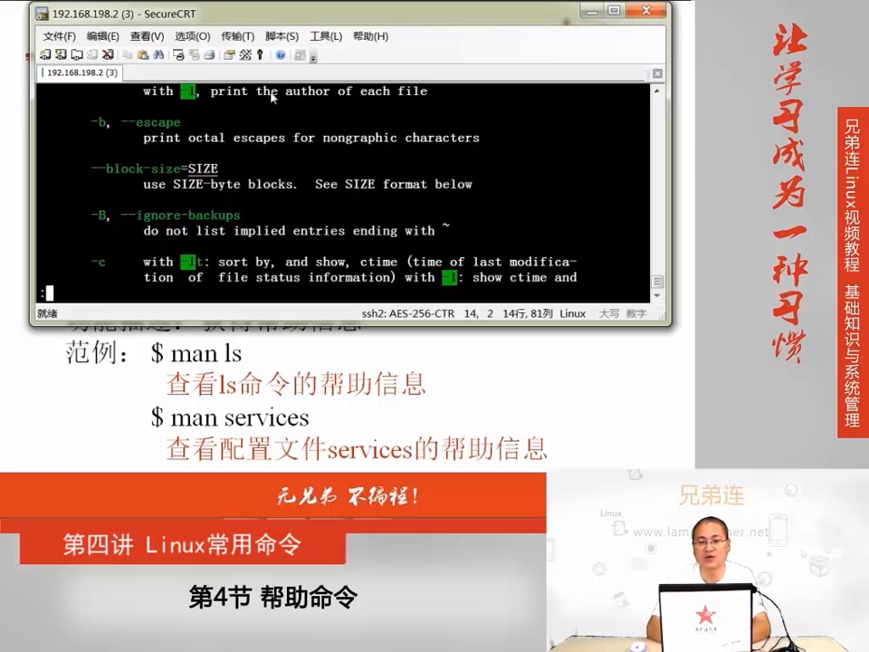
Scroll to the -l long listing format entry, highlight 'long', then quit with q
scroll(down, 3)
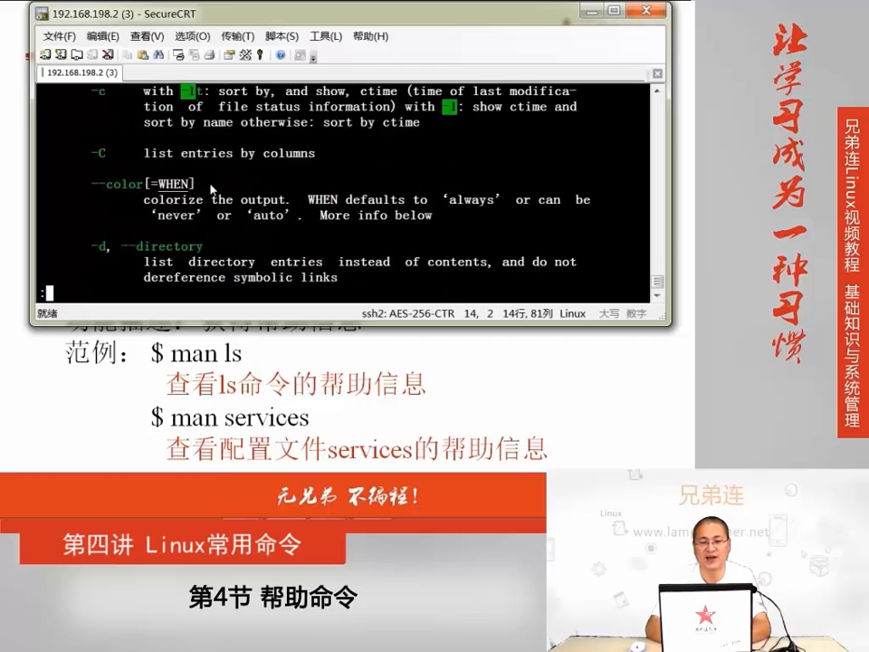
scroll(down, 3)
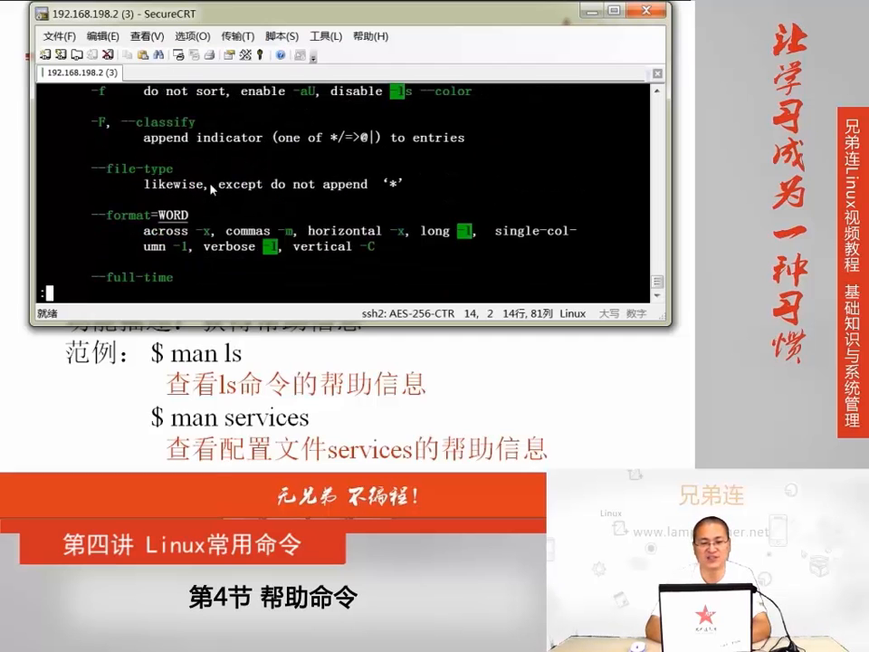
scroll(down, 3)
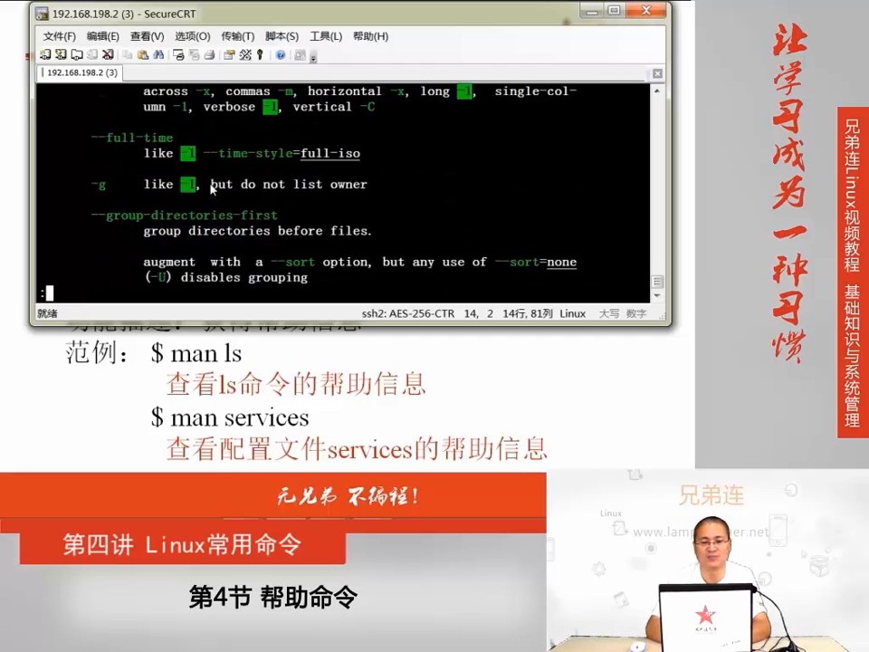
scroll(down, 3)
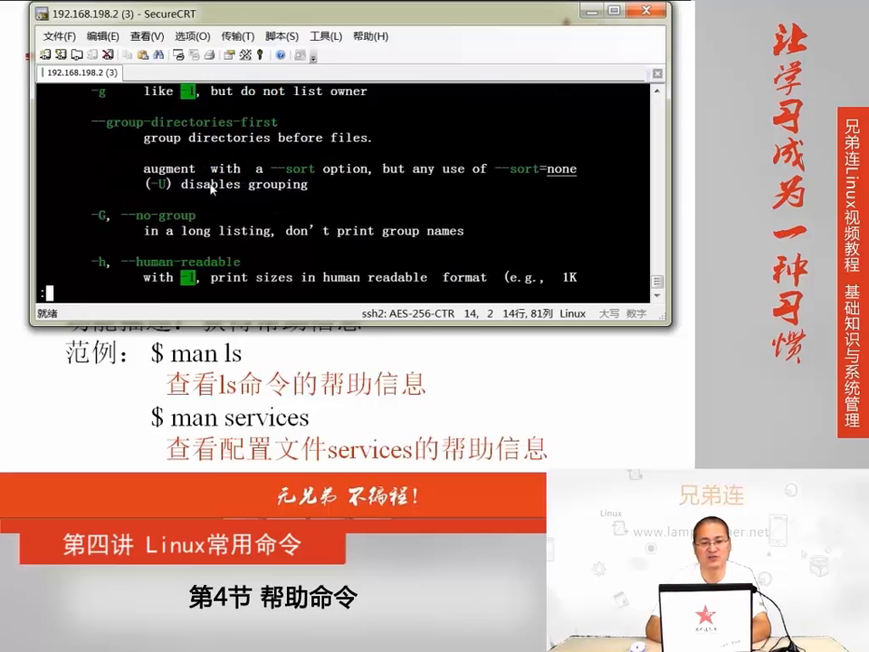
scroll(down, 3)
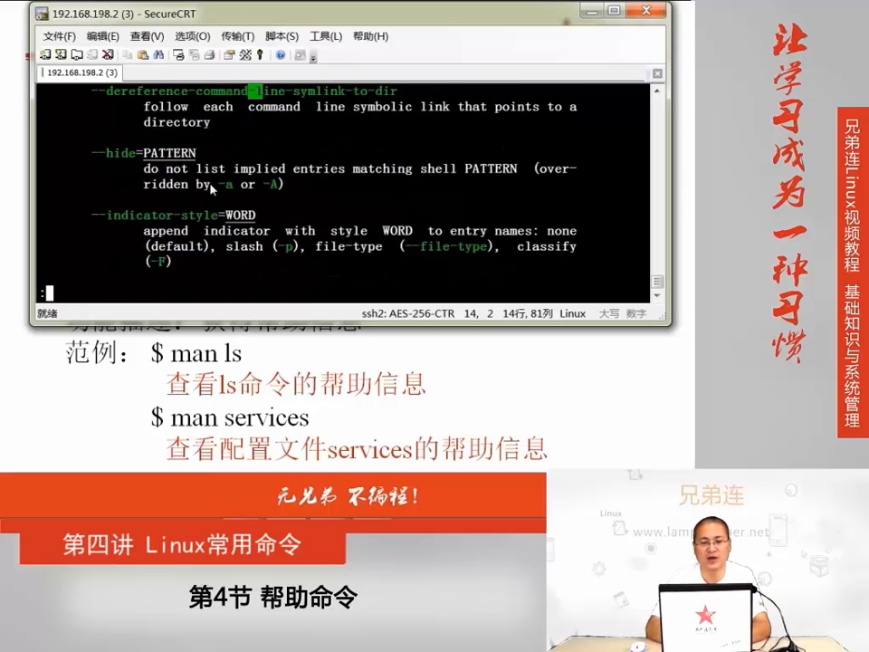
scroll(down, 3)
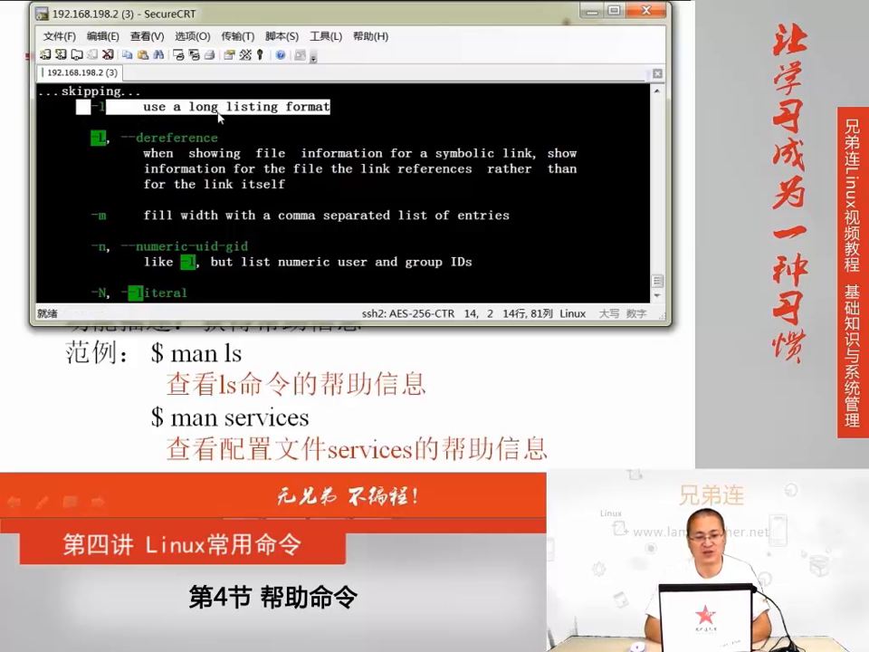
double_click(203, 107)
text(/-l)
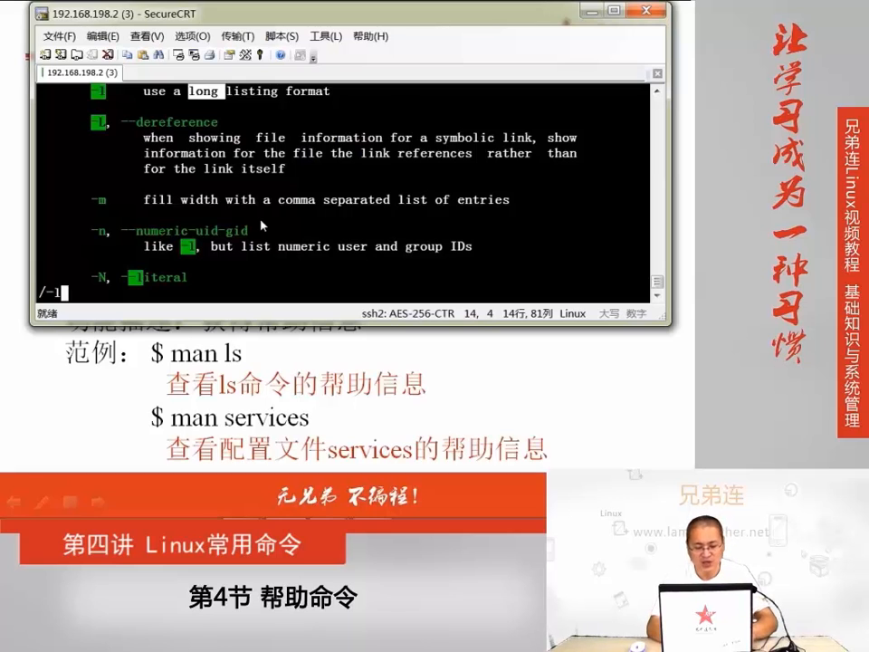
text(ESCESCq)
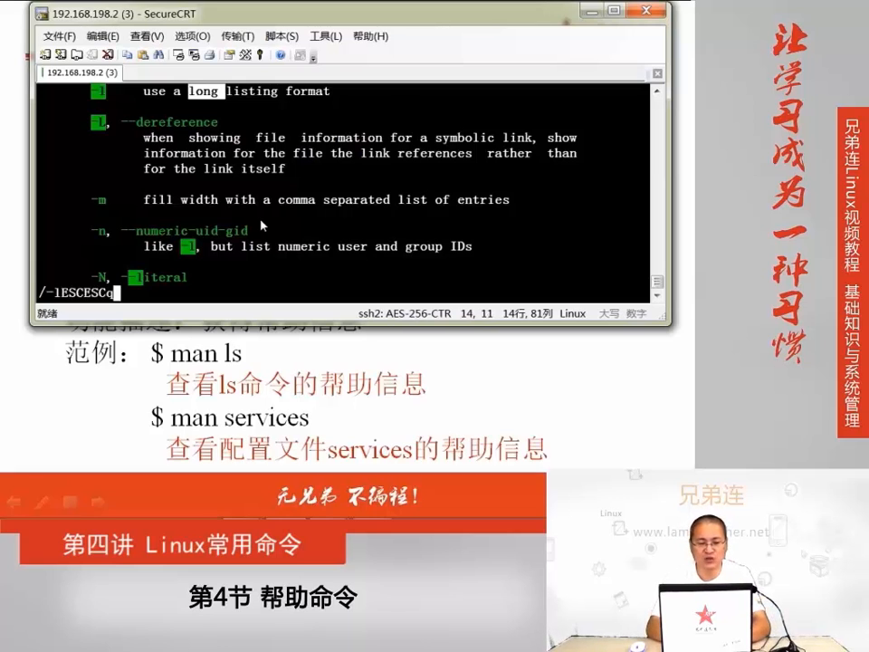
Run man date, mark the date command's one-line description, then quit to the prompt
key(q)
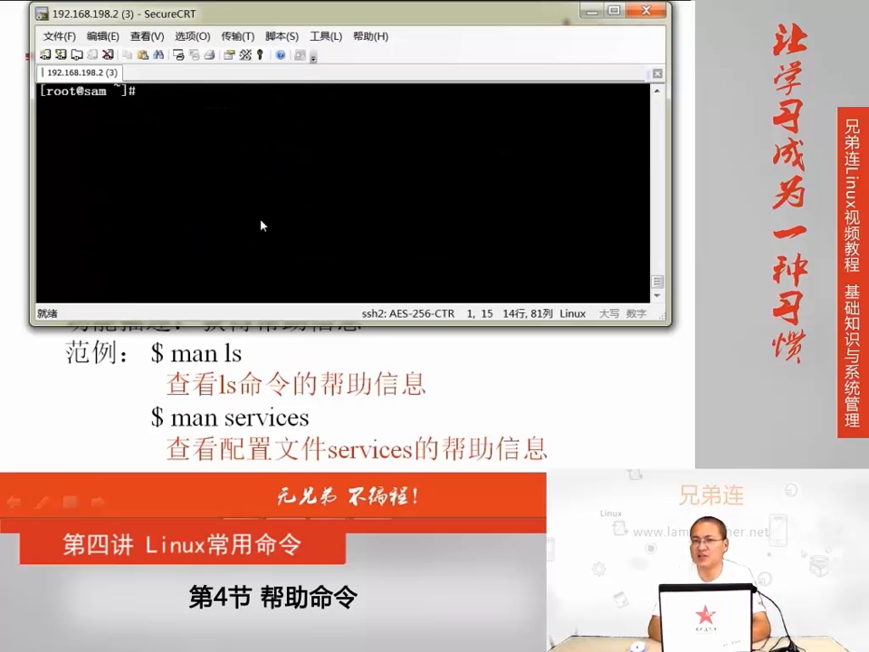
text(man)
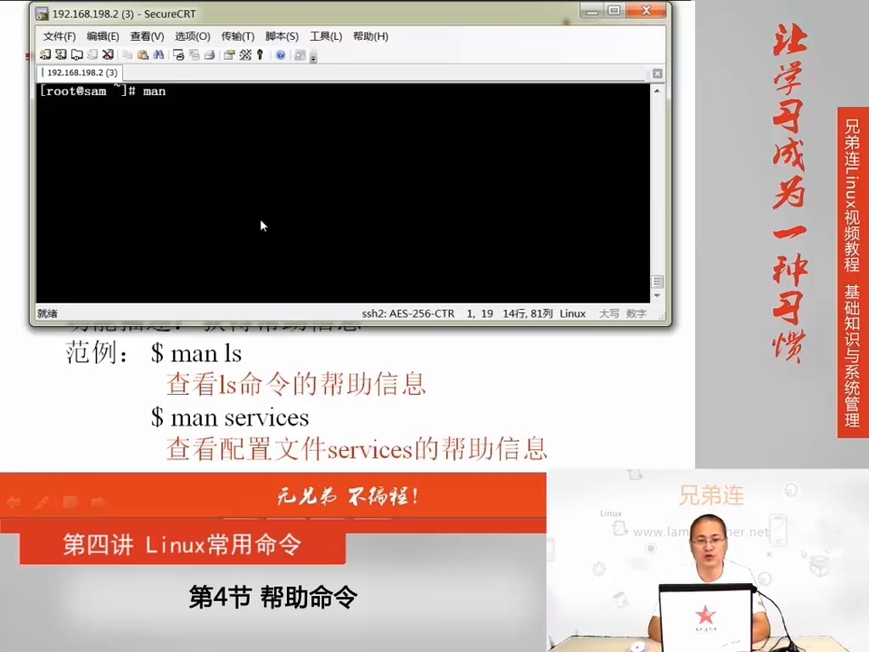
text(date)
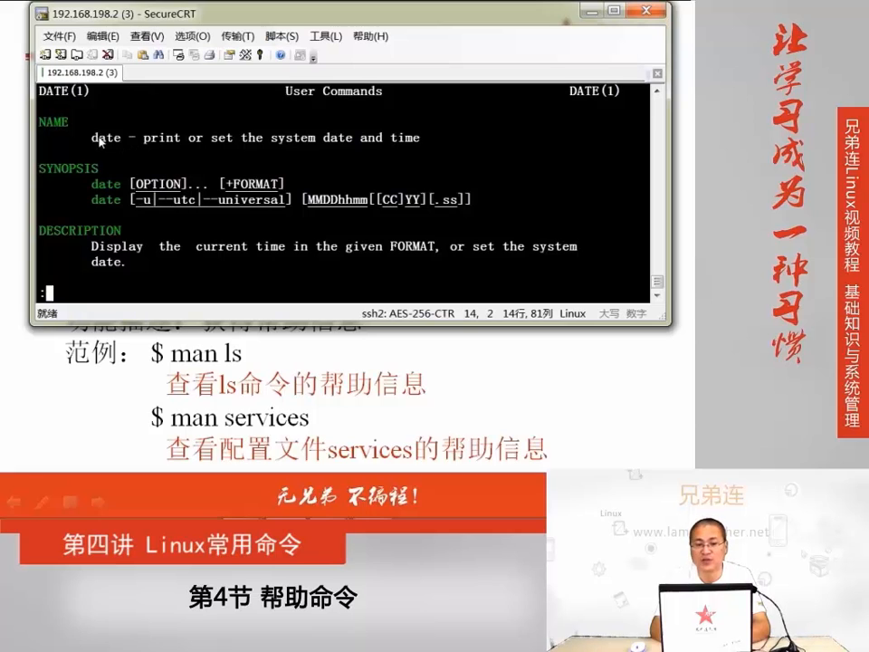
drag(91, 137, 419, 137)
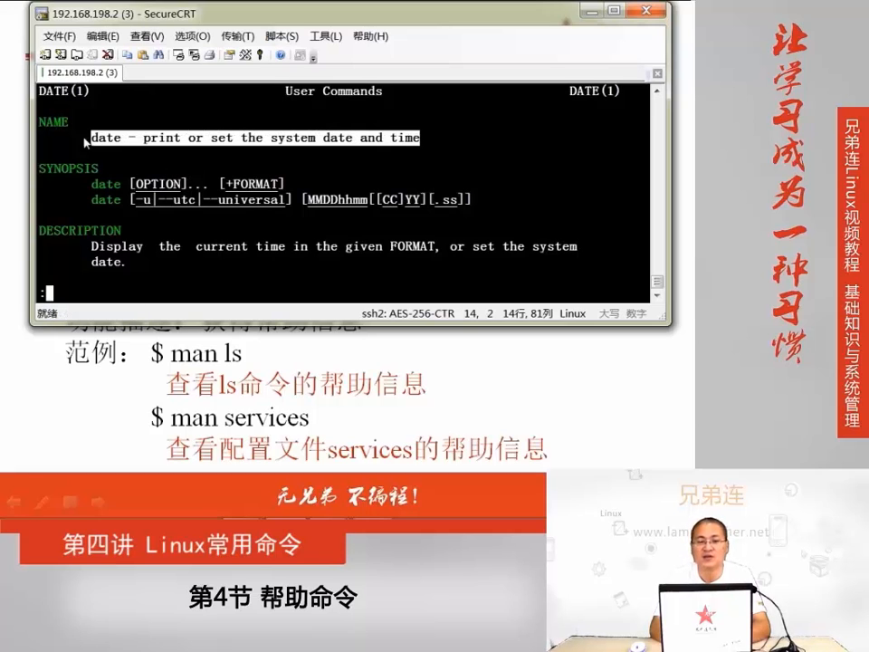
mouse_move(160, 152)
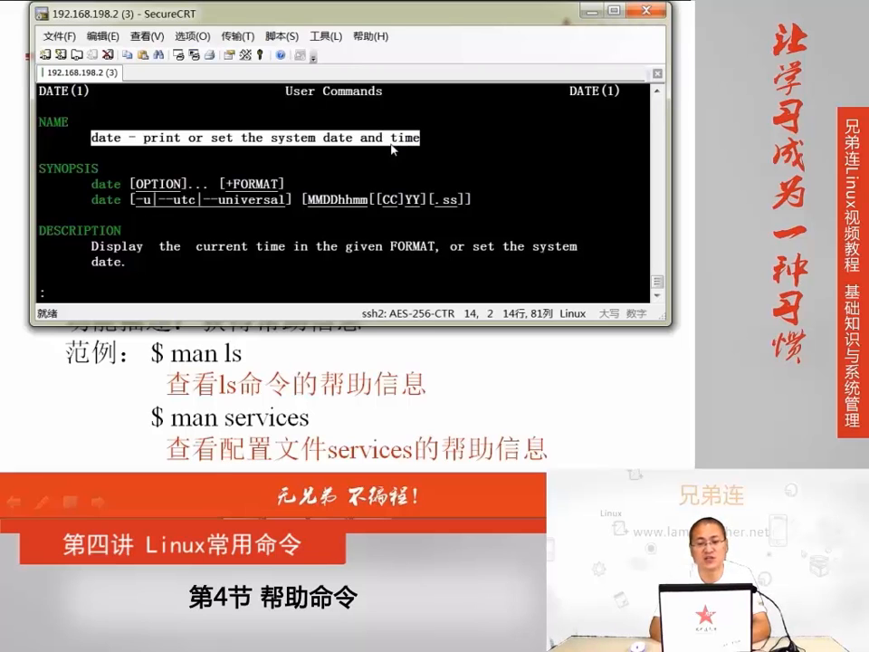
key(q)
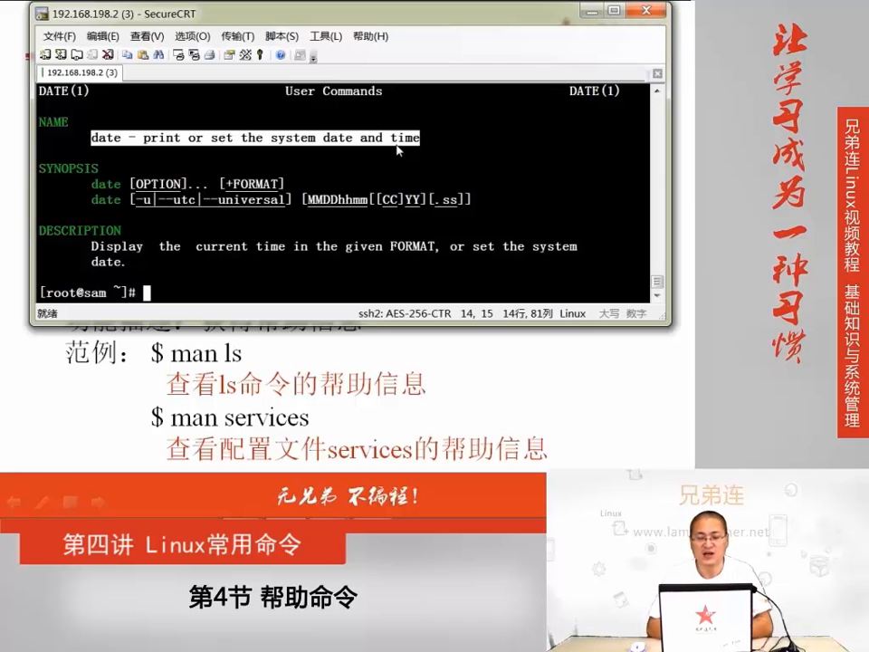
Run man ls to reopen the ls manual page
text(m)
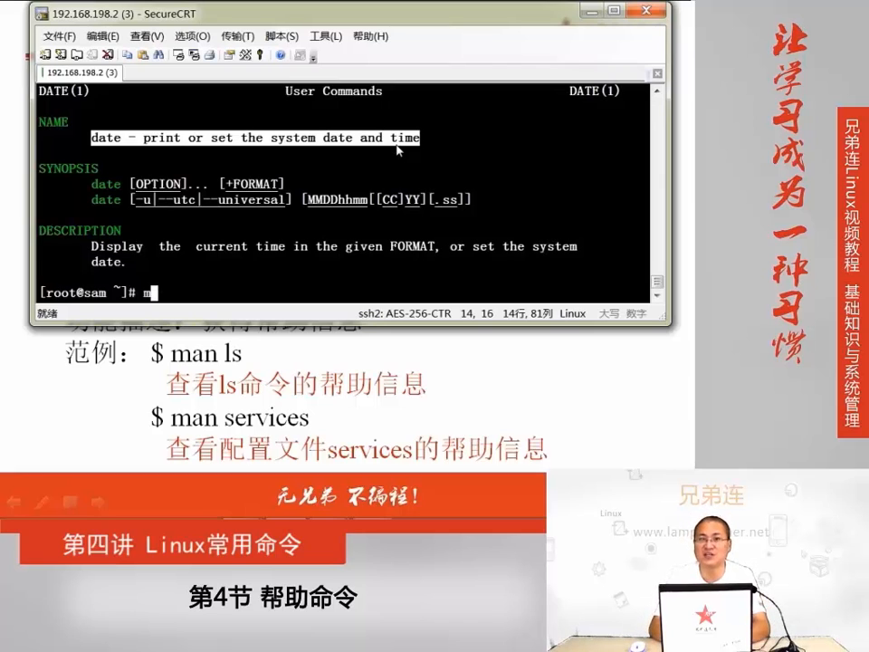
text(n)
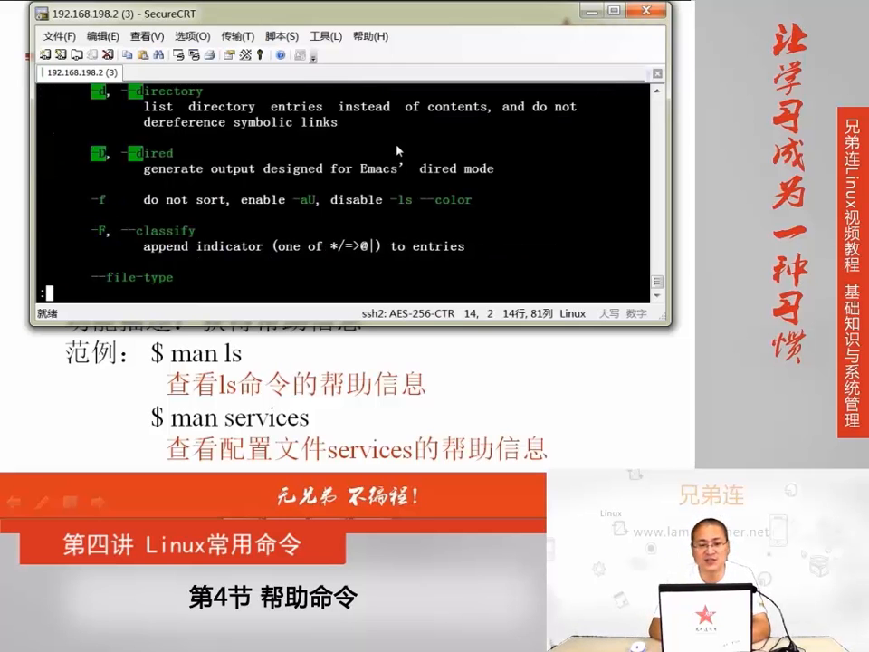
mouse_move(103, 102)
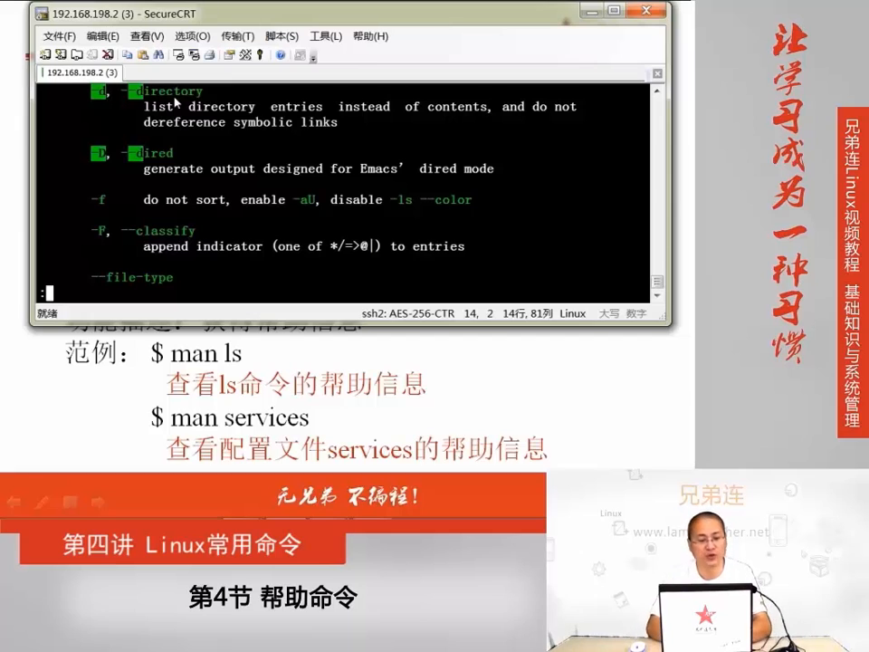
Quit the ls manual page back to the shell prompt
key(q)
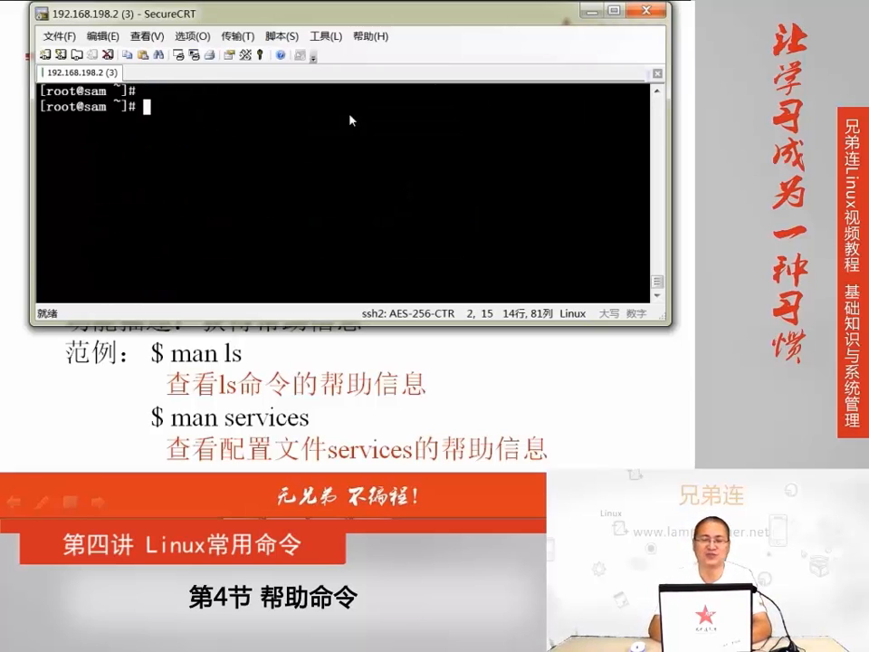
List /etc/services with more, then run man /etc/services for its manual page
text(mor)
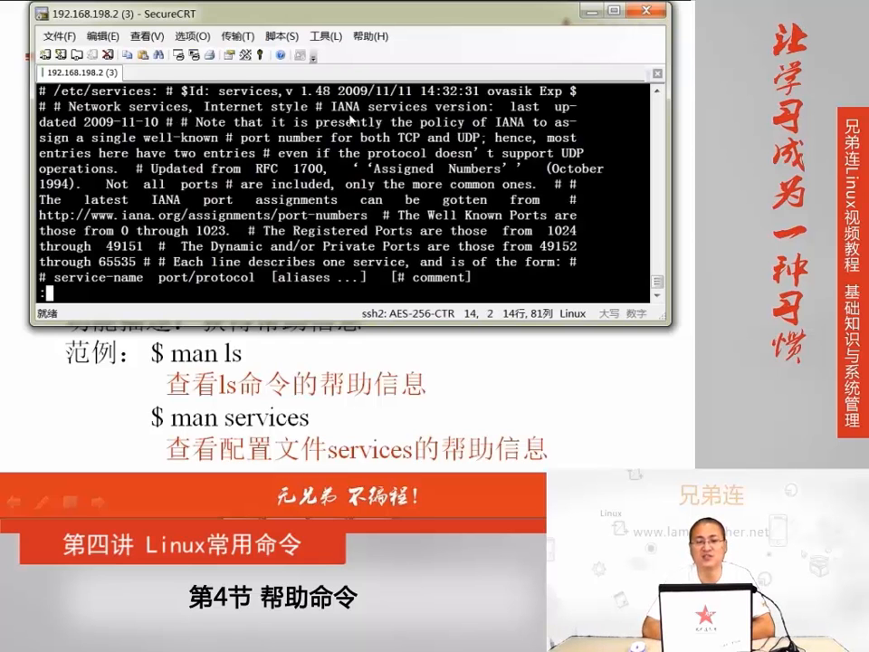
scroll(down, 3)
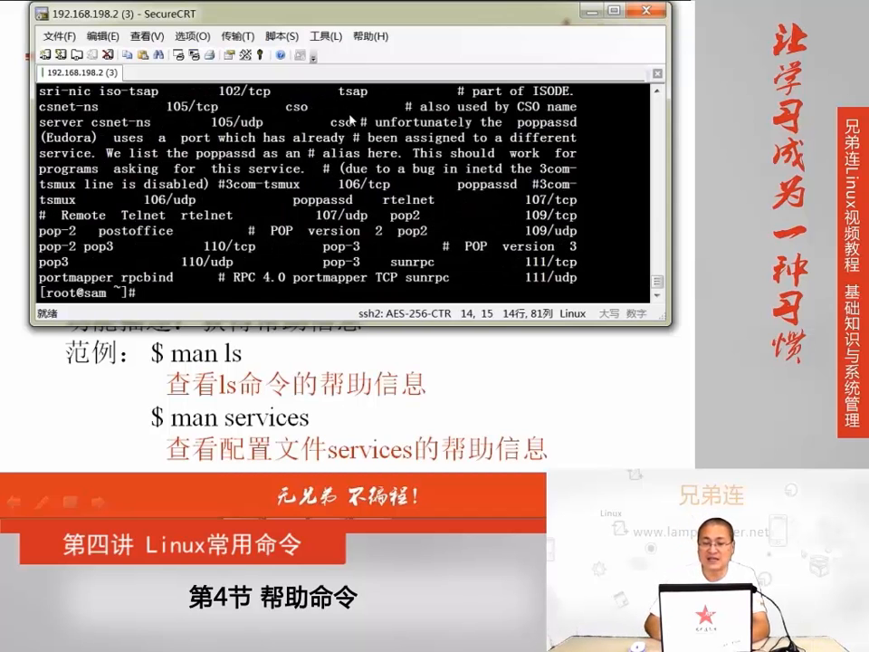
text(man /etc/services)
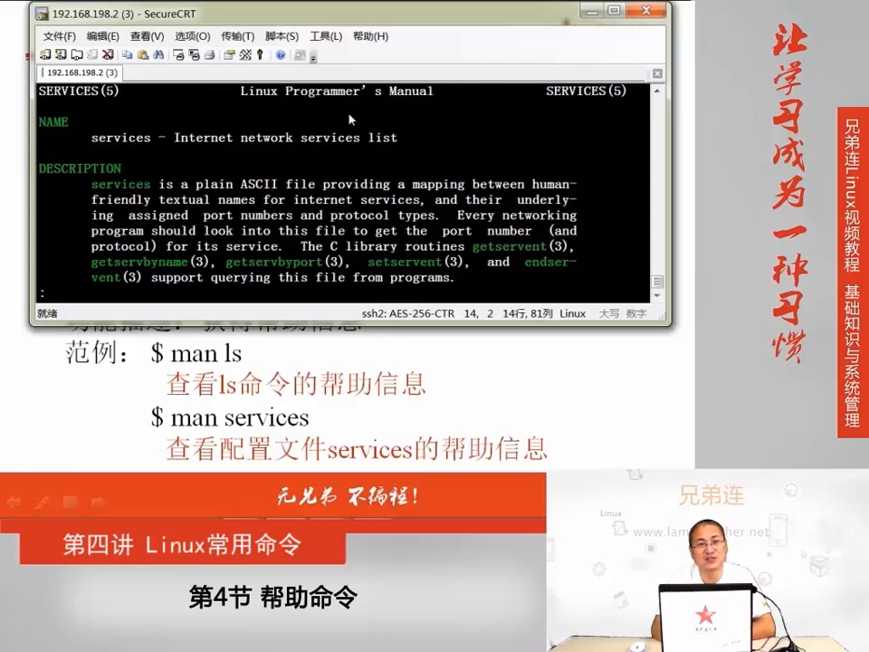
Quit the services manual and list /etc/services again with more
text(z)
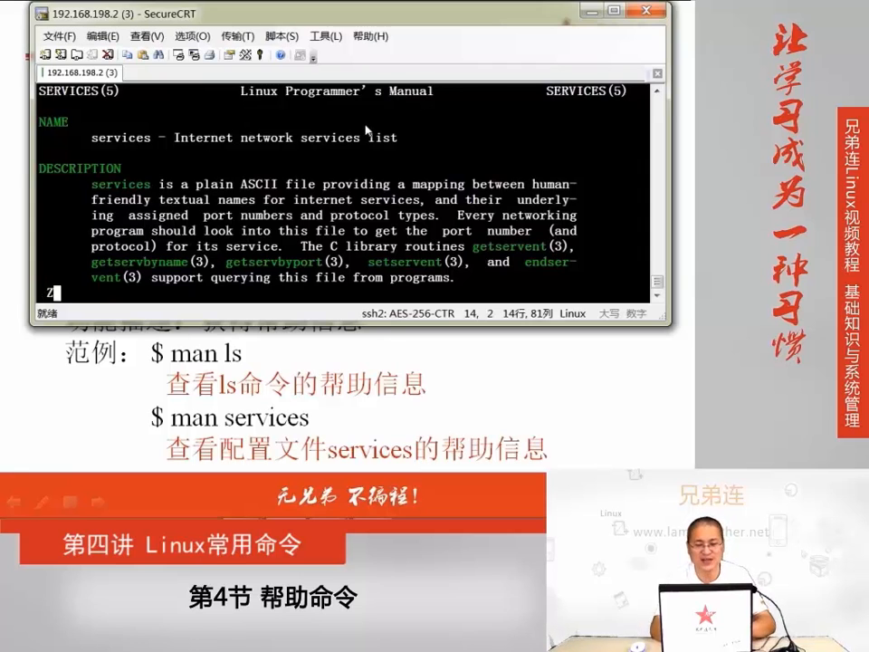
key(q)
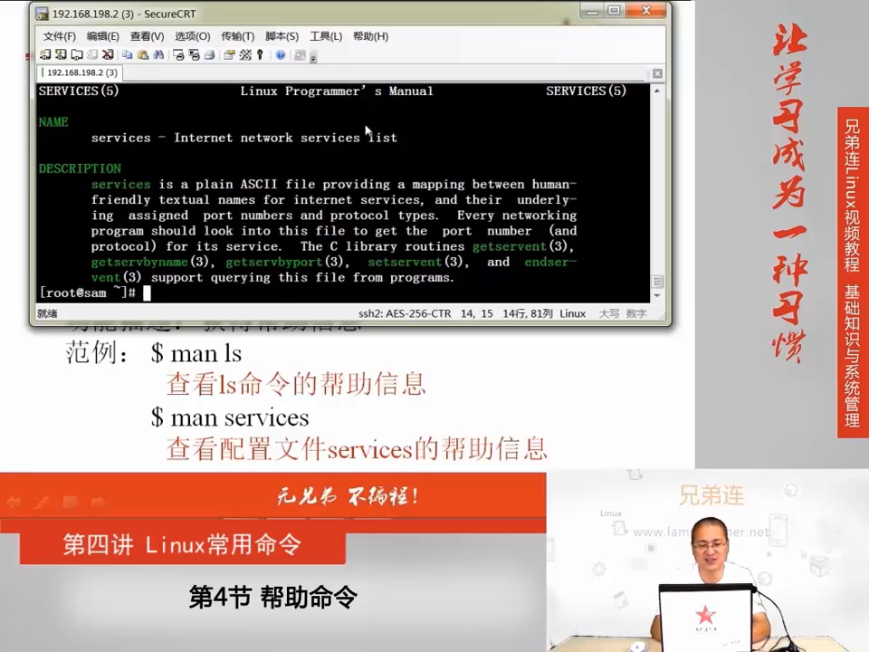
text(more /etc/servic)
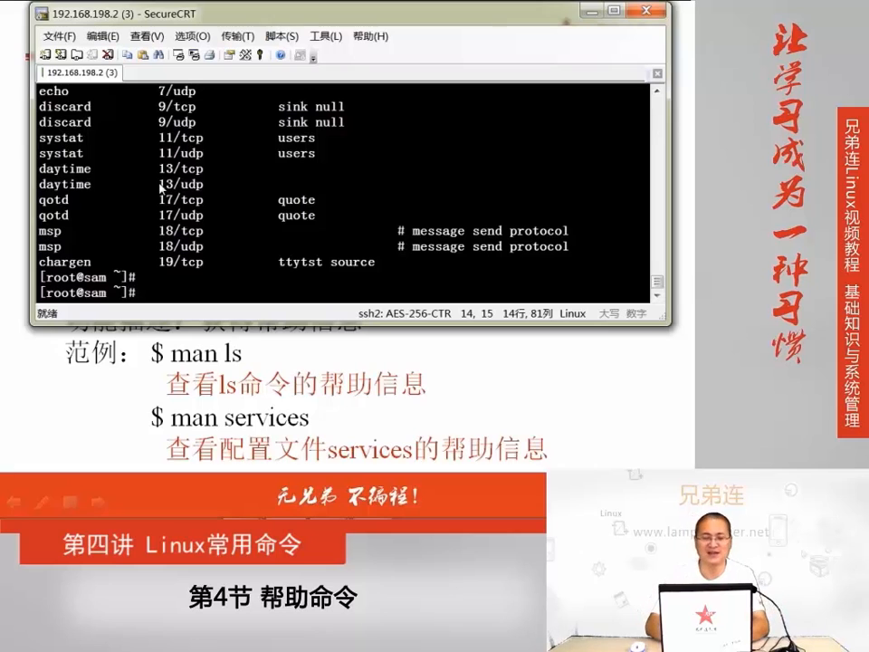
Run man services to reopen the SERVICES(5) manual page
text(man /servic)
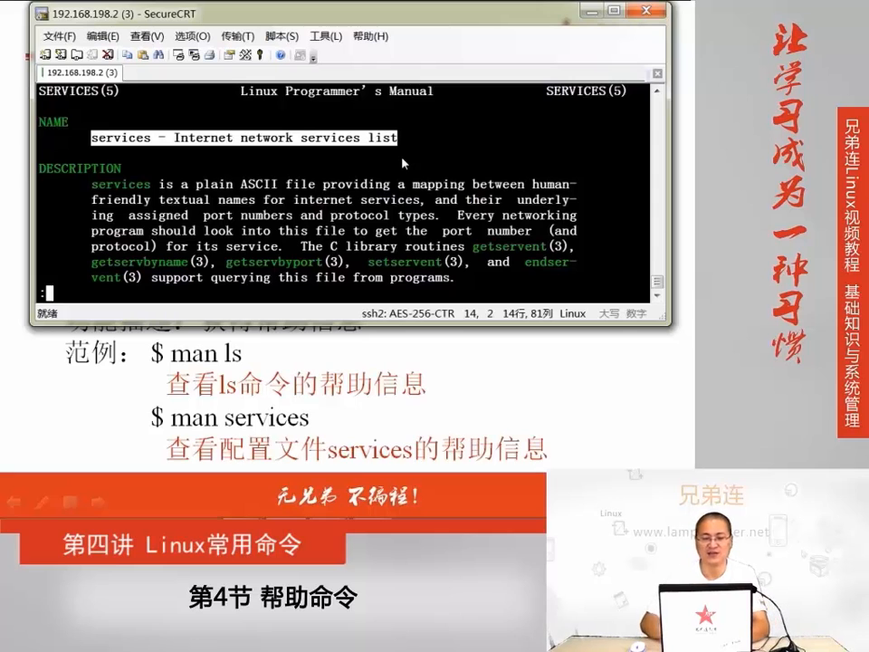
Page down the SERVICES(5) manual to the paragraph giving the /etc/services location
scroll(down, 3)
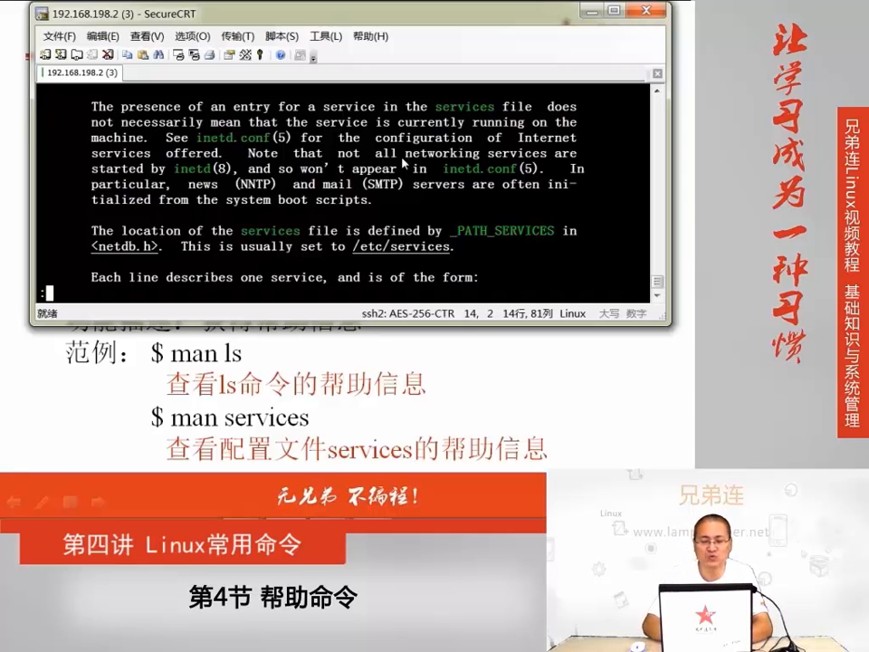
Page down to the entry format service-name port/protocol aliases and select the word service-name
scroll(down, 3)
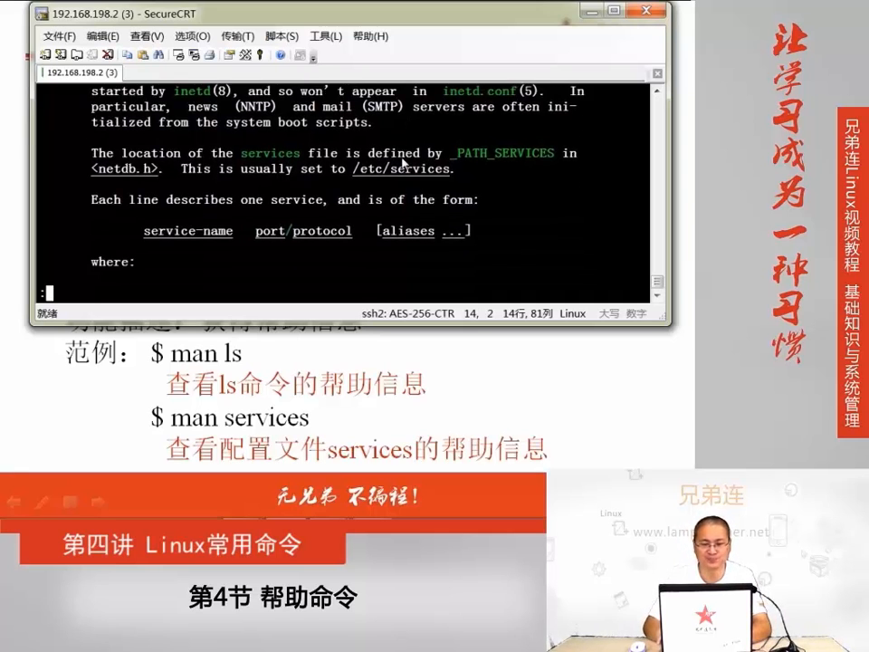
scroll(down, 3)
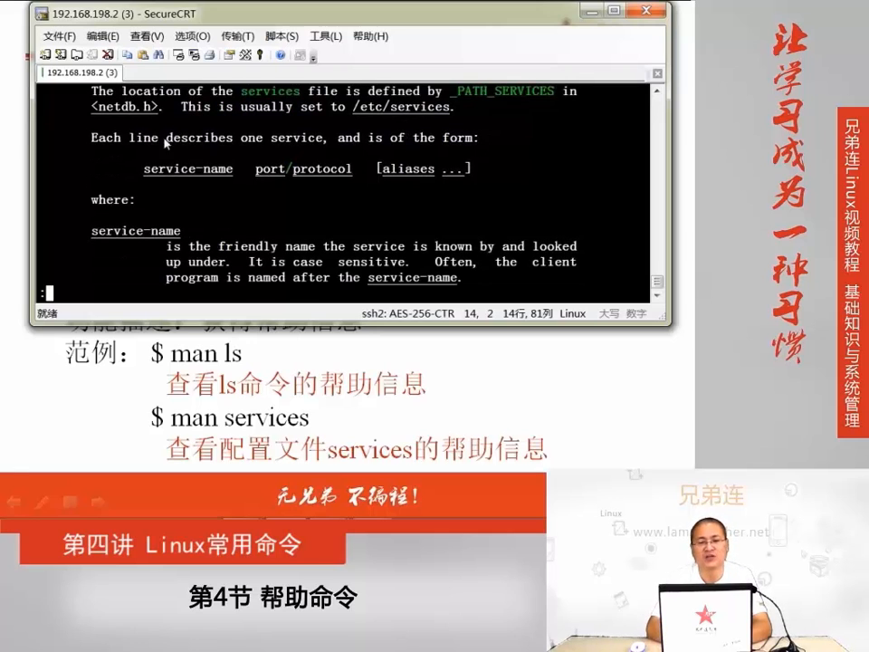
mouse_move(119, 170)
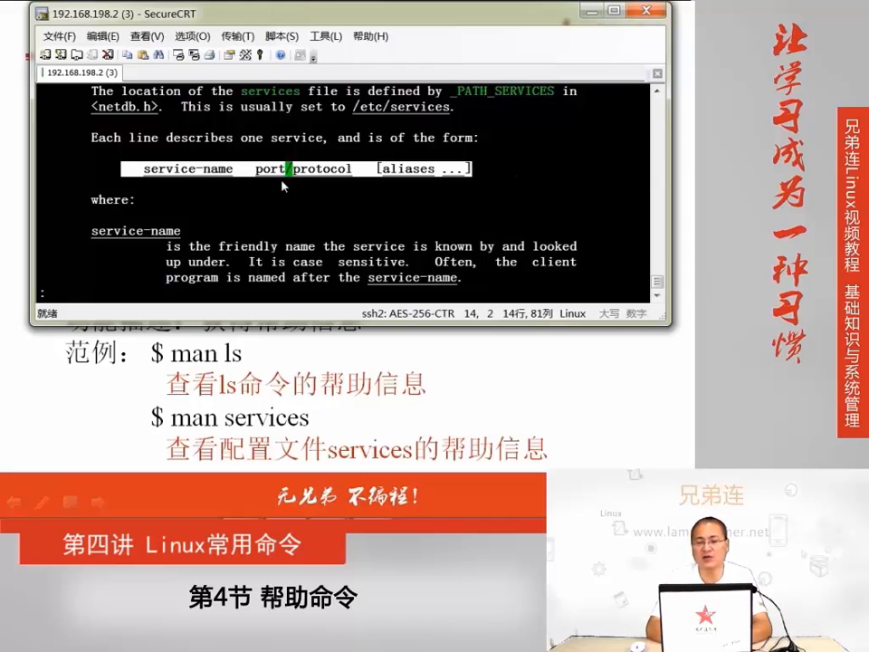
mouse_move(203, 185)
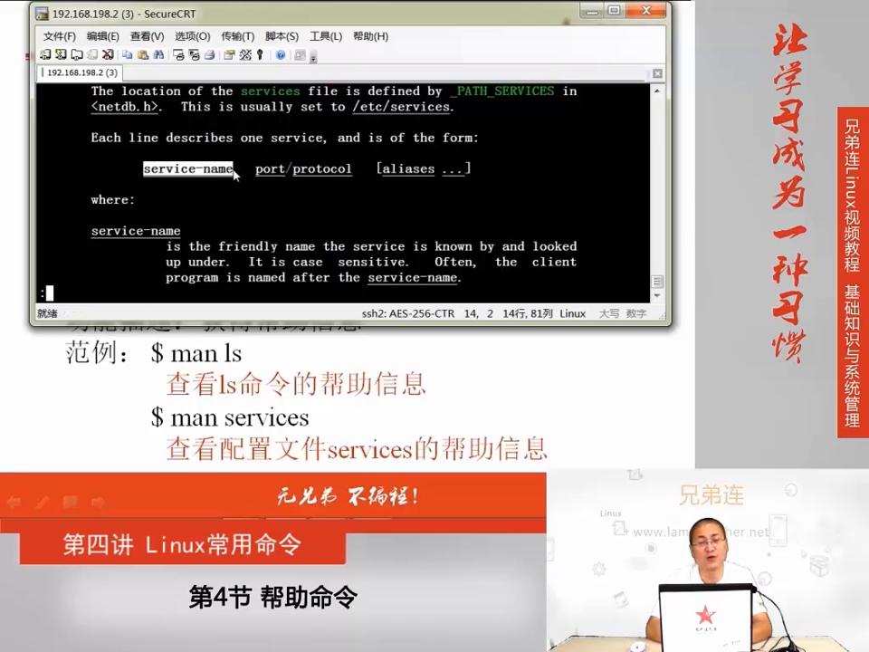
mouse_move(256, 177)
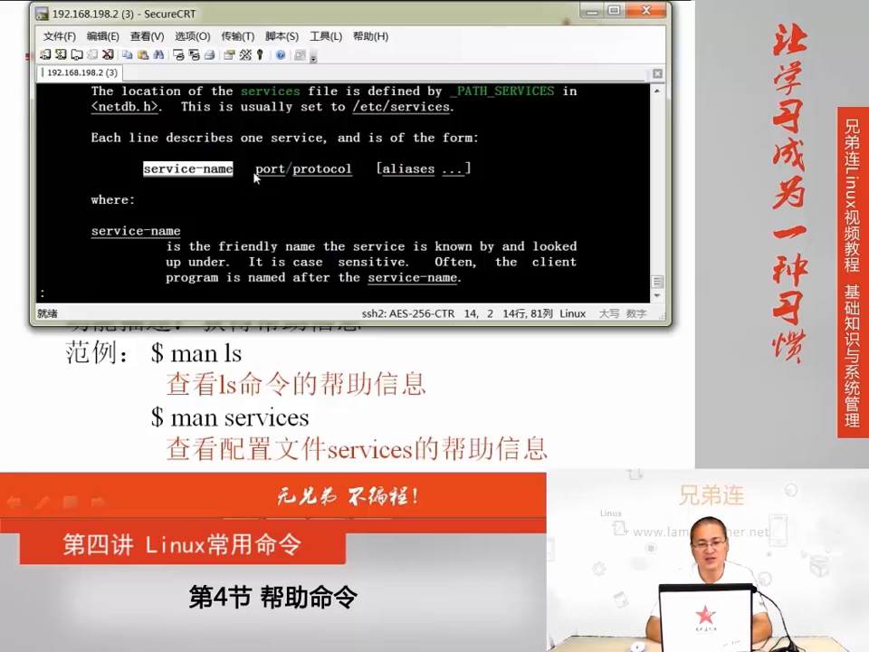
double_click(303, 168)
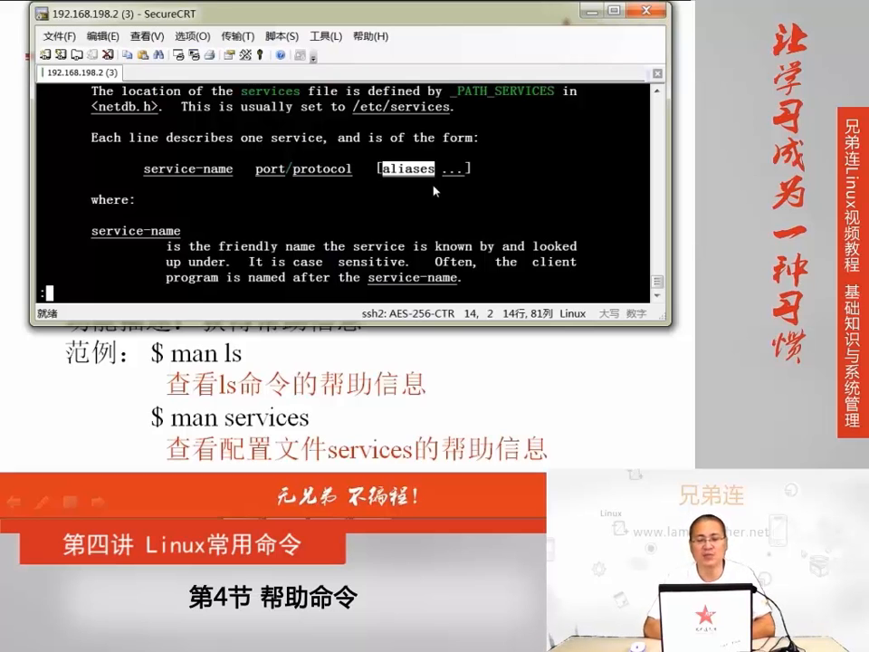
mouse_move(292, 213)
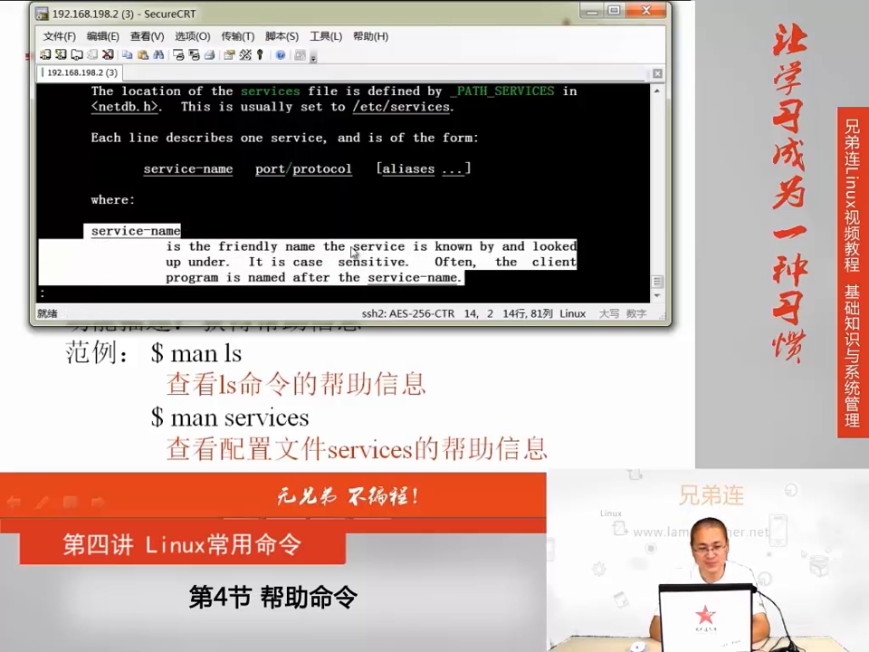
mouse_move(329, 257)
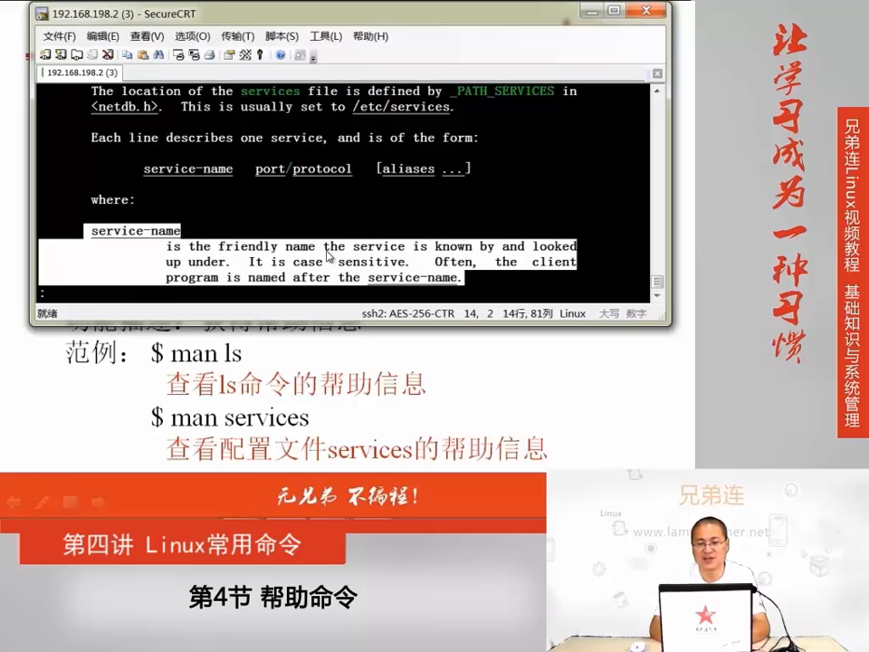
mouse_move(145, 171)
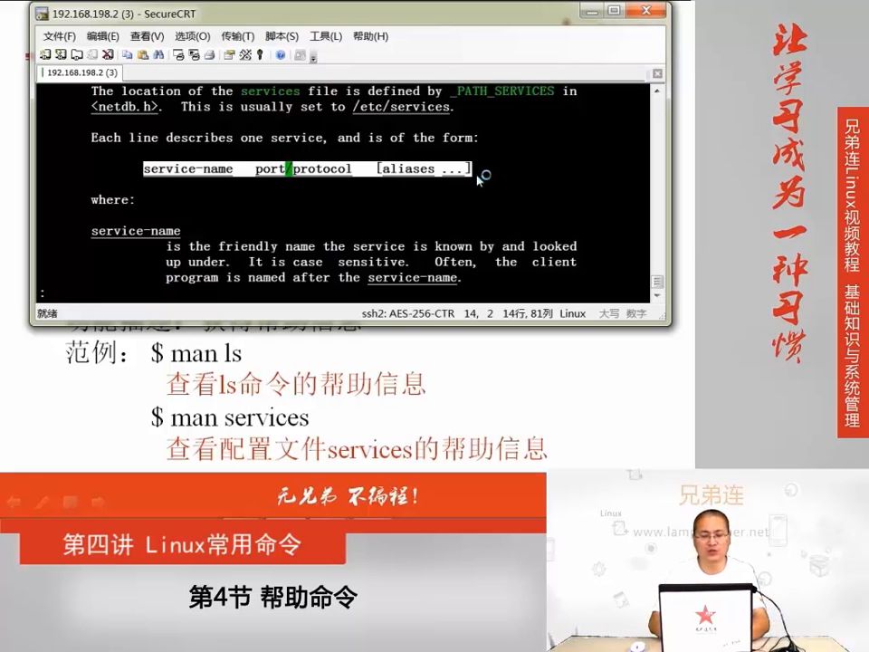
Run more /etc/services to page through entries like ssh 22/tcp and telnet 23/tcp
text(mor)
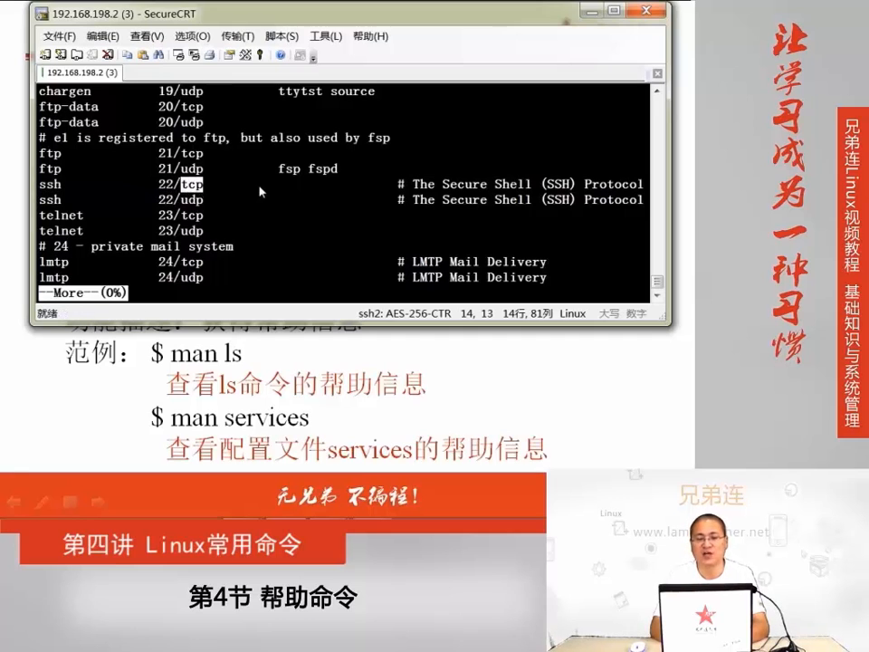
mouse_move(312, 171)
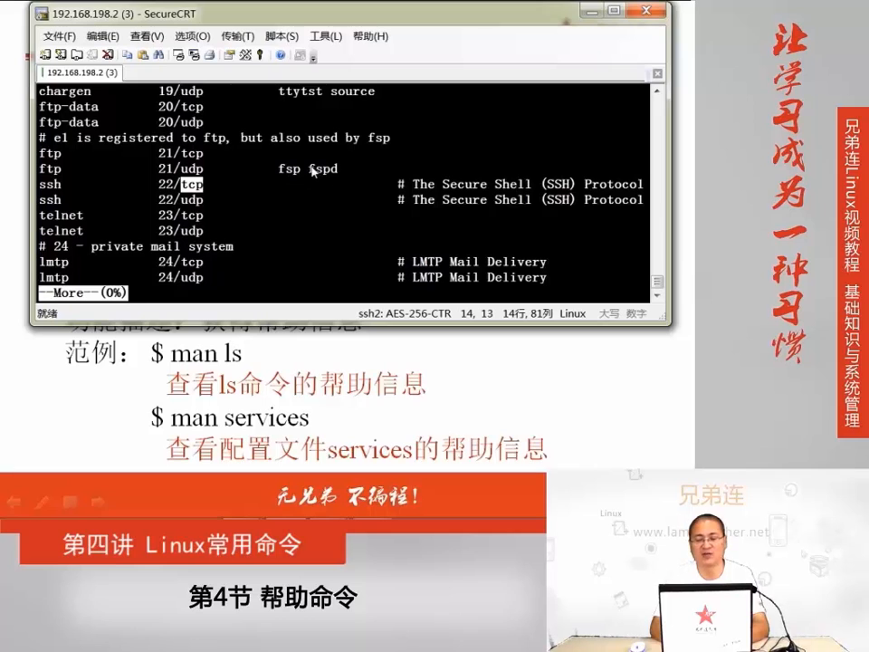
mouse_move(389, 187)
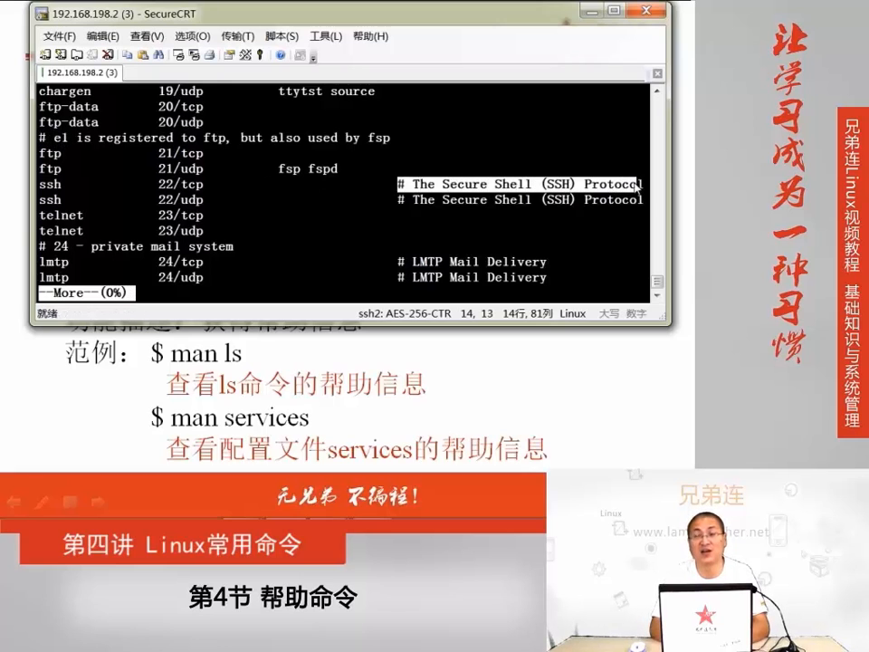
mouse_move(534, 189)
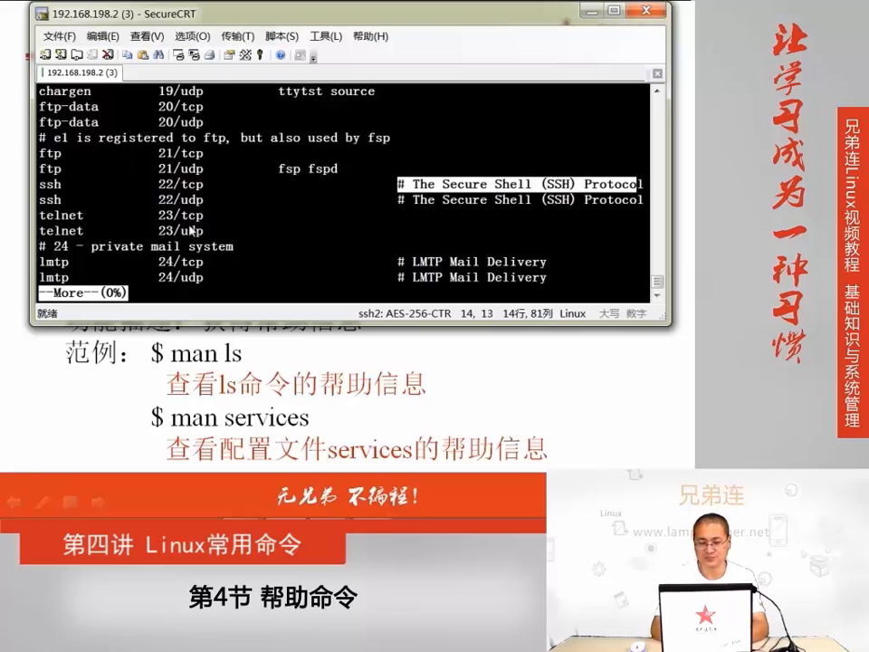
Quit the more listing of the services file with q, returning to the shell prompt
key(q)
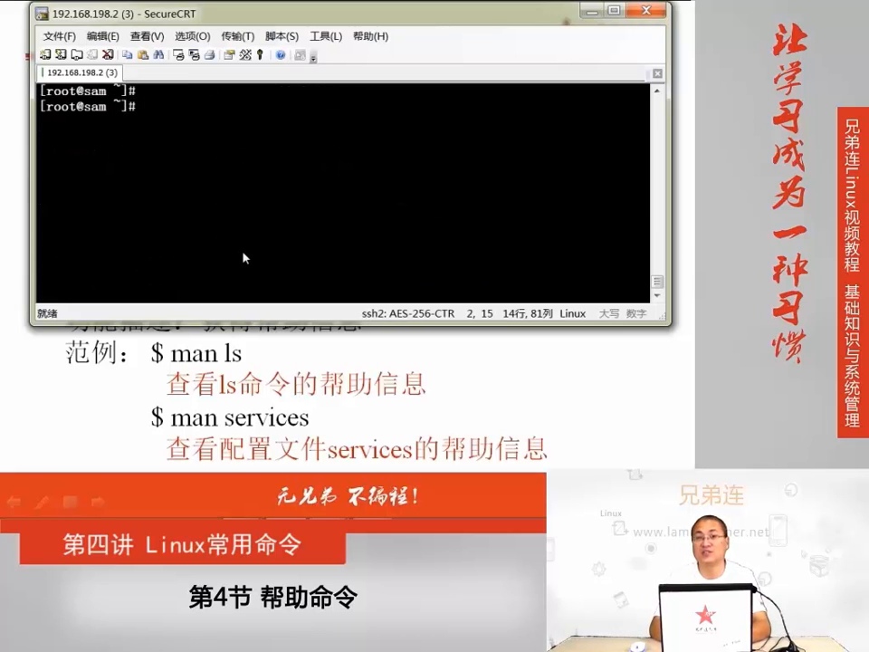
Run man passwd and page down its options to --stdin and -u
text(man passwd)
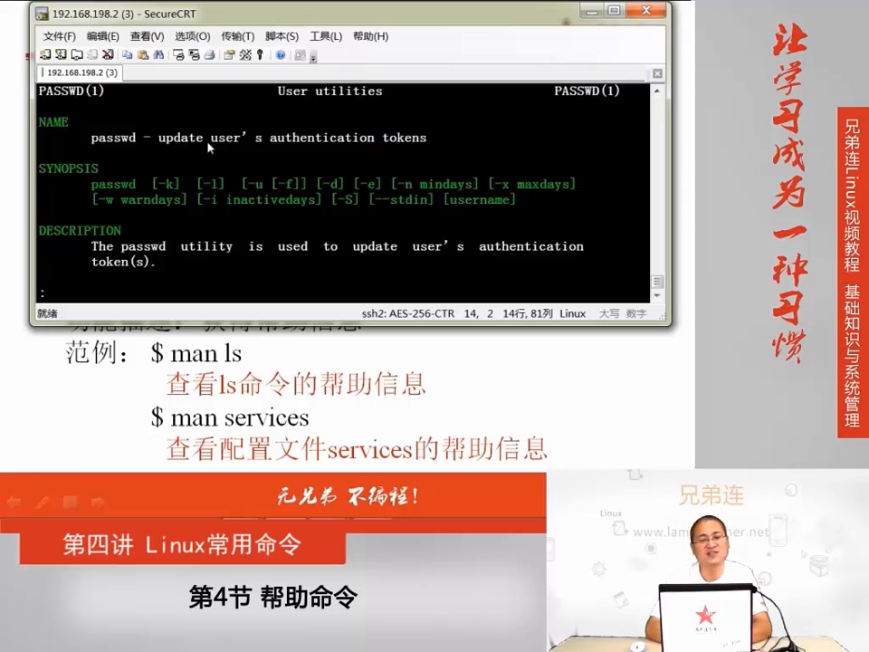
mouse_move(359, 221)
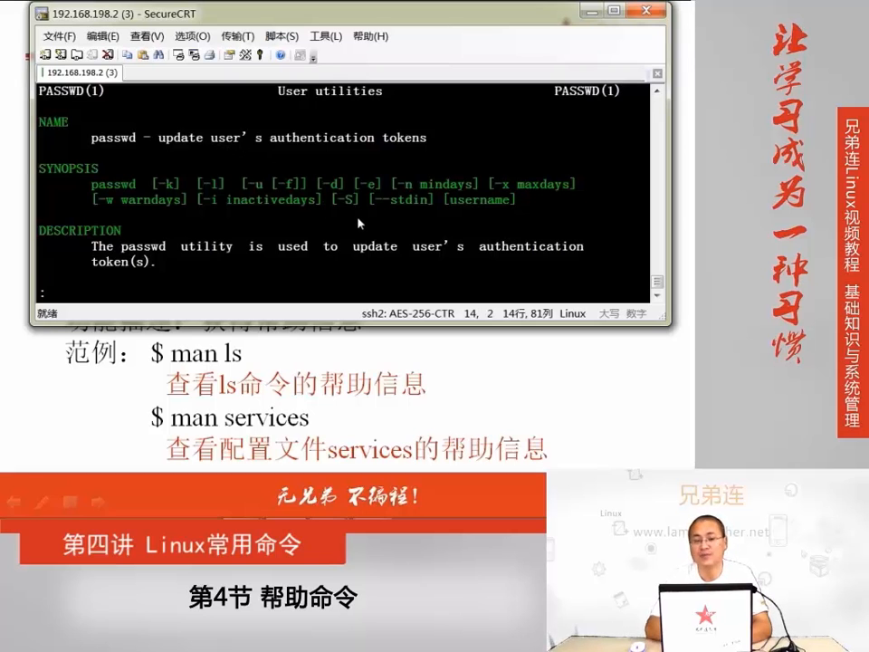
scroll(down, 3)
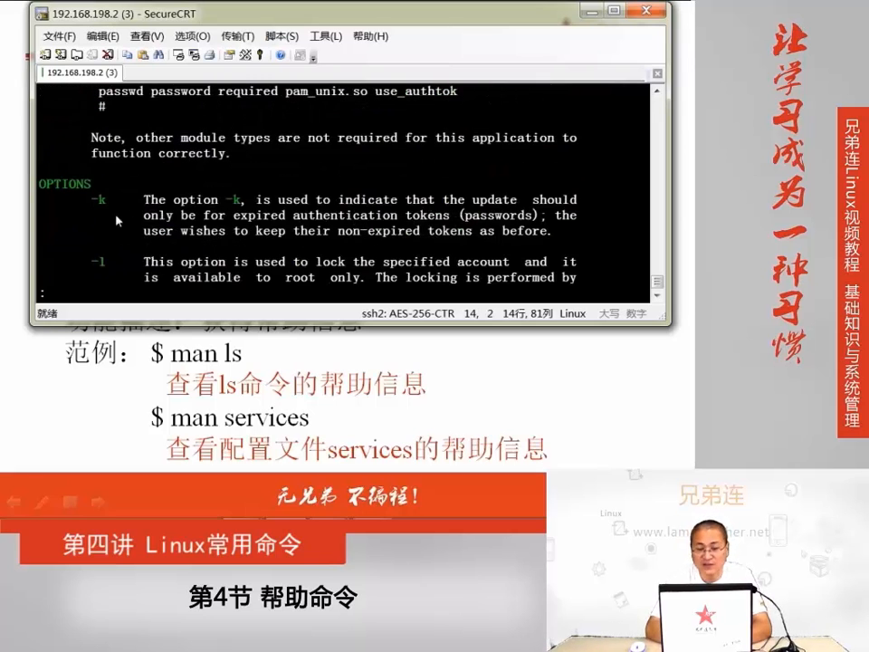
scroll(down, 3)
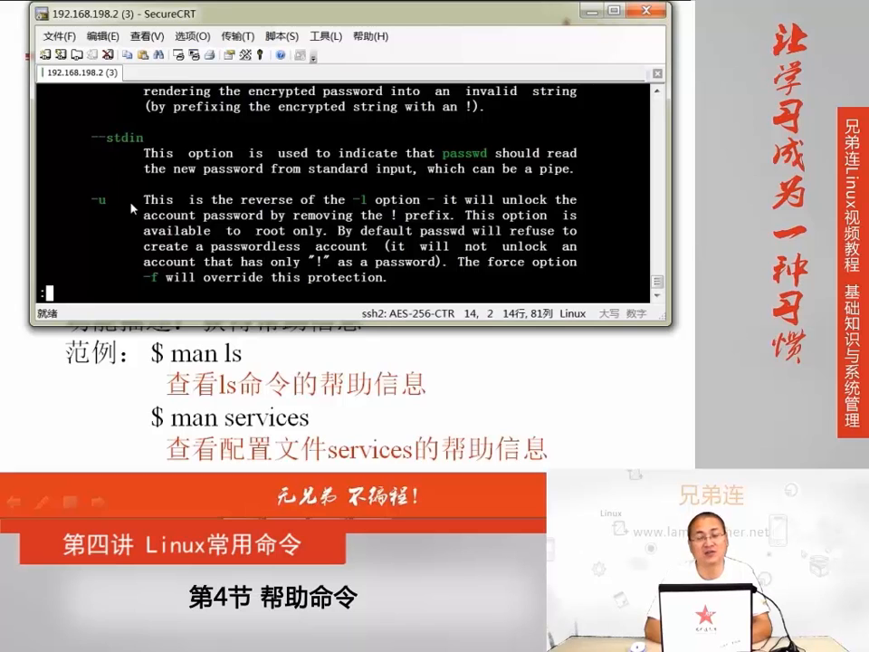
Run which passwd and whereis passwd, locating /usr/bin/passwd, /etc/passwd and the passwd.1.gz/passwd.5.gz manuals
text(which)
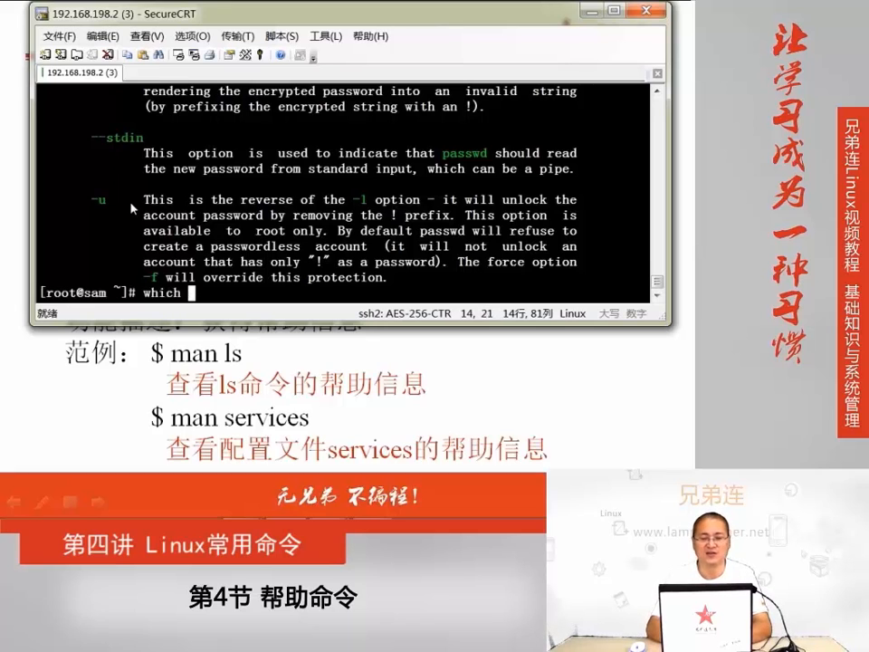
text(passwd)
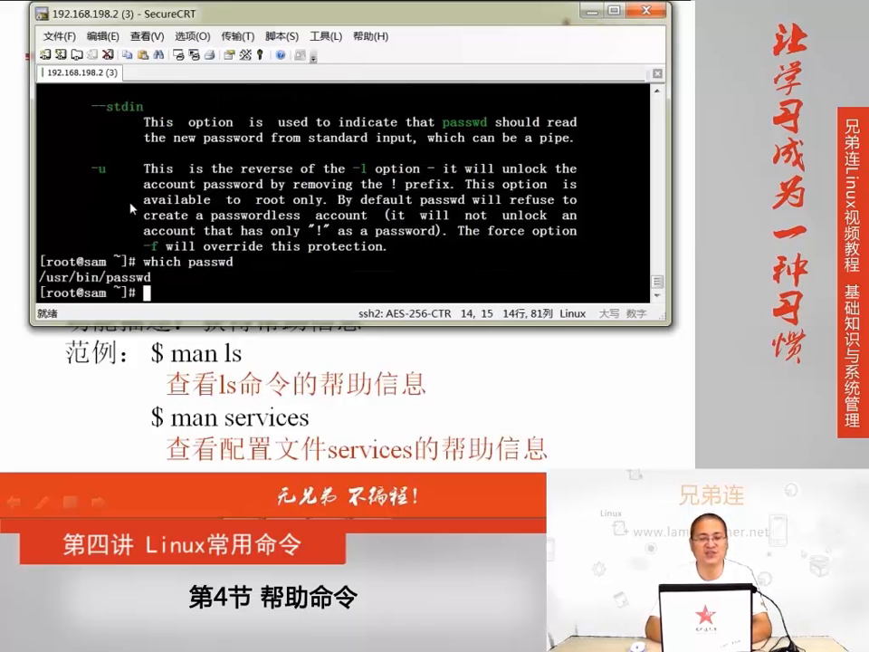
text(whereis passwd)
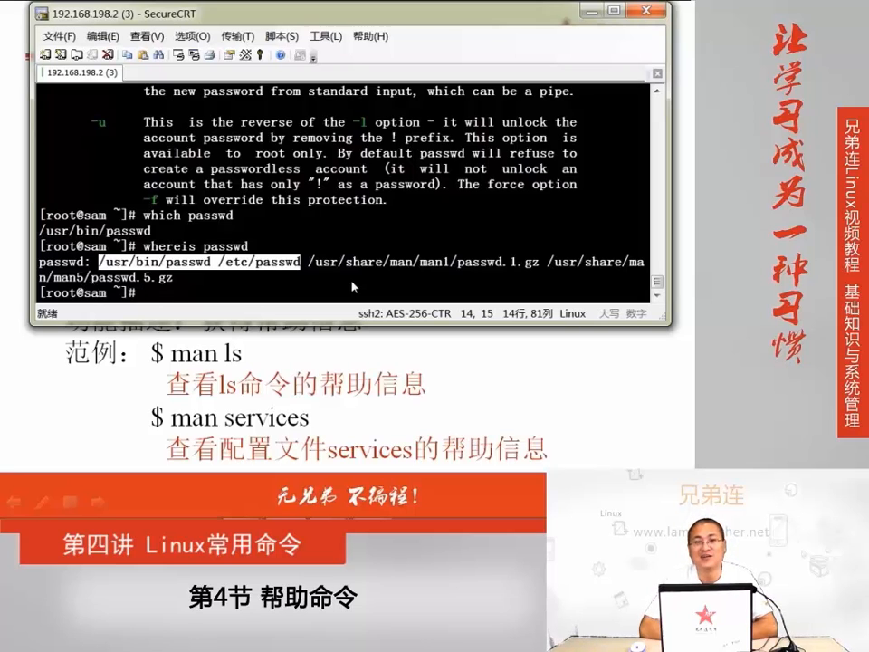
Enter a new man passwd command at the prompt
text(man pa)
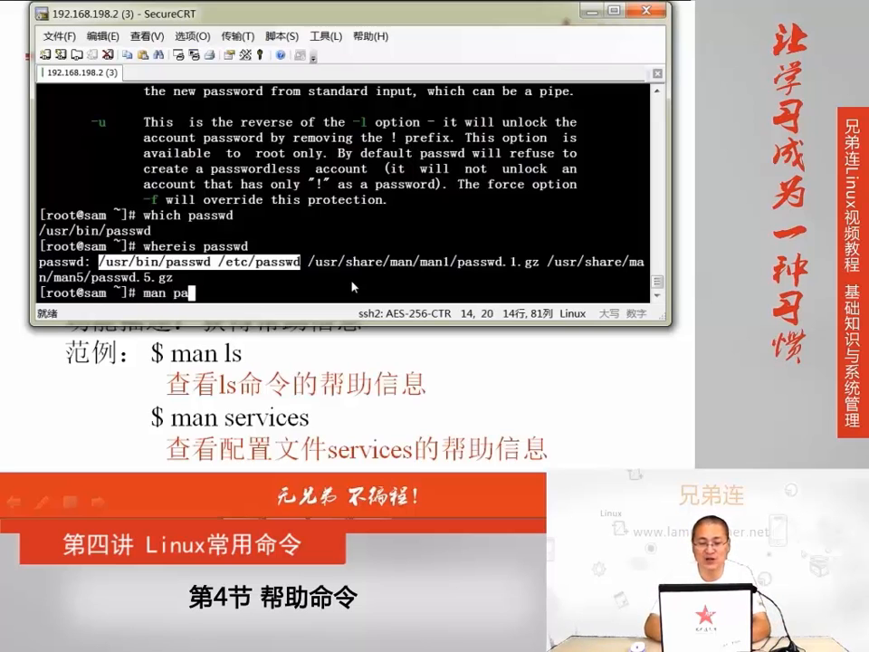
text(sswd)
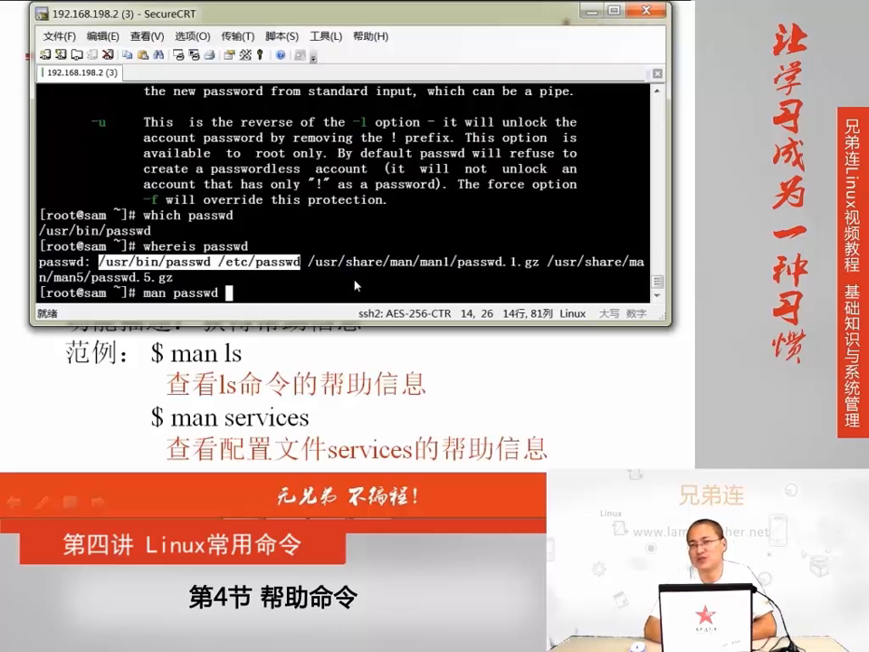
mouse_move(462, 268)
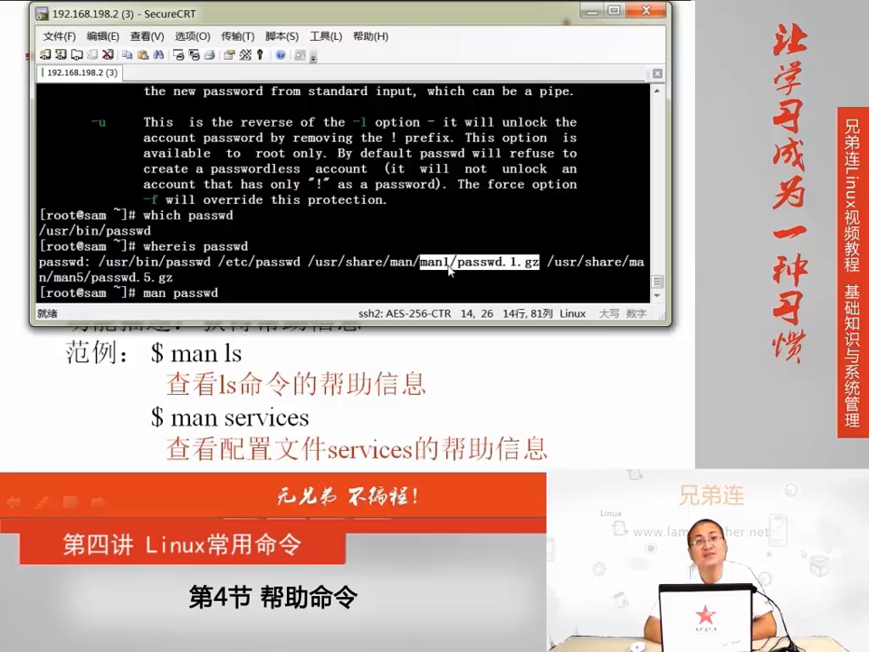
mouse_move(504, 267)
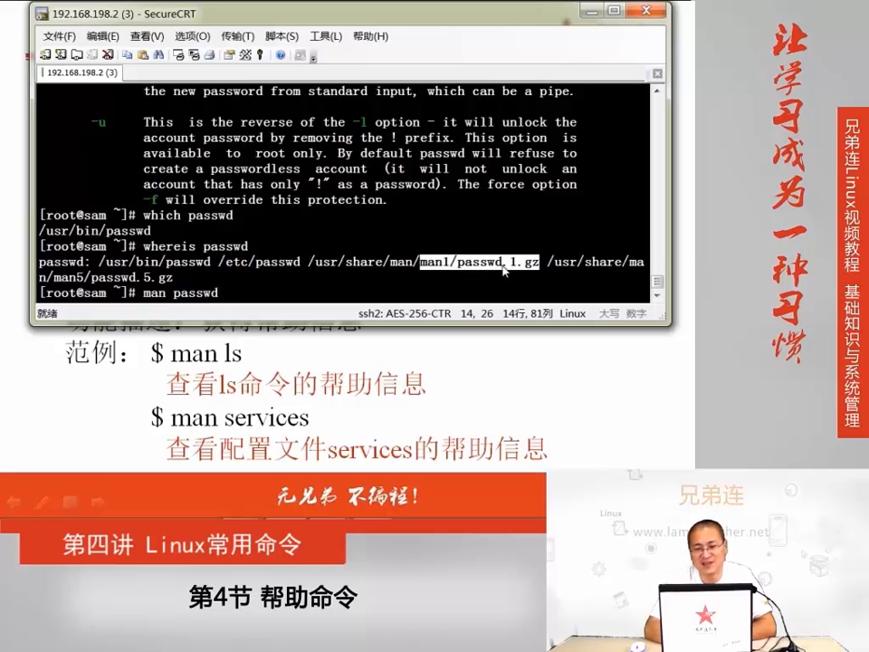
mouse_move(63, 288)
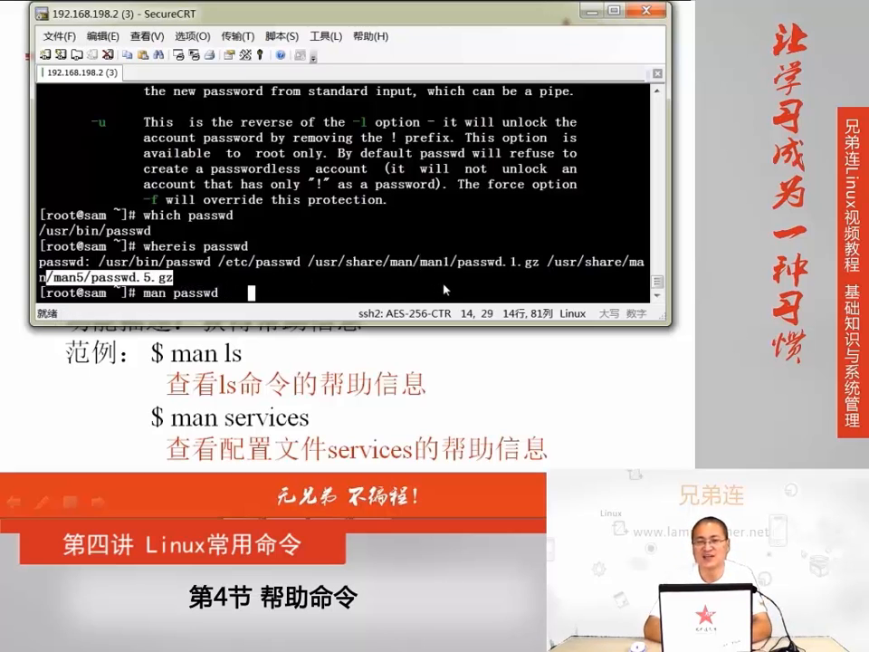
Read the section-5 passwd manual down to the account:password:UID:GID:GECOS:directory:shell field descriptions
text(1)
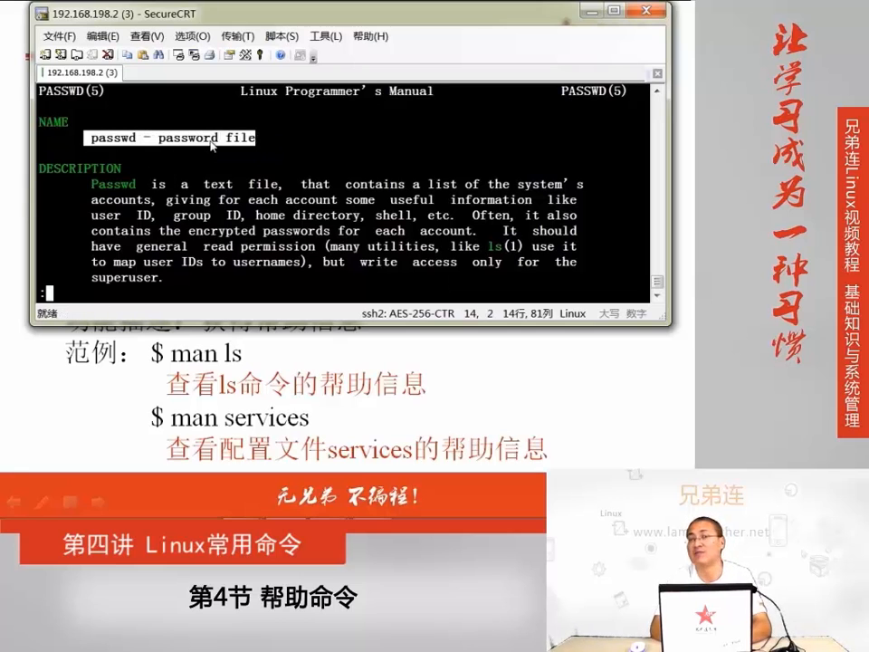
scroll(down, 3)
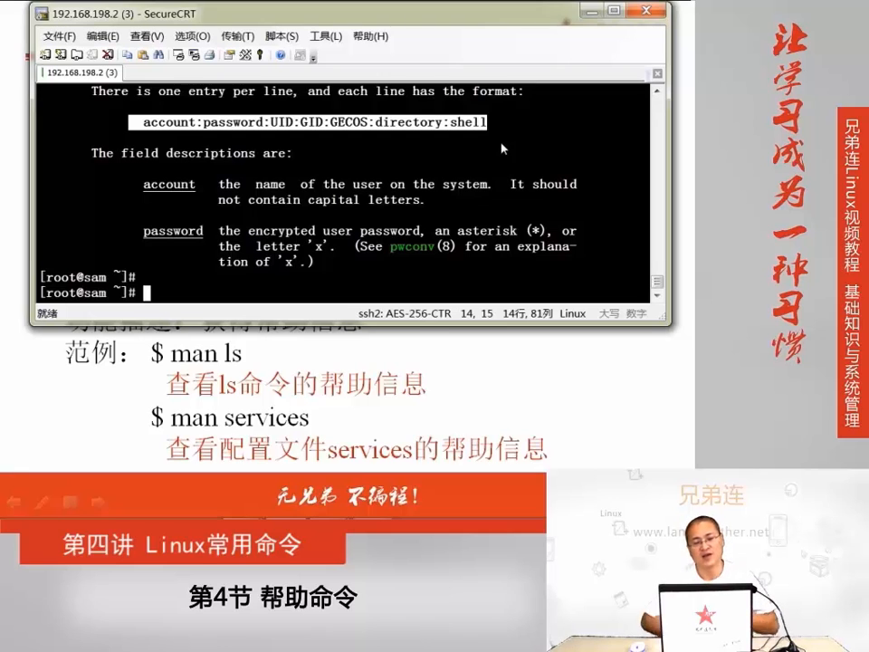
scroll(down, 3)
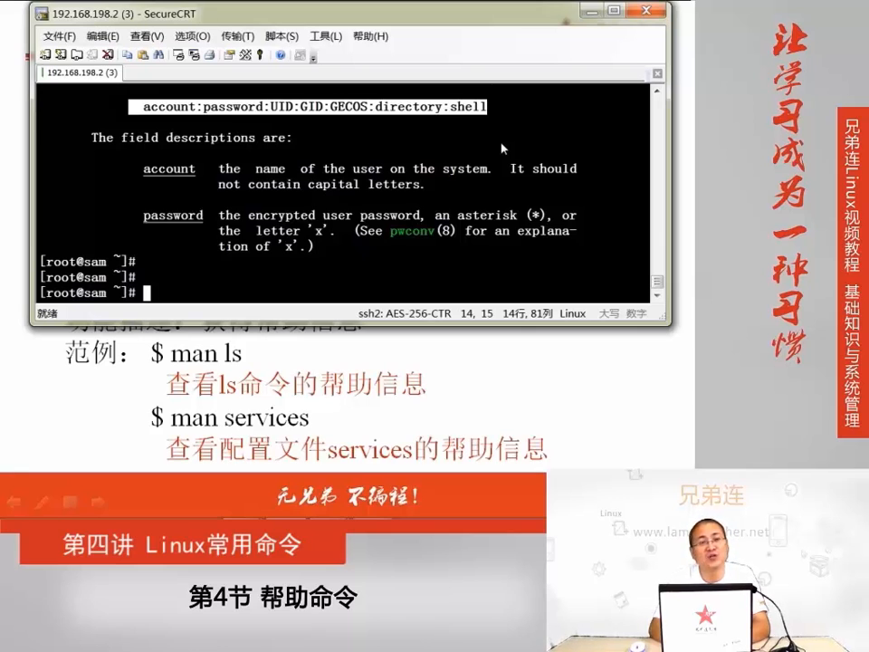
Run man ls then whatis ls, marking its description 'list directory contents'
text(man ls)
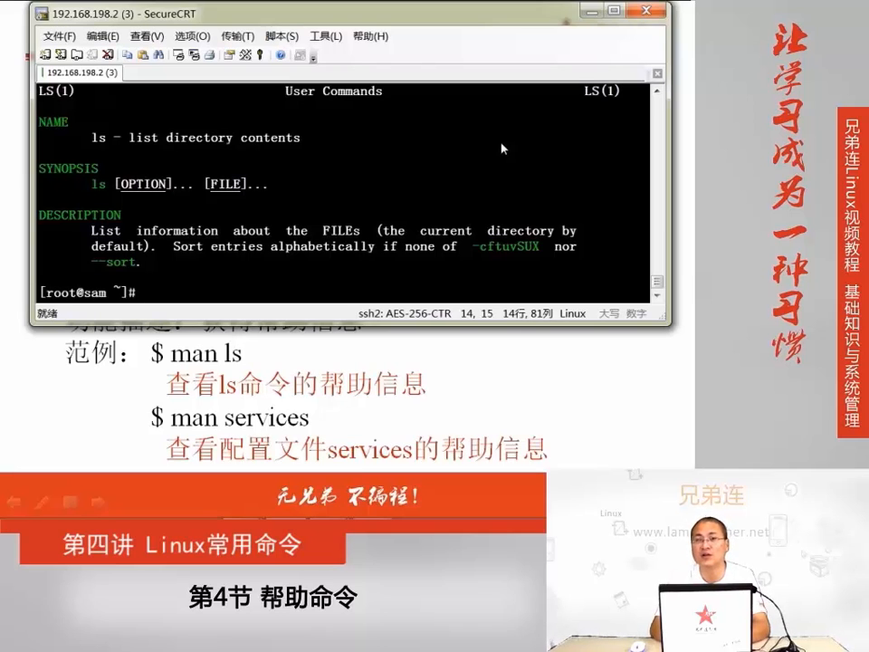
text(whatis ls)
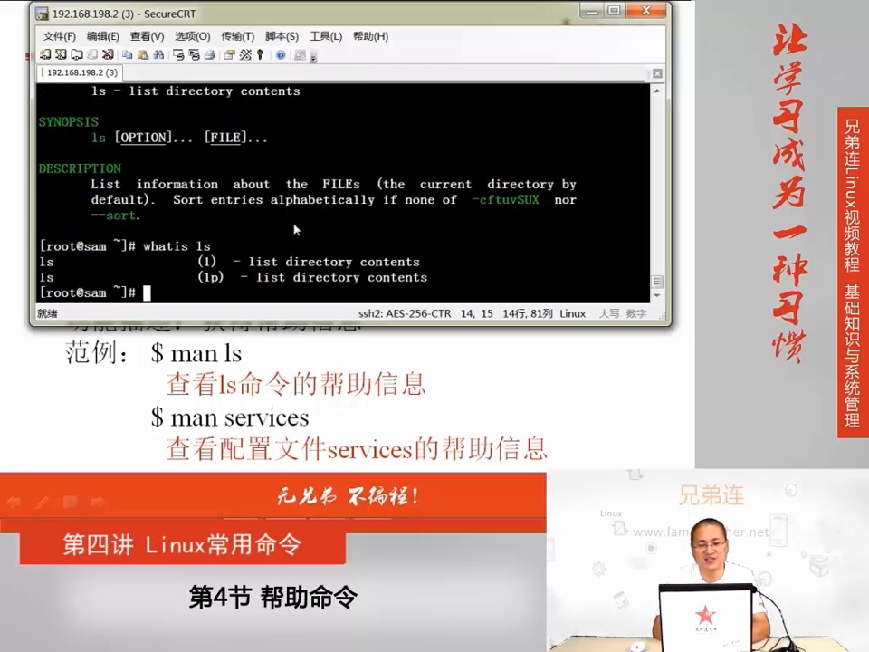
drag(203, 261, 420, 261)
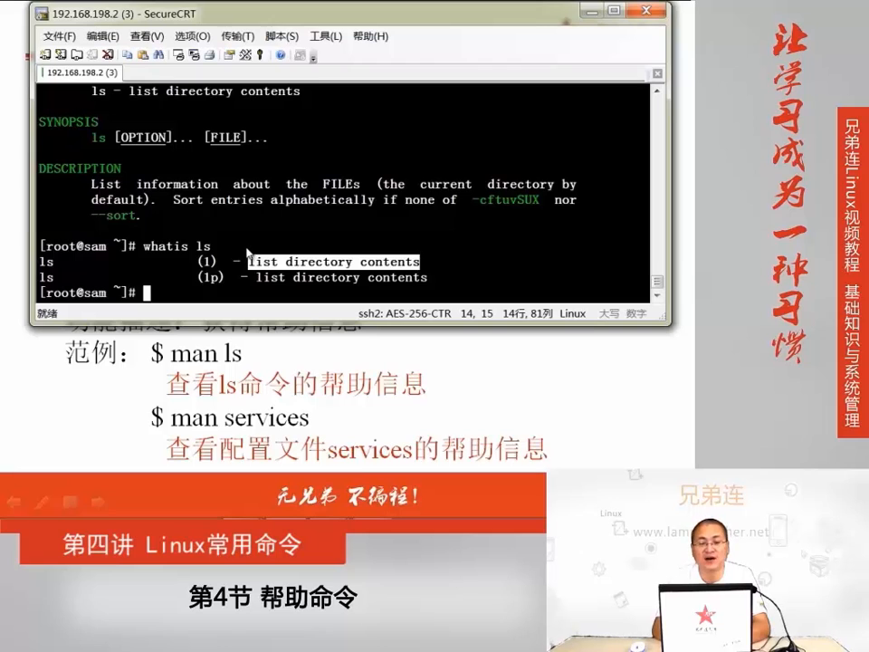
Run whatis ifconfig to get its one-line 'configure a network interface' summary
text(whatis i)
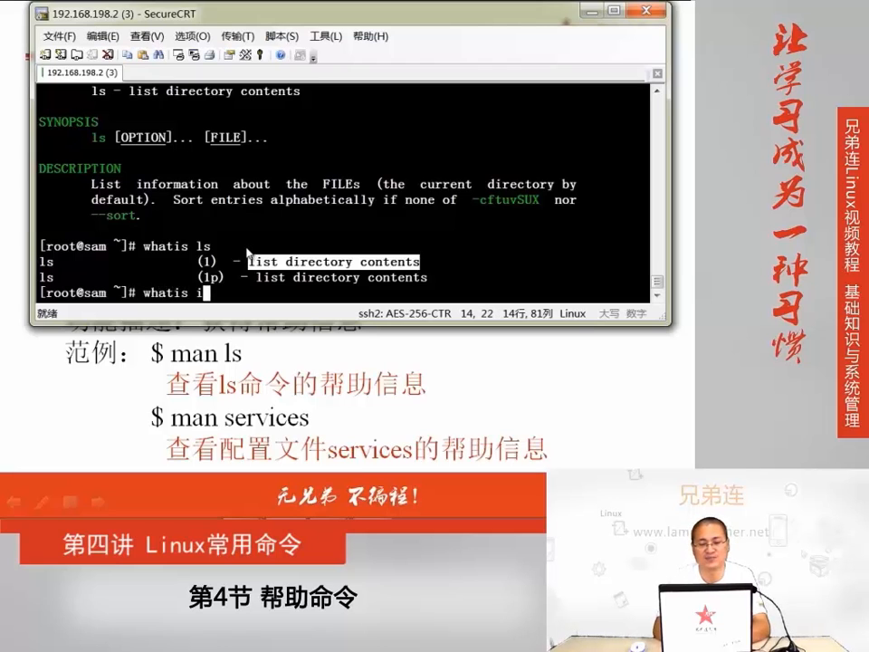
text(fconfig)
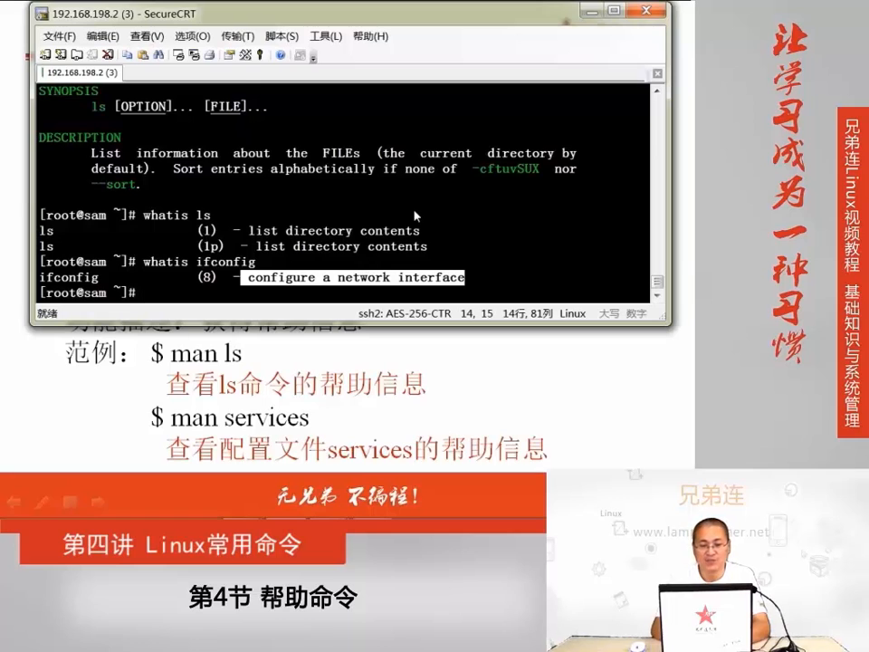
Run apropos services and mark the 'Internet network services list' result
text(apa)
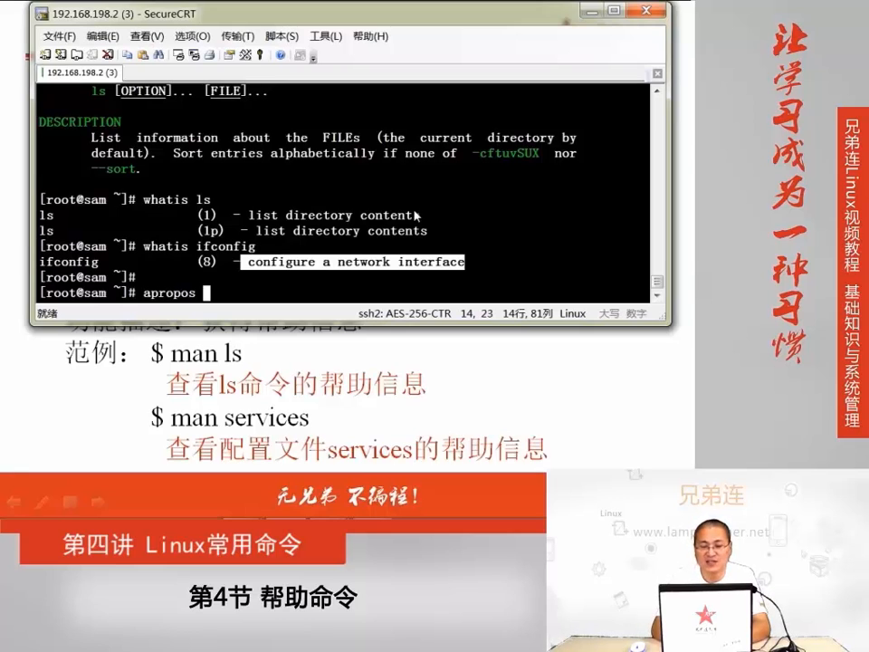
text(service)
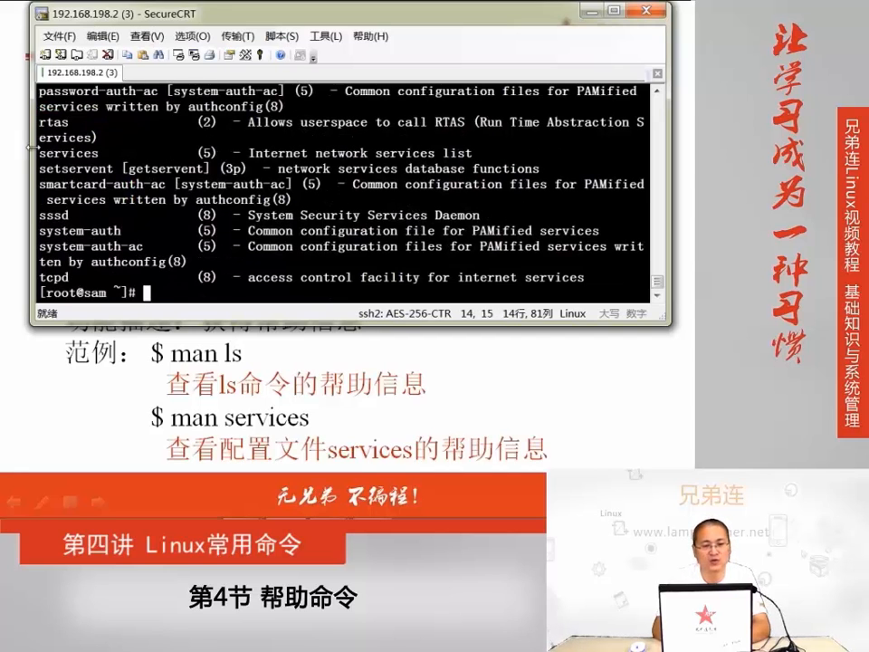
drag(40, 152, 462, 152)
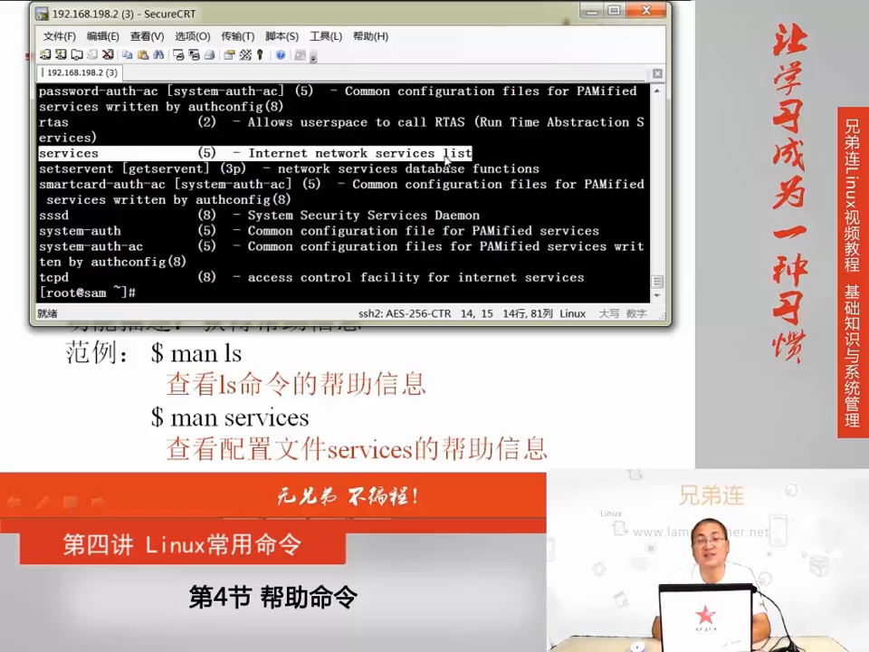
text(ap)
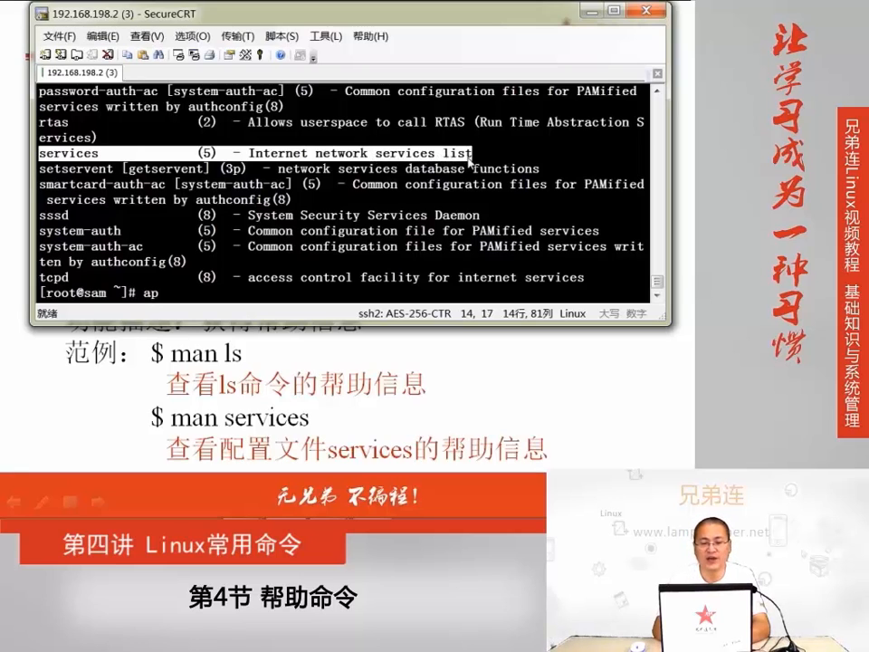
text(ropos /etc/inittab)
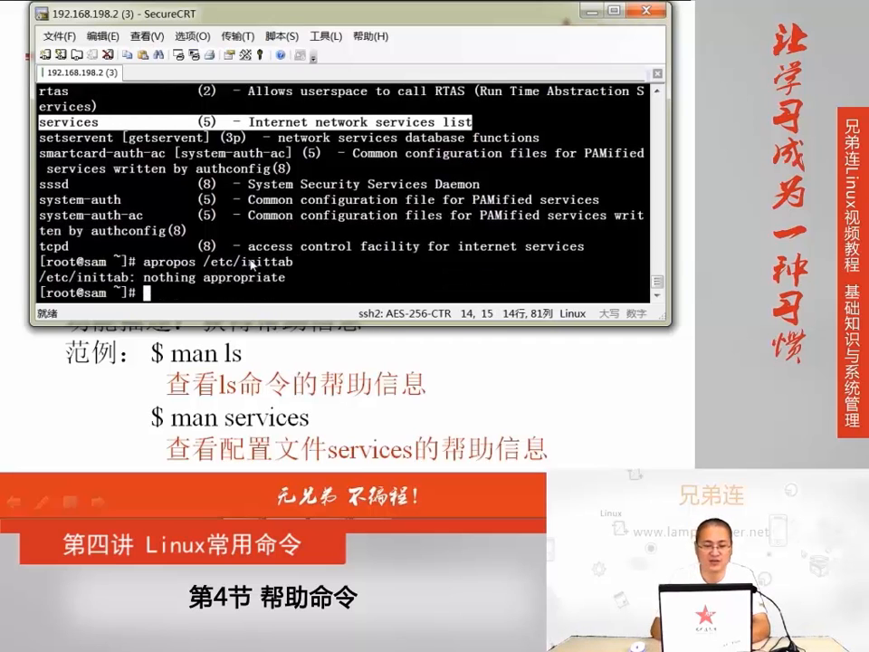
Run apropos /etc/inittab then apropos inittab, noting 命令 and 配置文件 for the init daemon configuration entry
text(apropos /etc/inittab)
text(whatis)
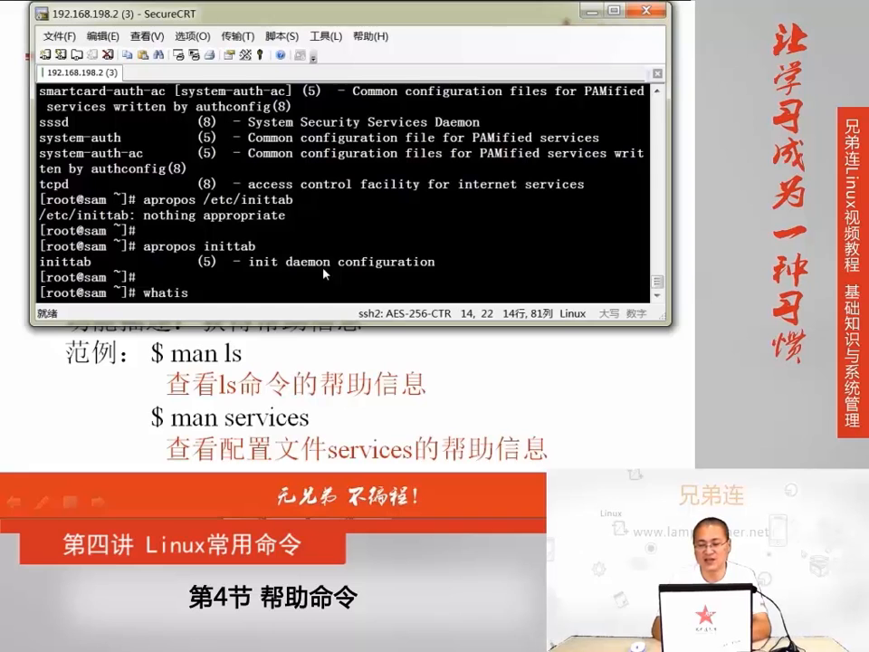
text(命令)
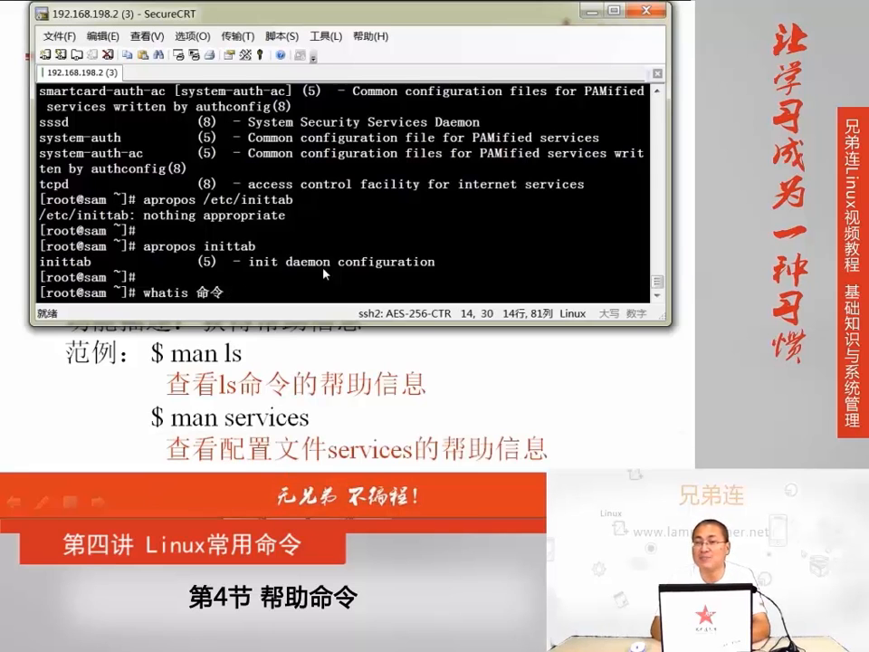
text(apropos)
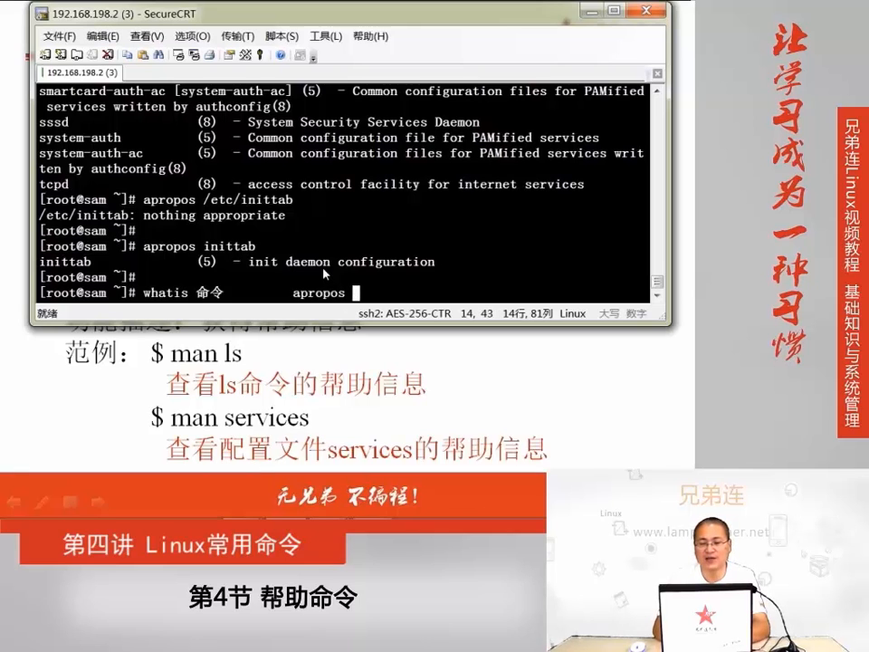
text(配置文件)
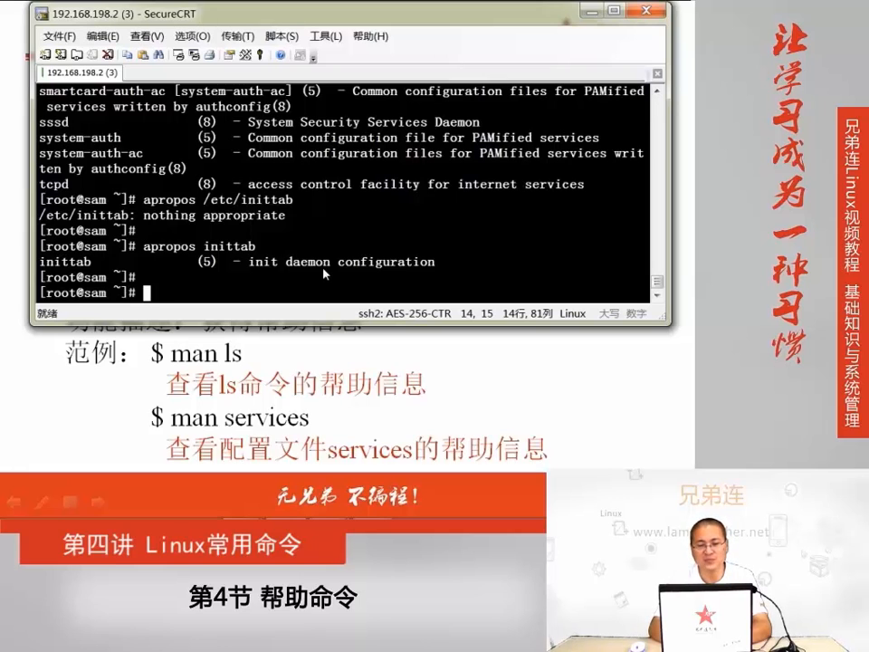
Note 'services的帮助信息' and run touch --help to show its built-in usage
text(t)
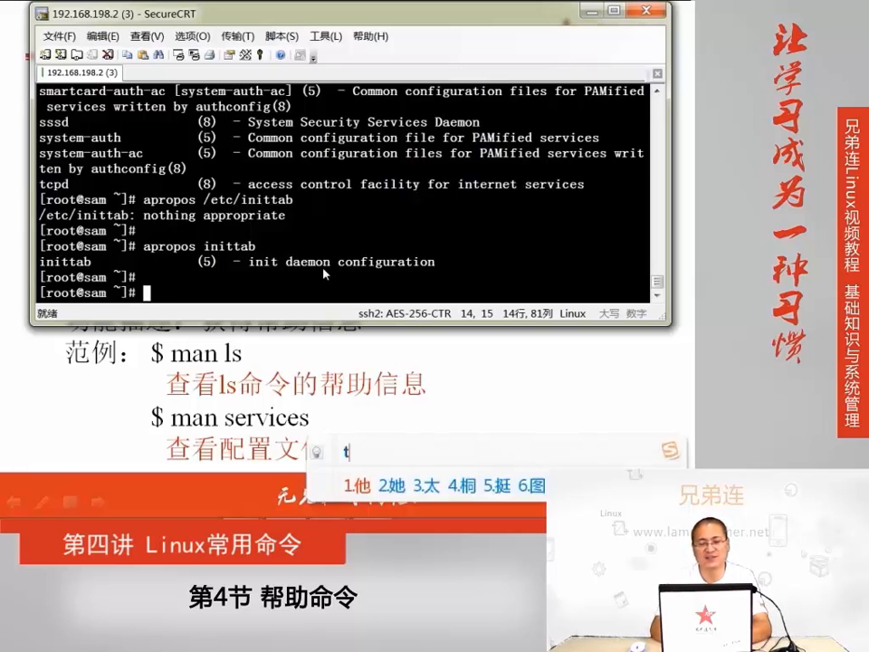
text(services的帮助信息)
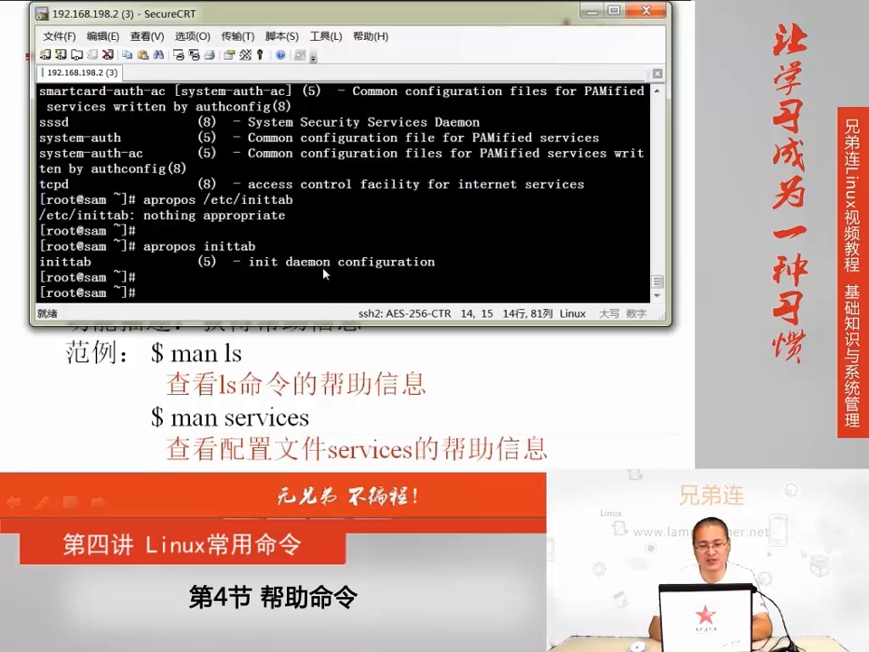
text(touch --help)
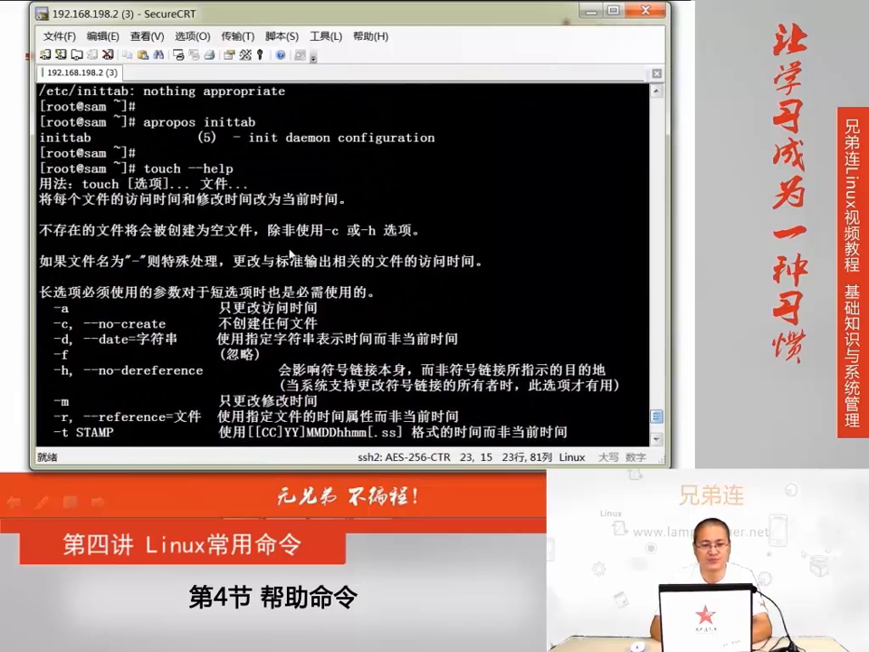
Highlight the touch options list and page down through the rest, -a to --version
double_click(189, 168)
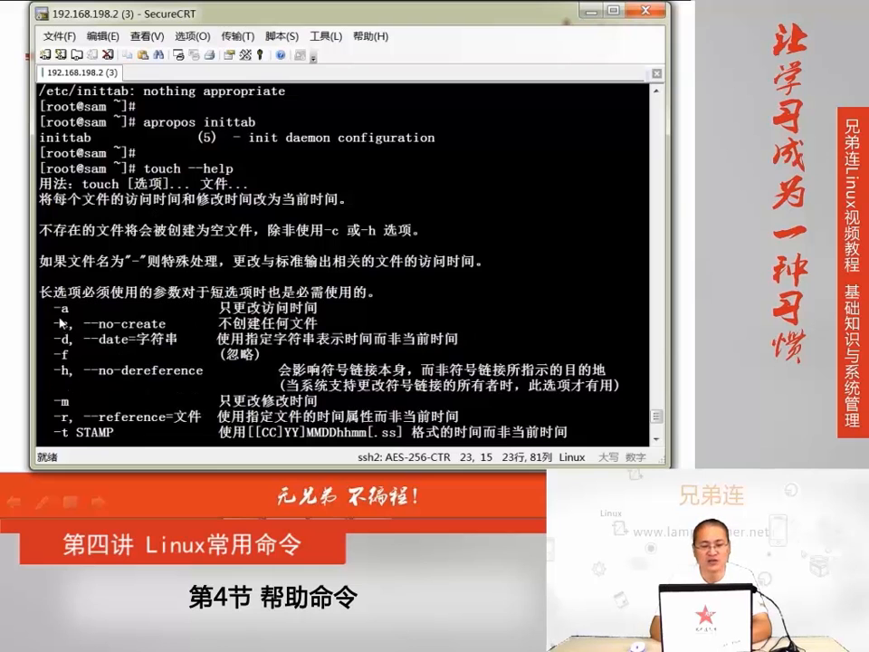
drag(55, 306, 181, 431)
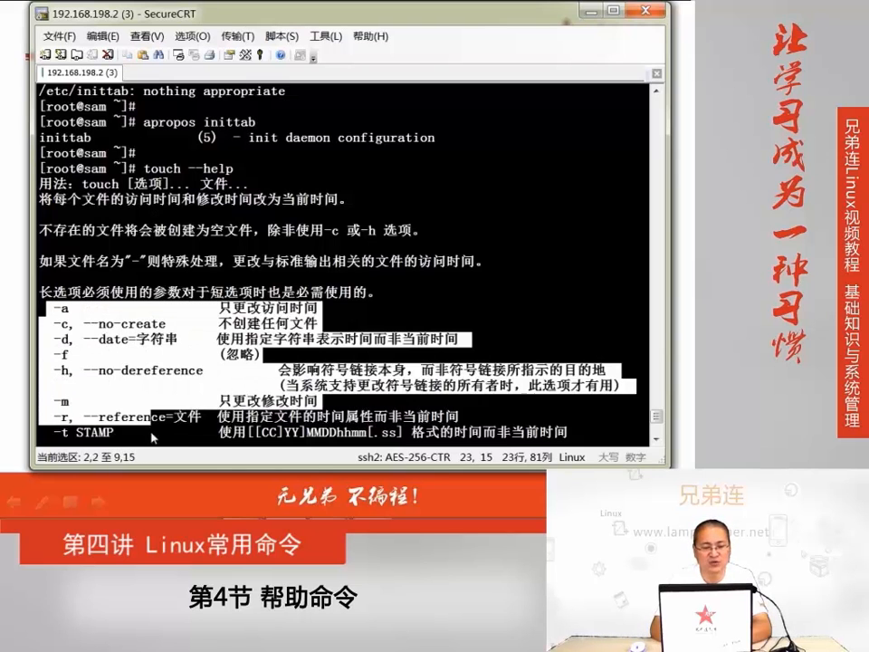
scroll(down, 3)
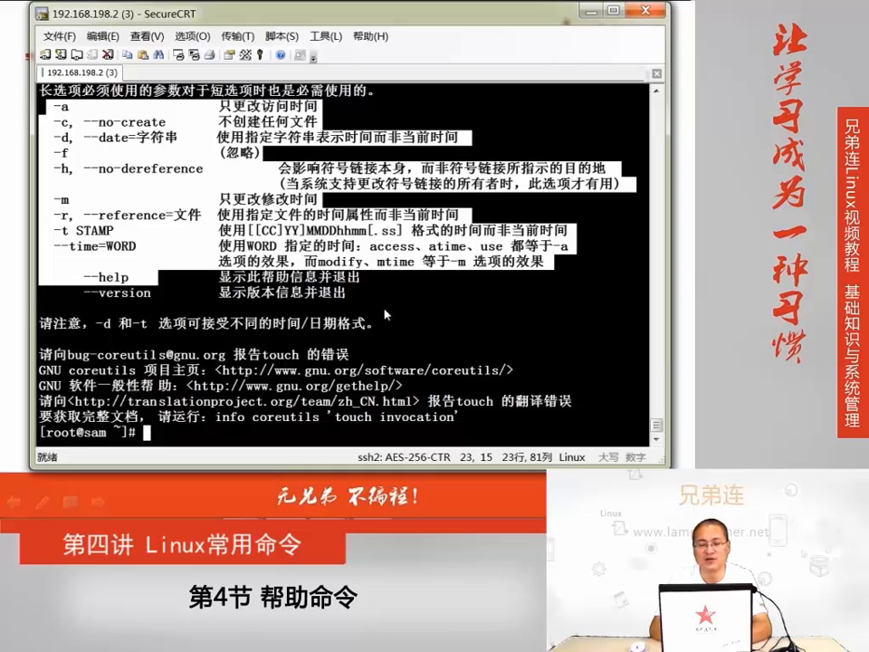
scroll(down, 3)
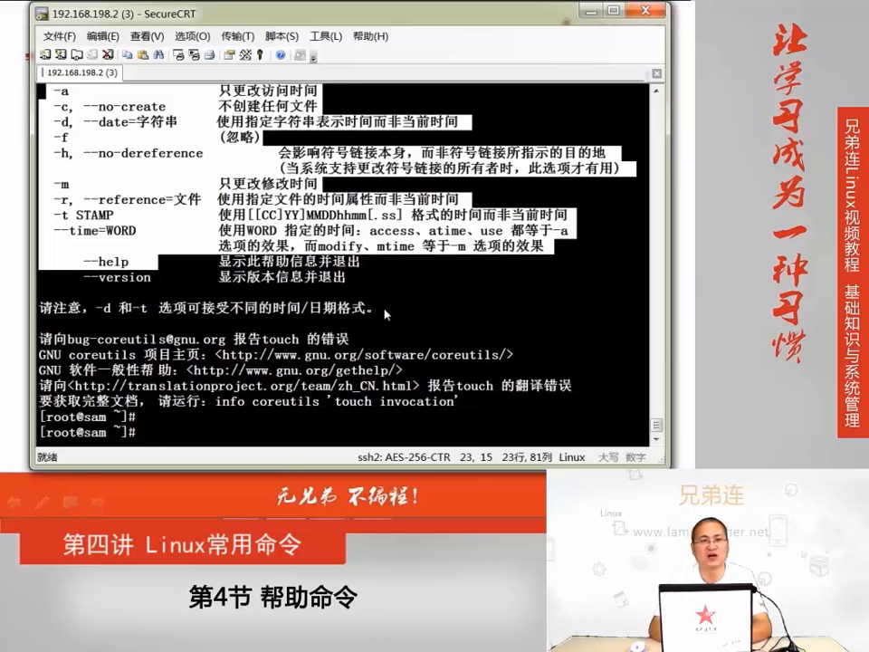
mouse_move(201, 172)
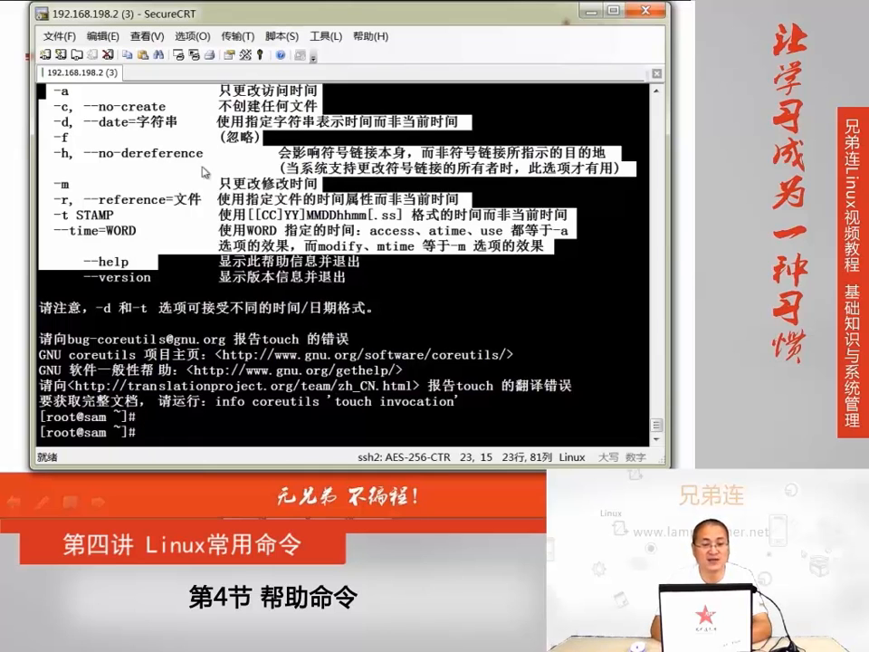
mouse_move(199, 223)
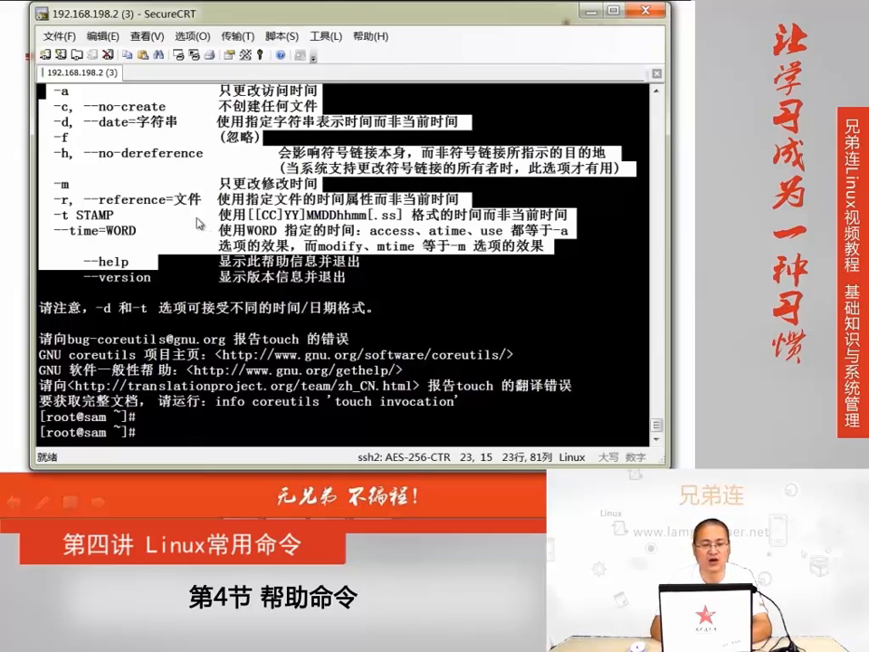
mouse_move(305, 288)
text(date)
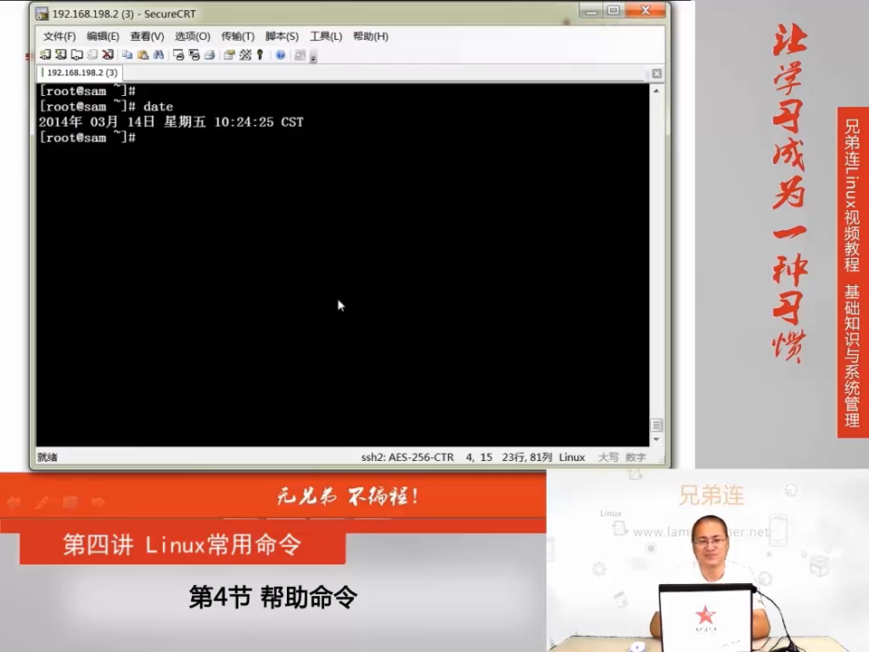
View man date and highlight the [MMDDhhmm[[CC]YY][.ss]] format argument in SYNOPSIS
text(man date)
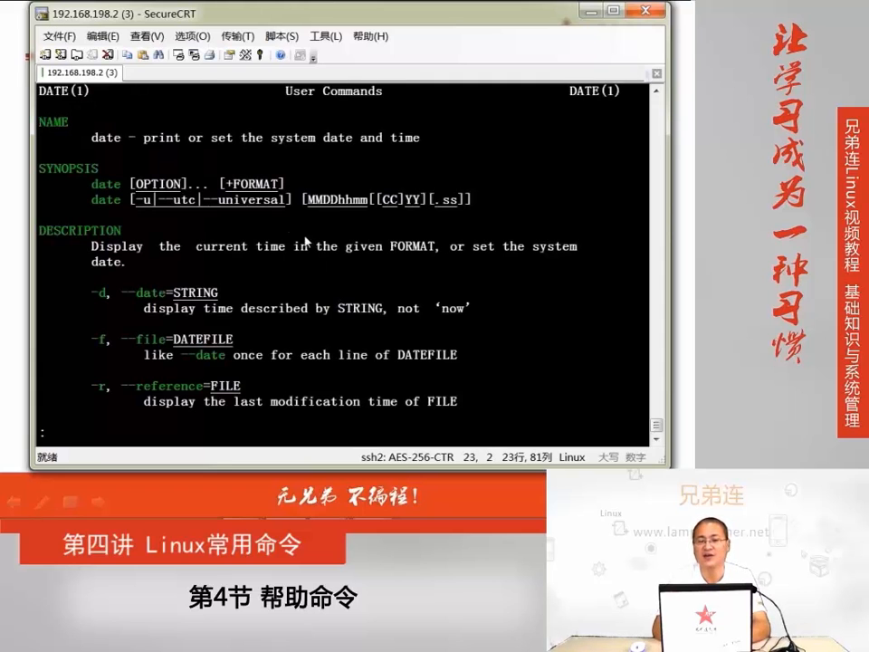
drag(90, 200, 471, 199)
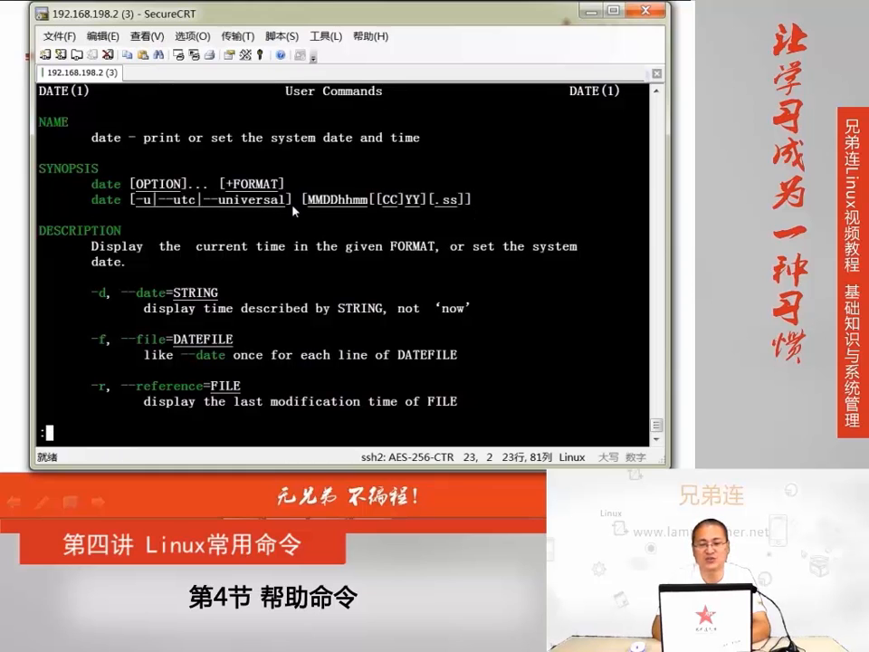
double_click(388, 199)
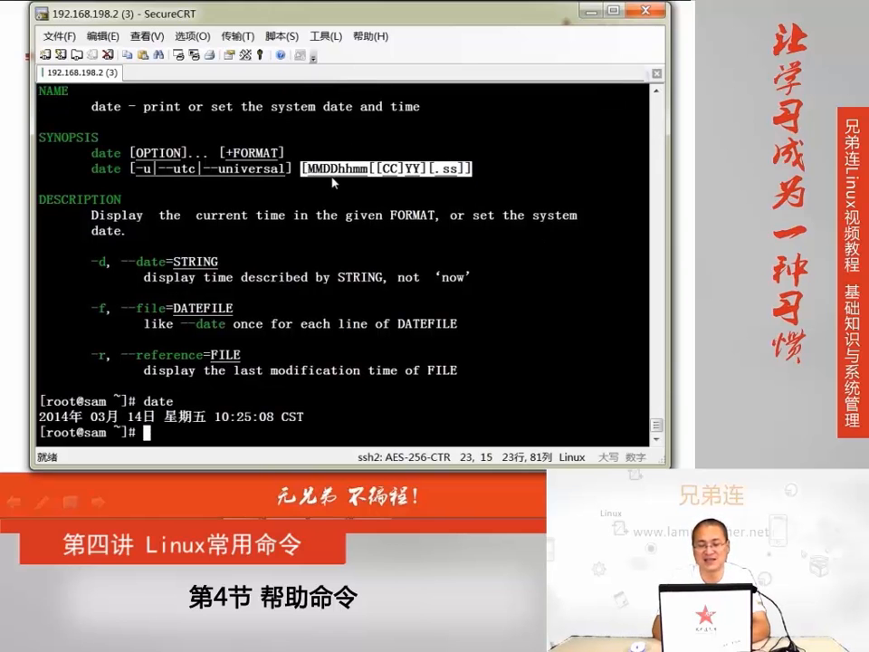
text(date)
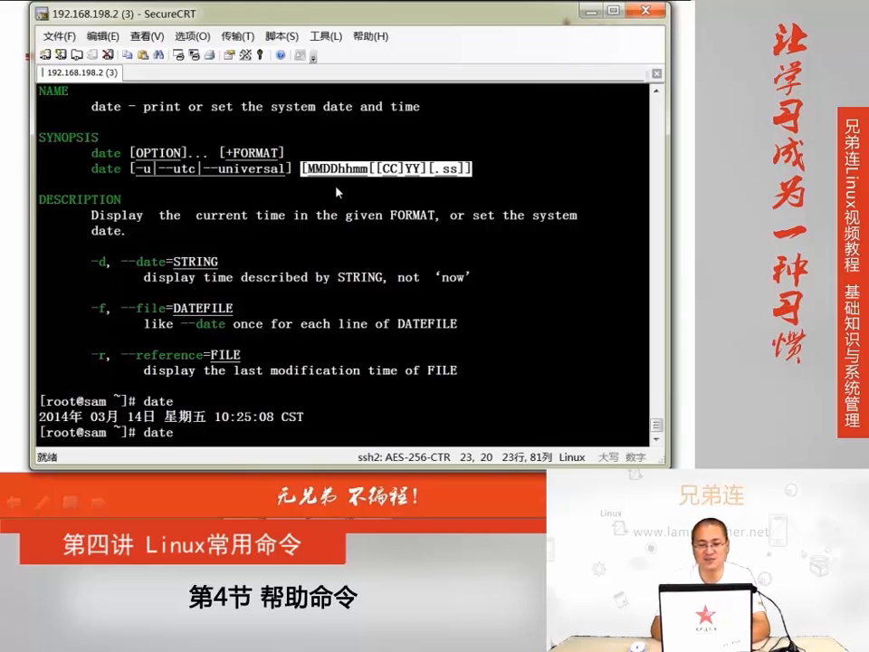
text(0314)
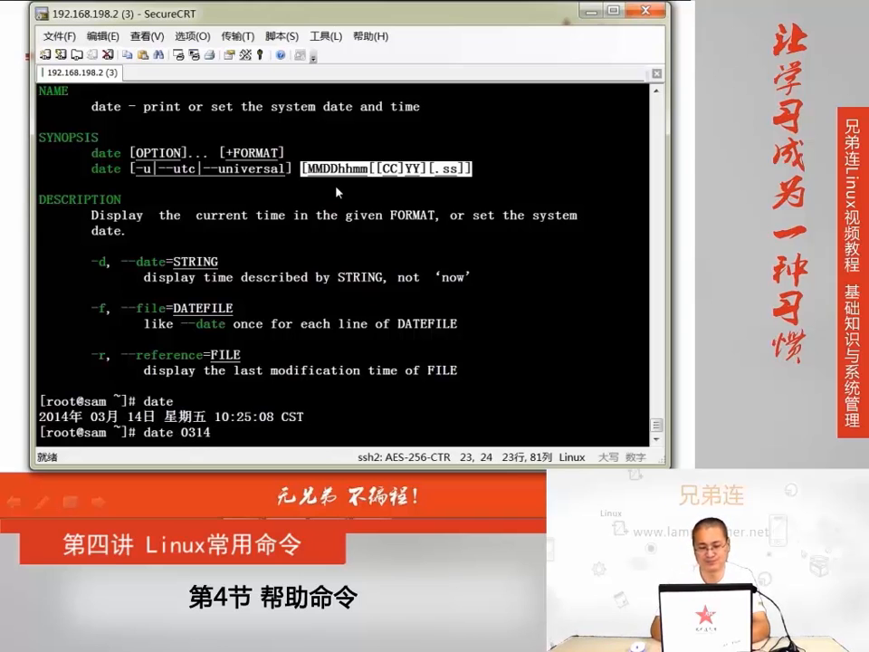
text(10)
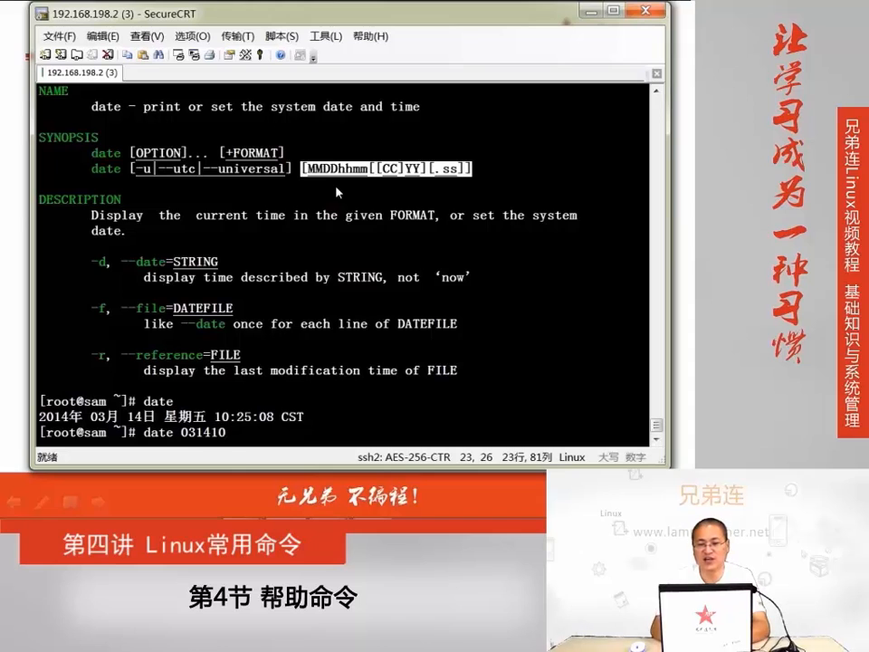
text(2)
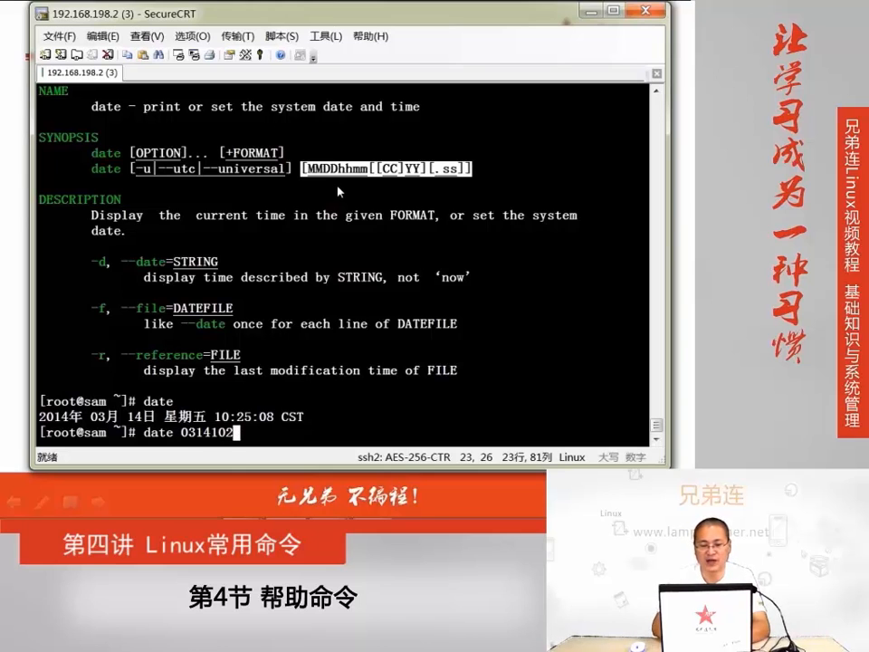
text(72014)
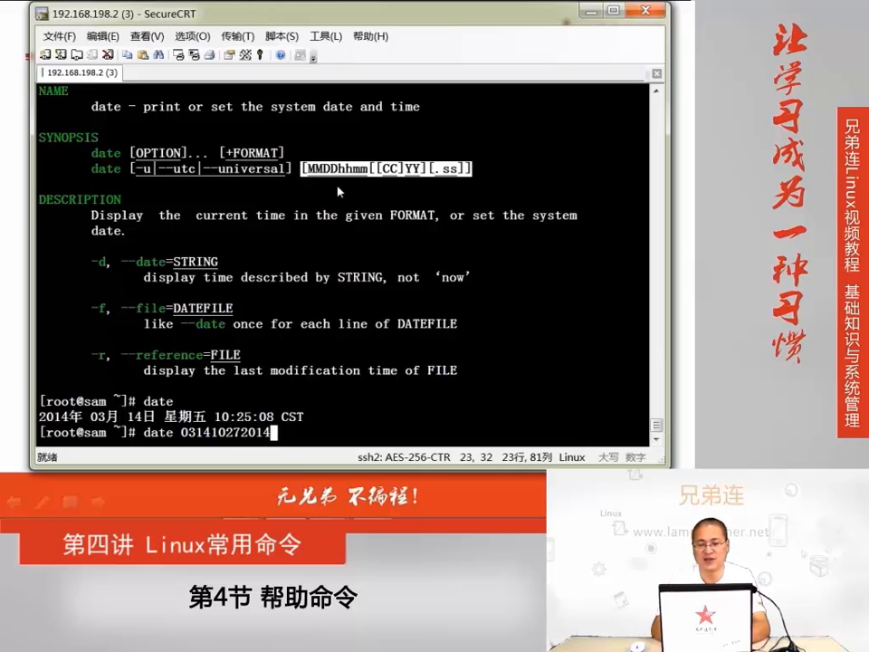
text(.)
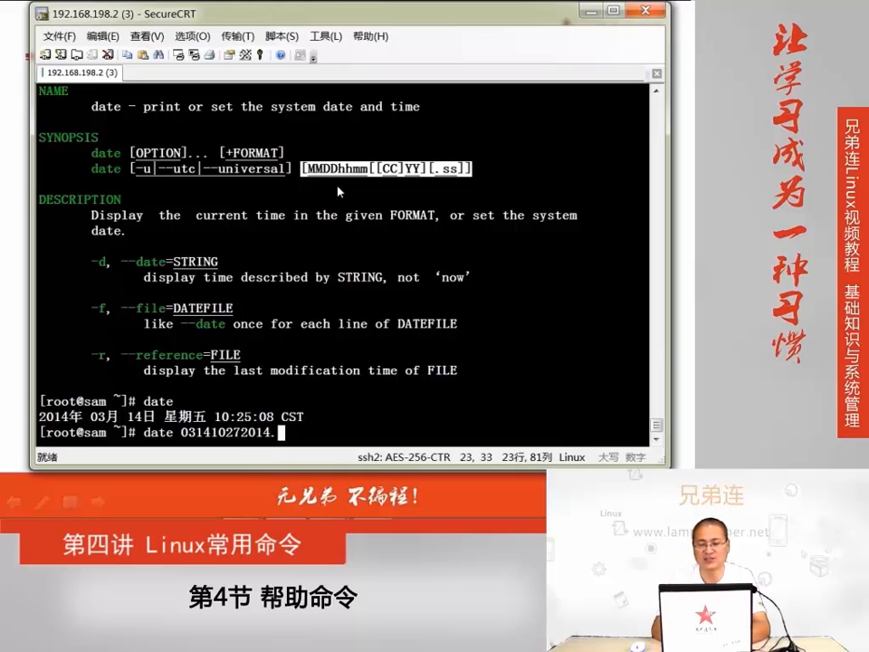
text(.18)
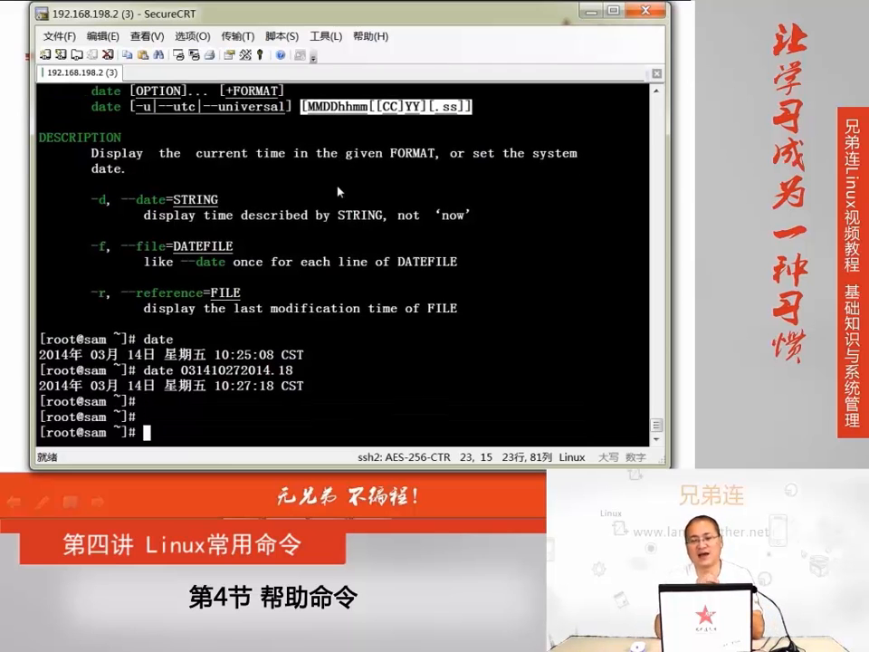
Run info to view its documentation, then return to a cleared prompt
text(info)
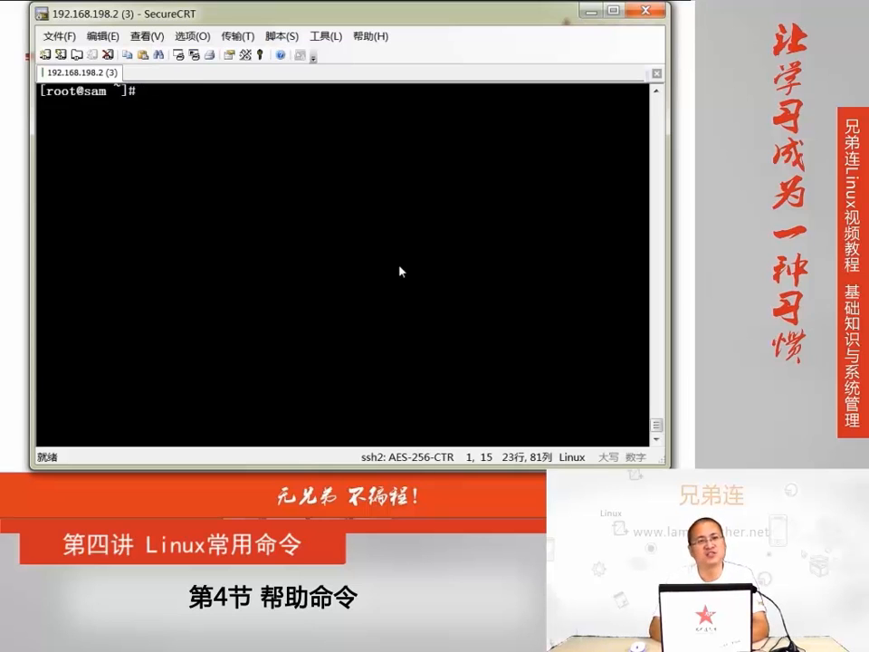
Run which cd and which umask (no binaries found), then view man cd's BASH_BUILTINS page
text(which cd)
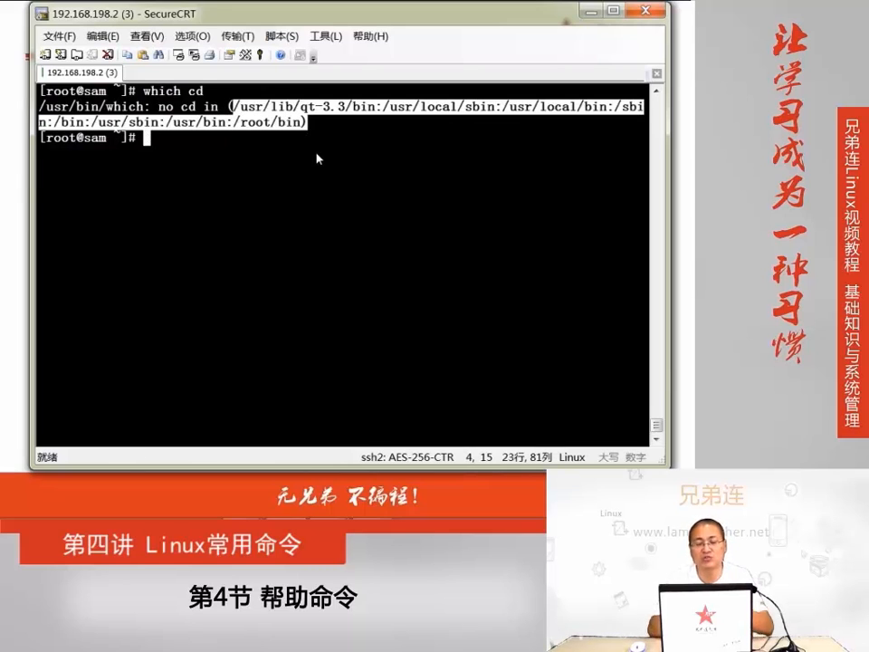
text(which umask)
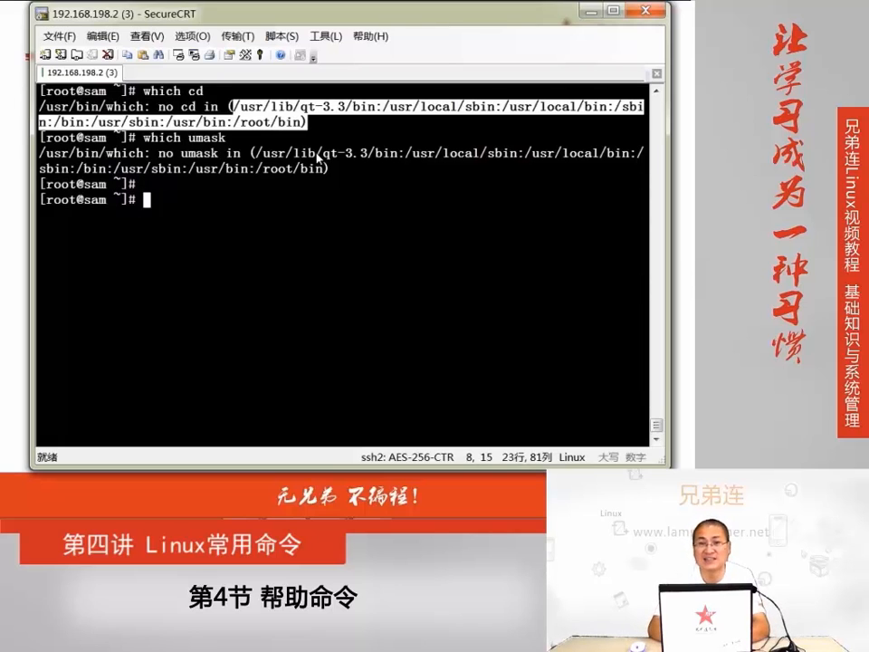
text(man cd)
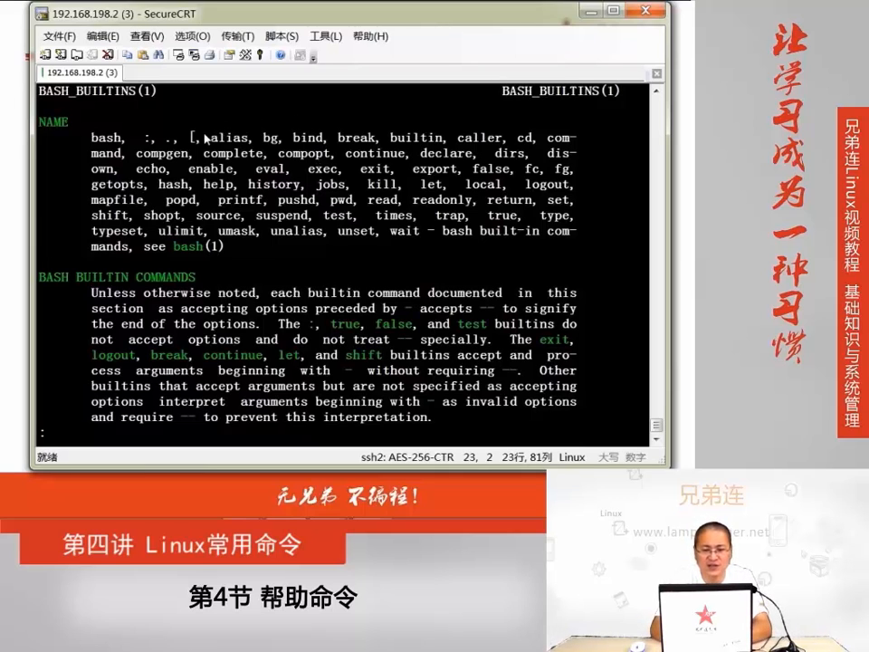
Highlight the phrase 'bash built-in commands', then quit the manual page
drag(208, 138, 431, 237)
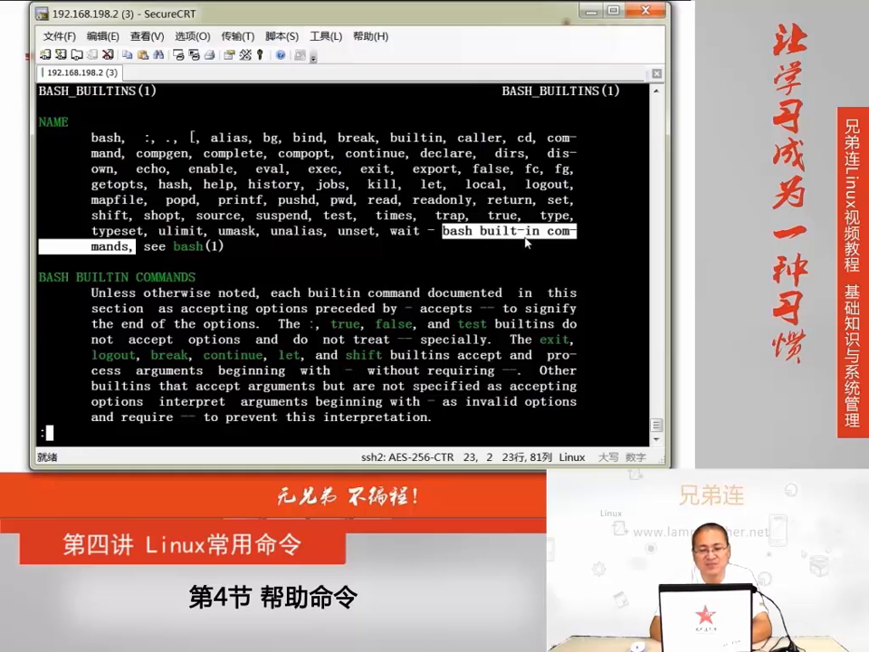
mouse_move(280, 250)
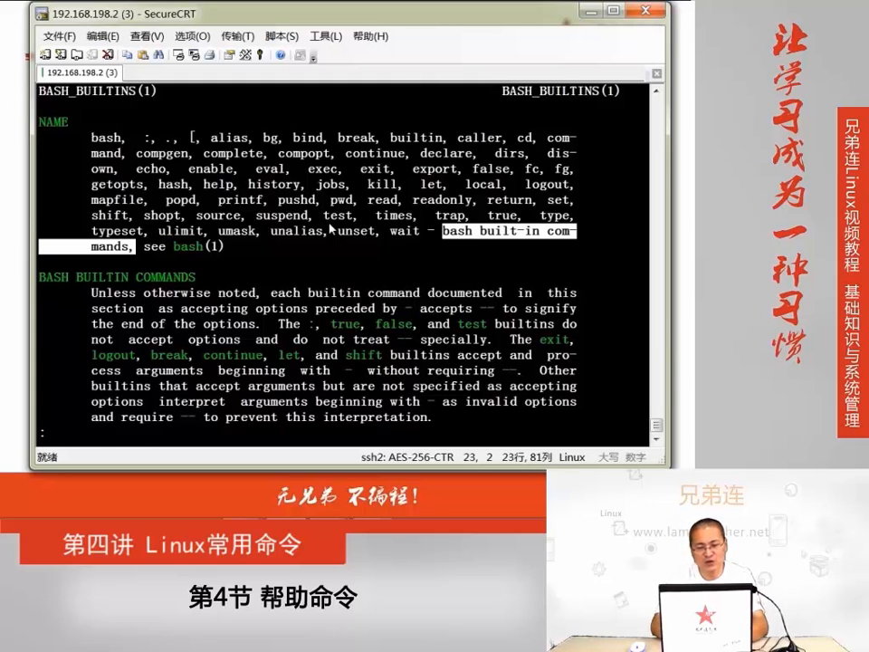
key(q)
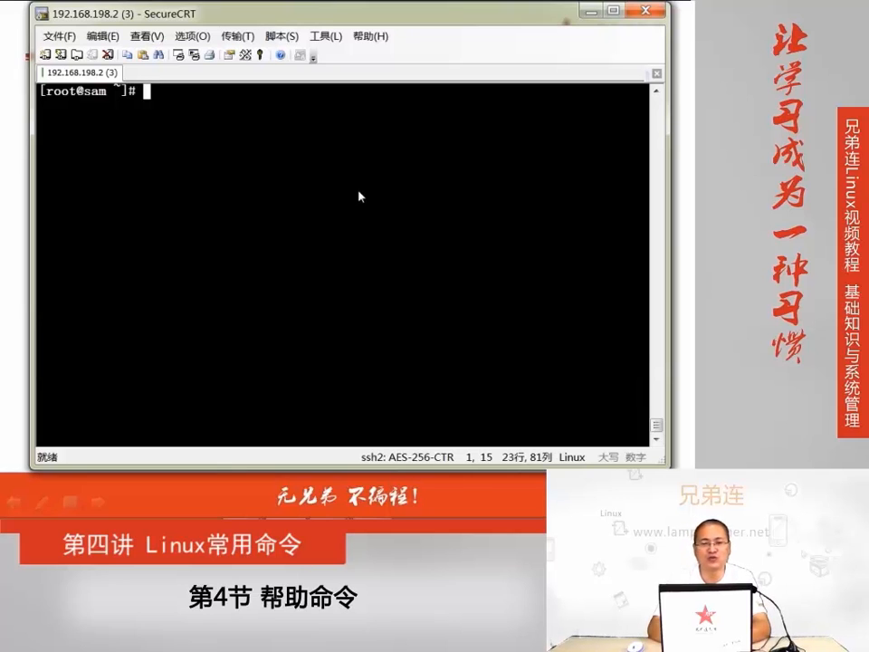
Read help umask and highlight the -S symbolic output option description
text(man)
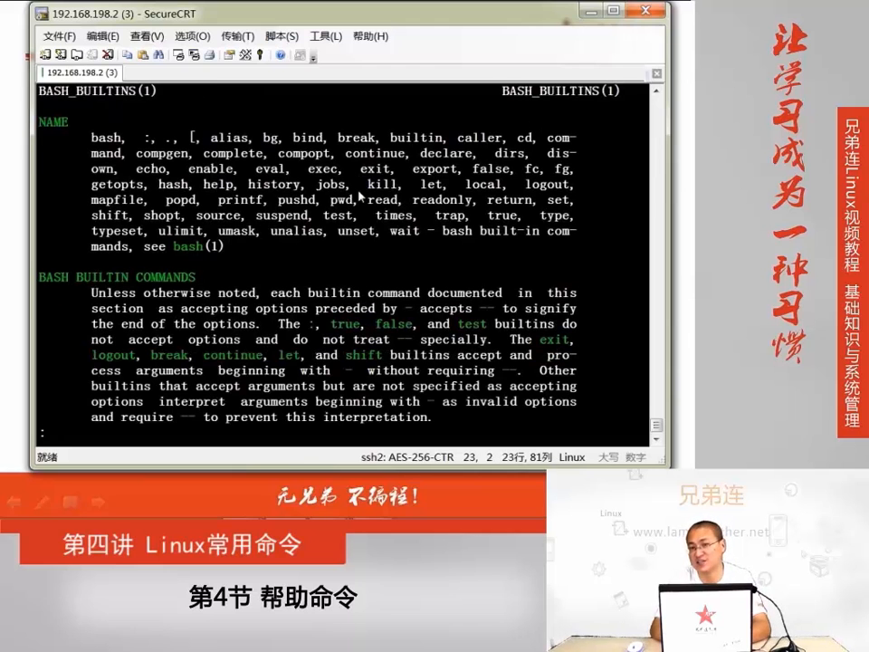
key(q)
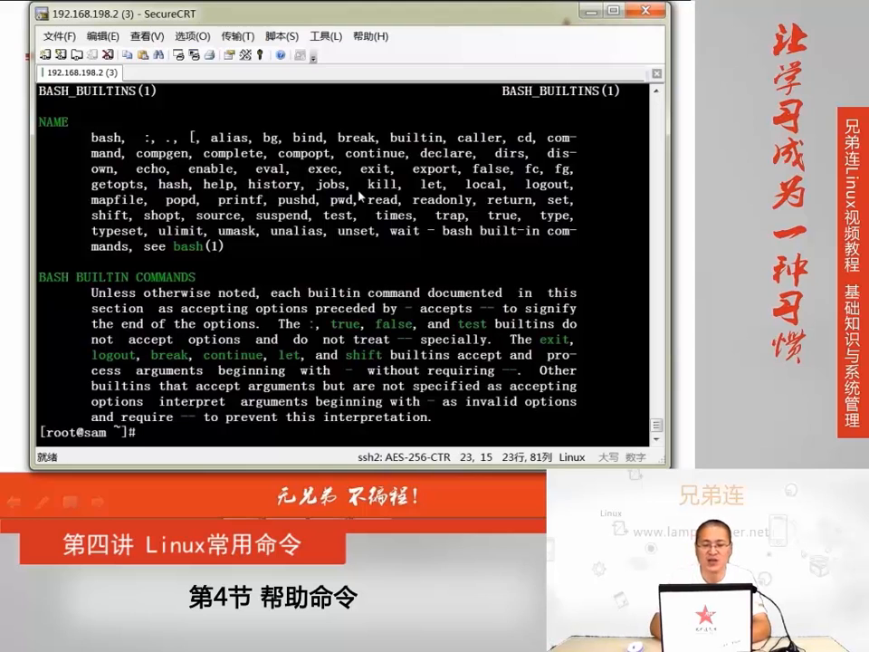
text(help umask)
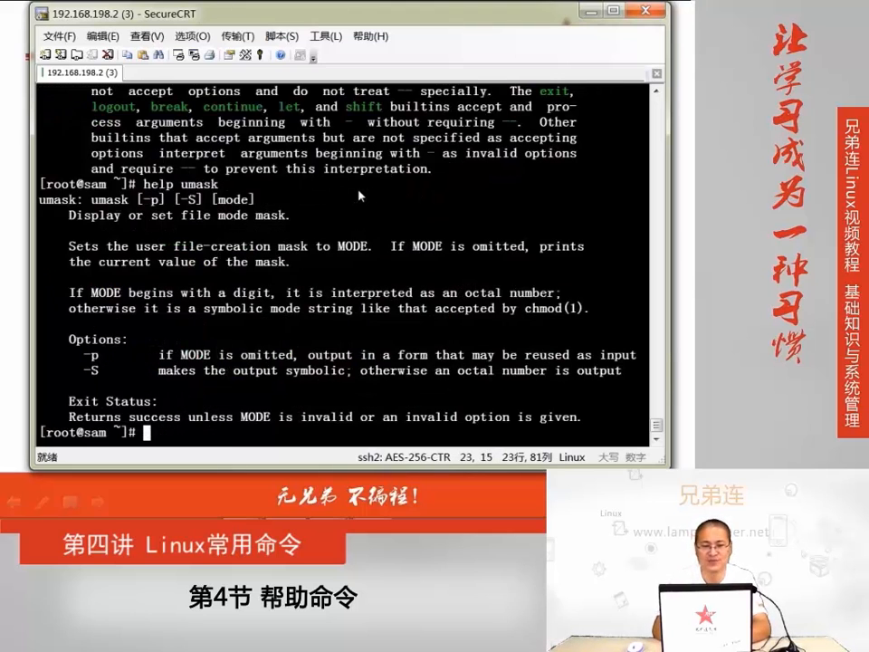
double_click(178, 183)
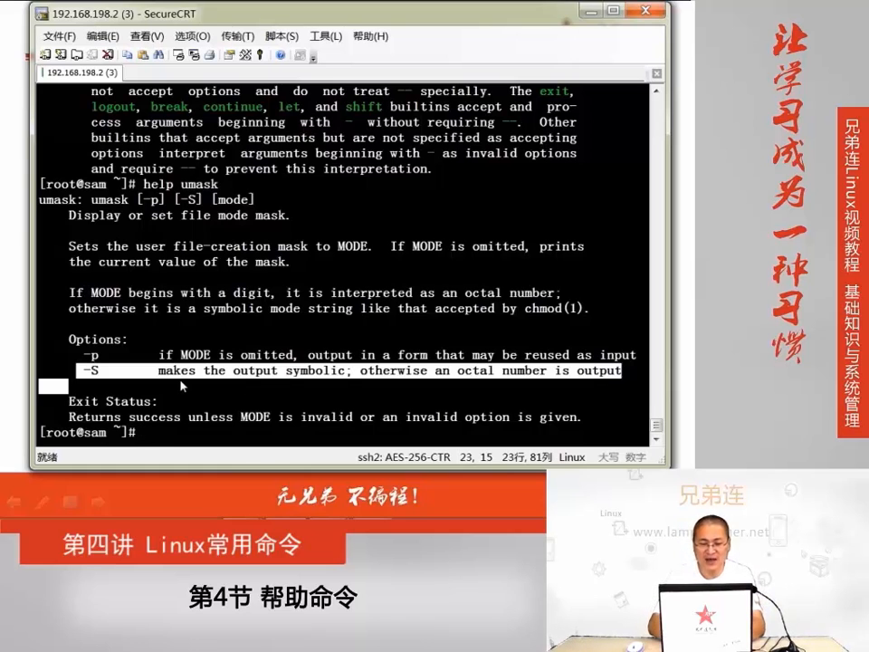
Show the current mask 0022 with umask and its symbolic form u=rwx,g=rx,o=rx with umask -S
text(umask)
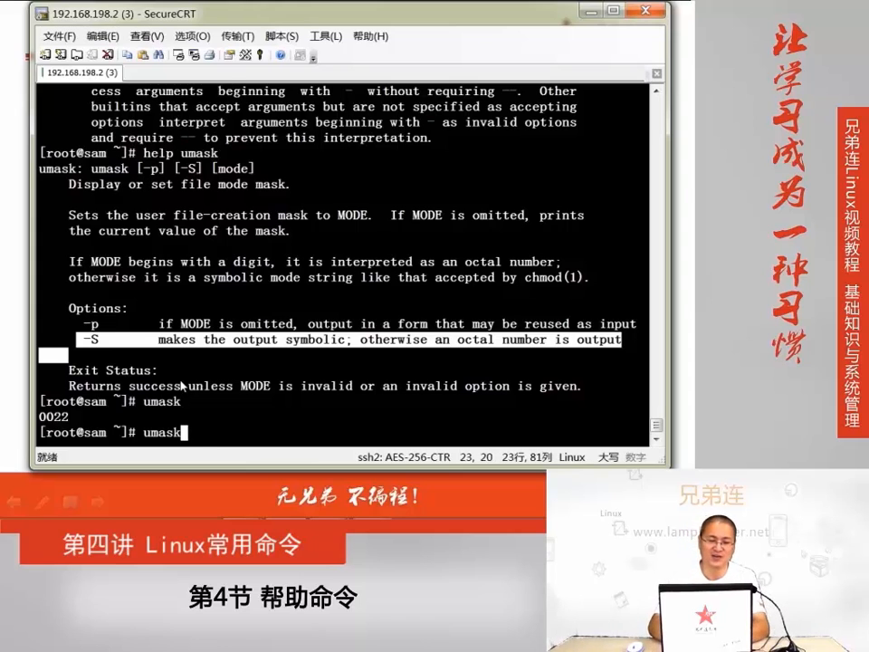
key(Enter)
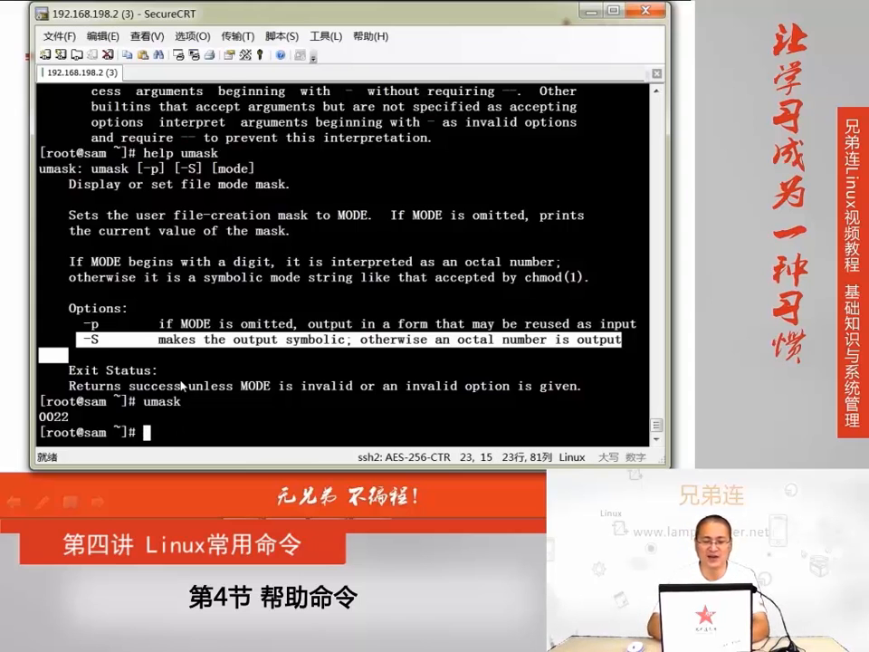
text(help uam)
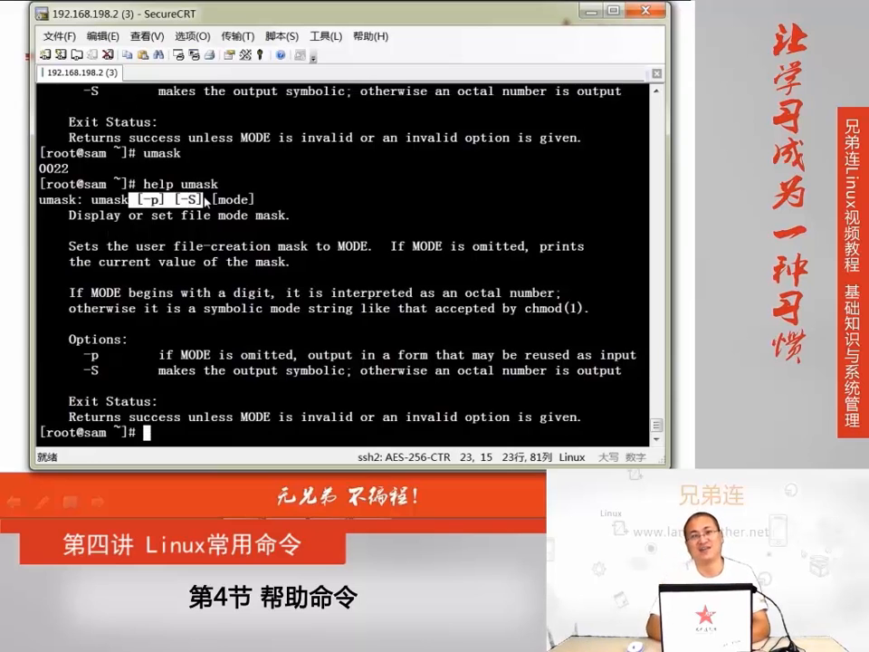
text(umask -S)
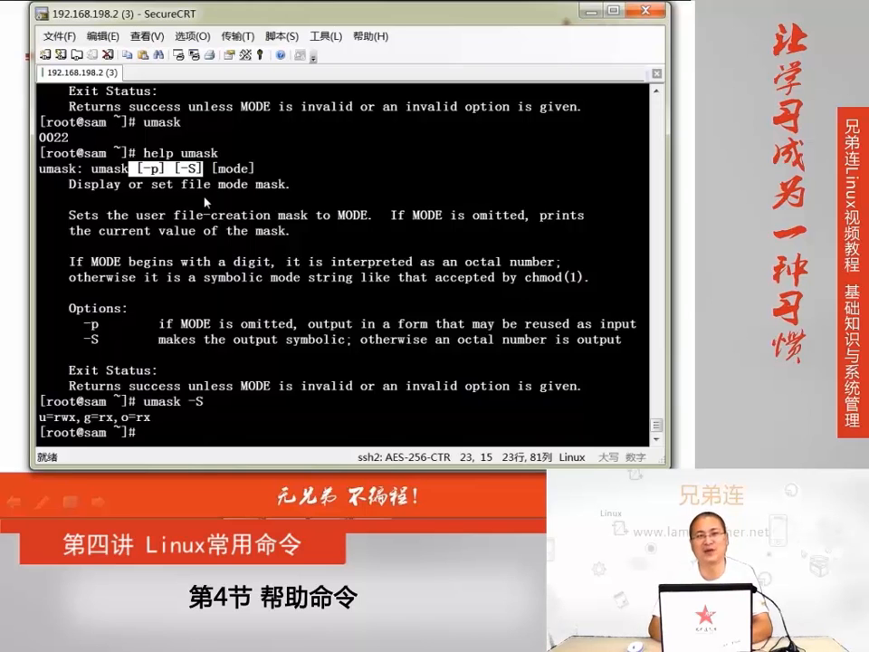
text(if)
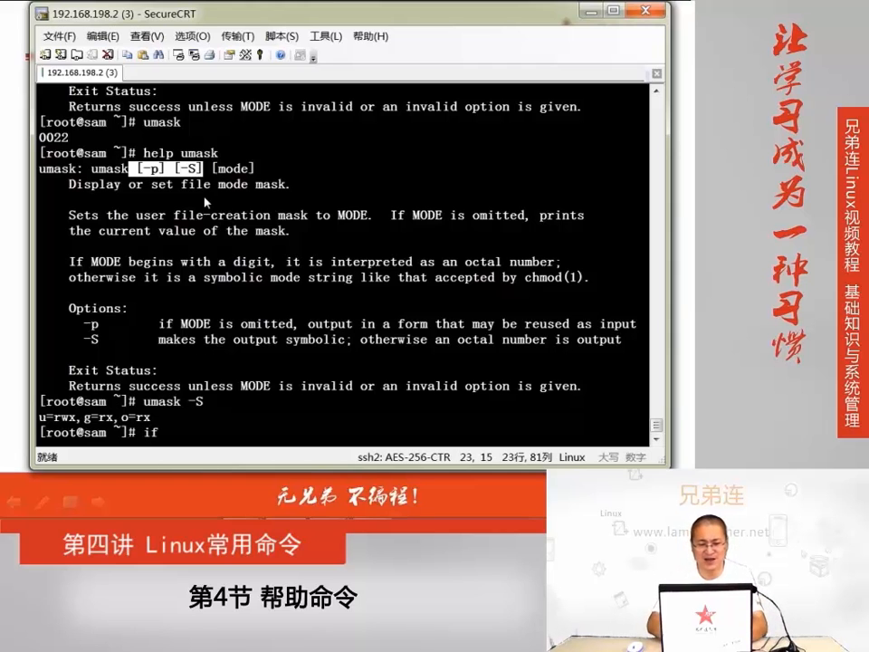
Display built-in help for the if and case shell constructs
text(help if)
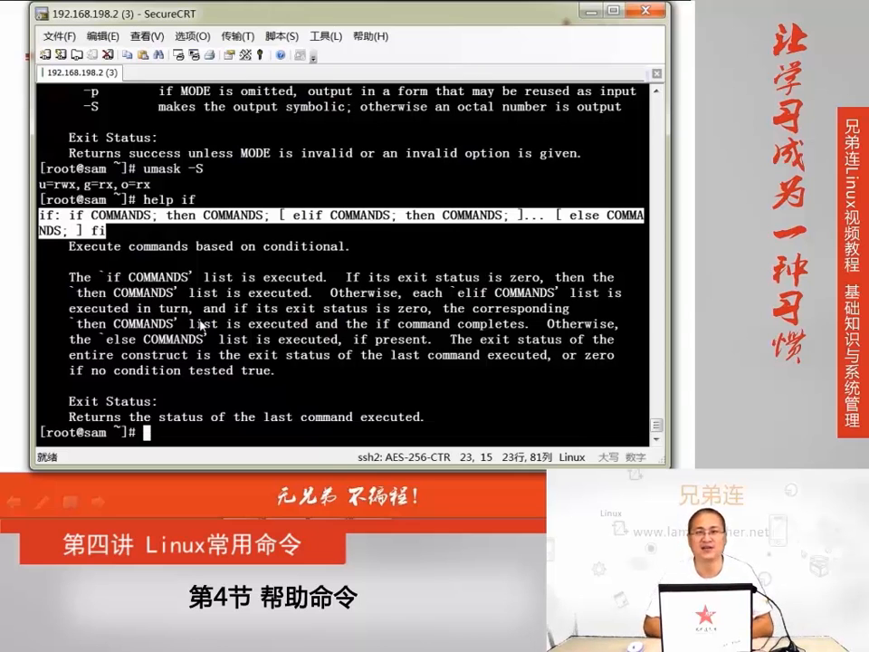
text(help case)
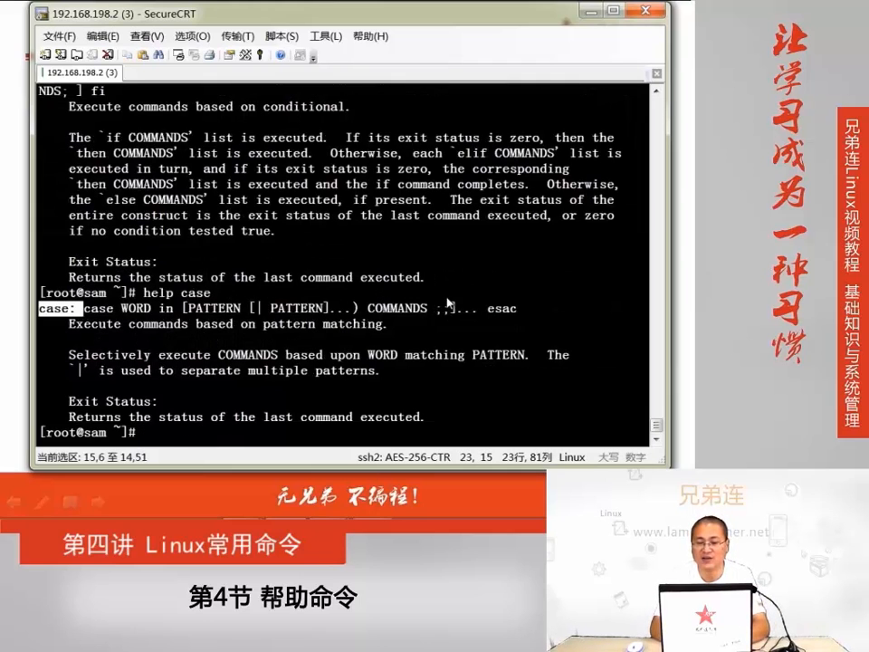
text(help)
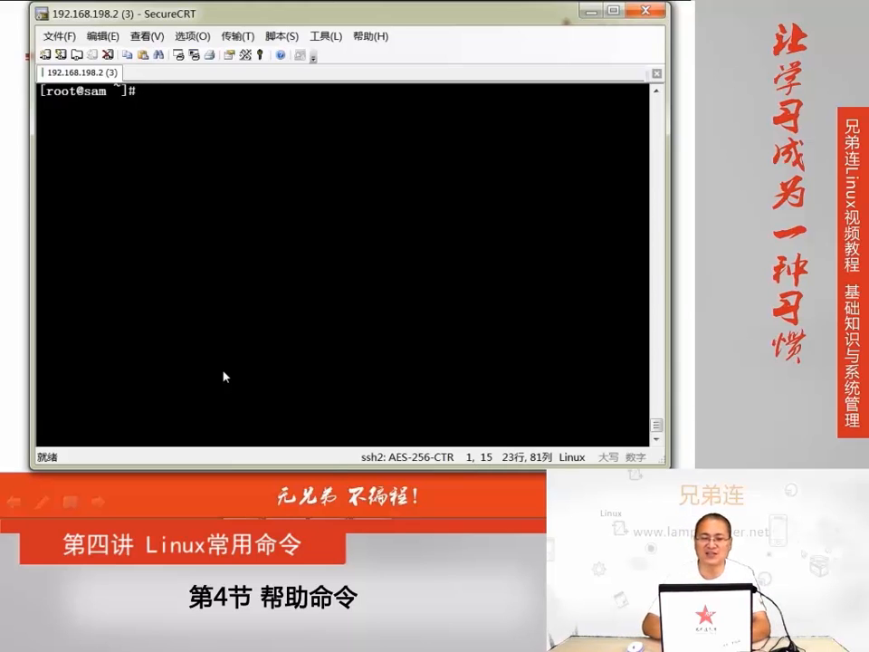
Type the note 'man 命令' showing NAME, 作用 and options searched with /选项
text(man)
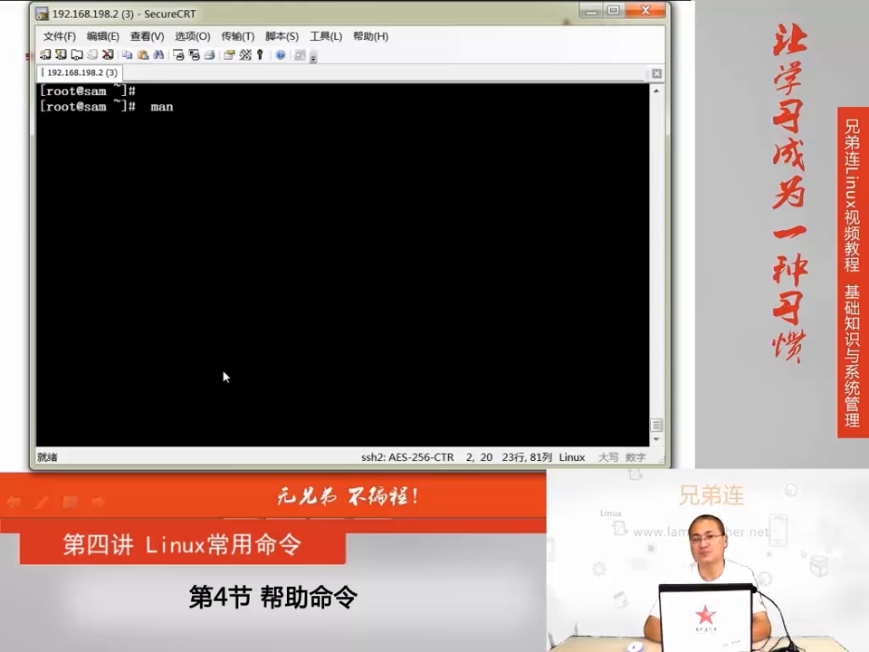
text(命令或配置文件)
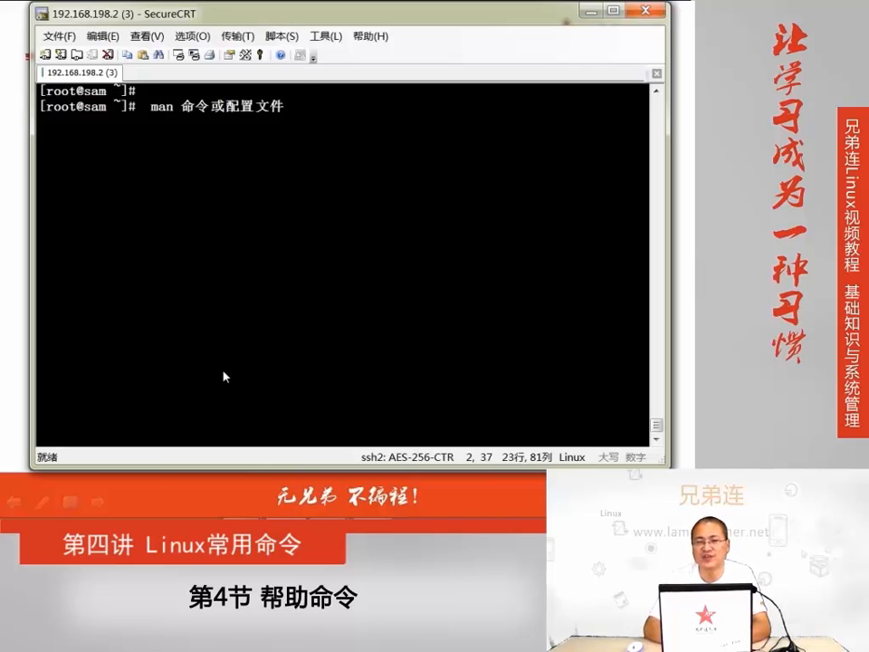
text(命令)
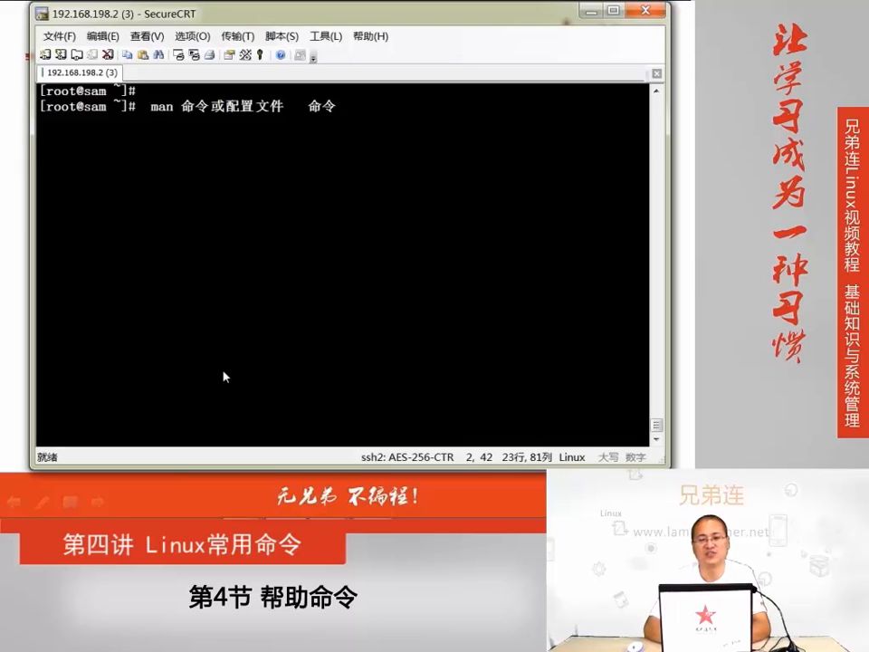
text(NAME)
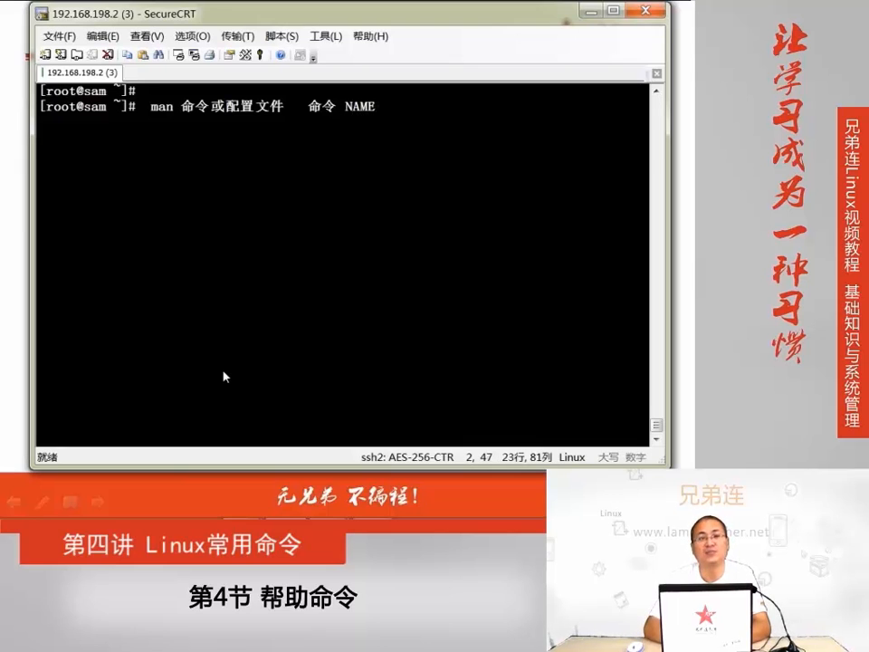
text(作用)
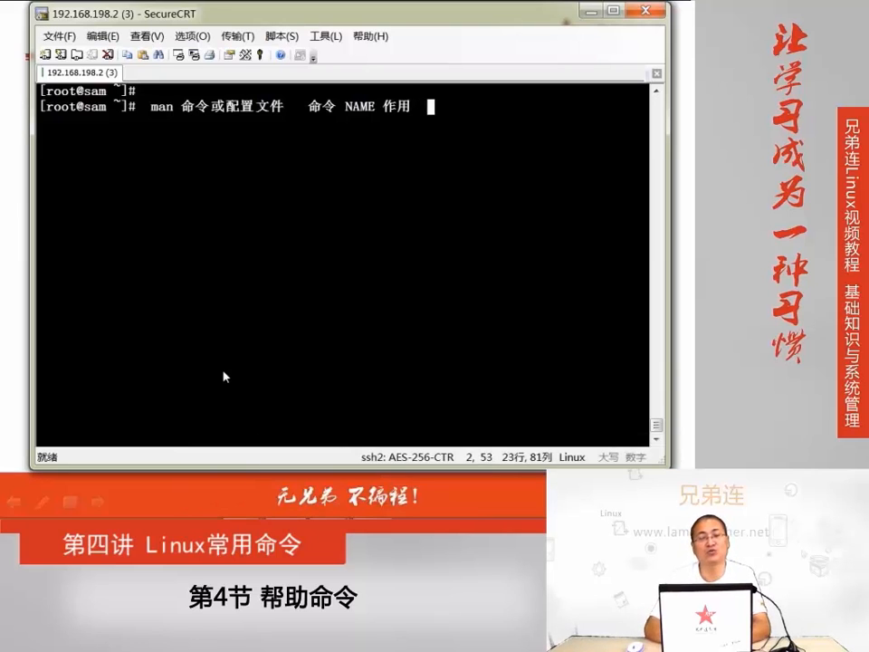
text(/)
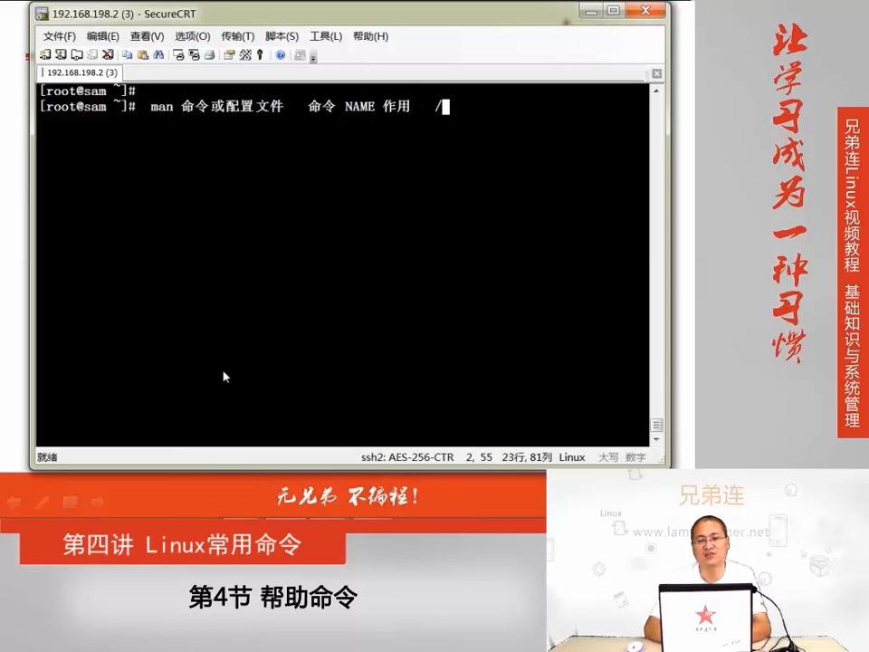
text(选项)
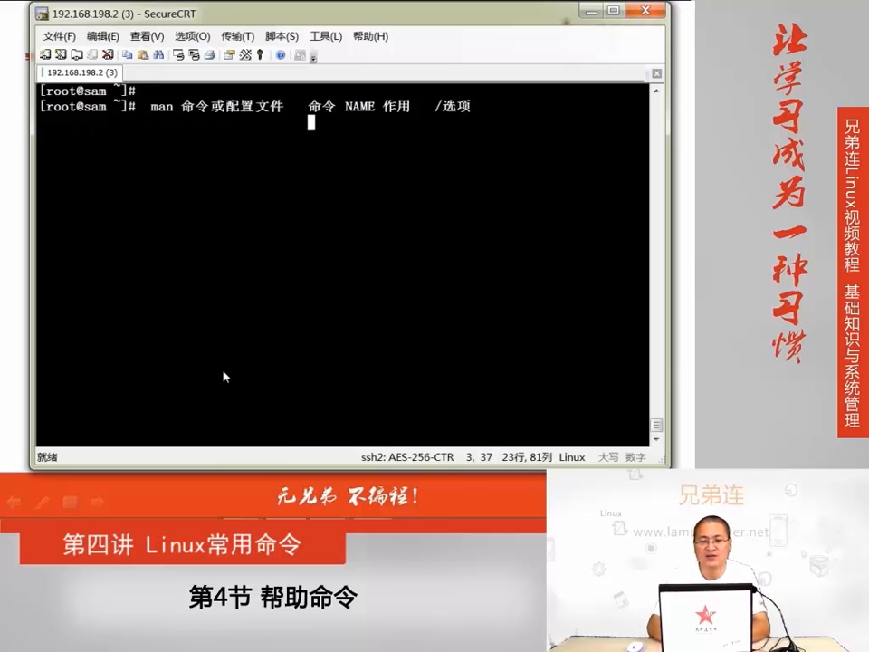
Add the line '配置文件 NAME 存放信息 文件格式' to the notes
text(配置文件)
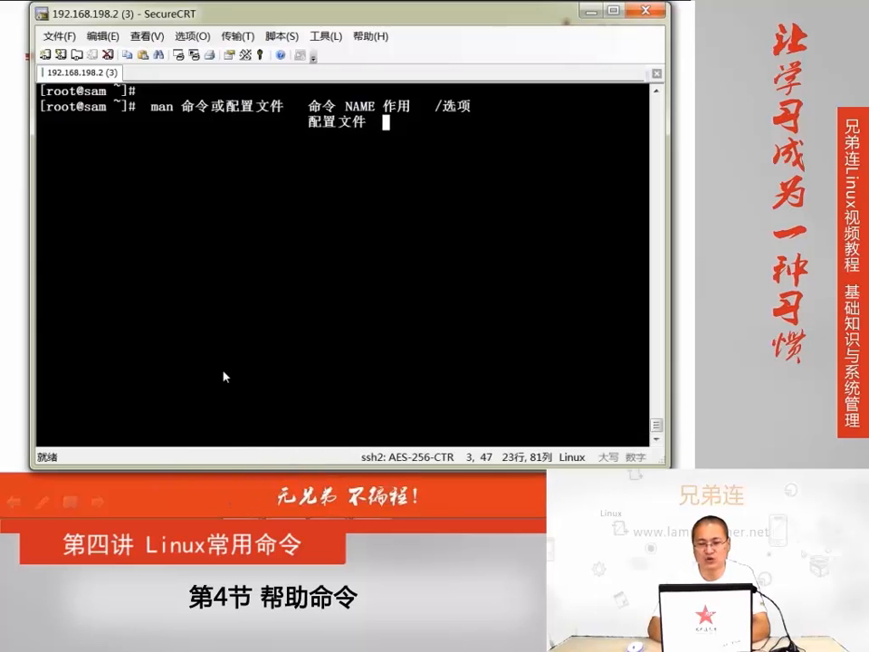
text(NAME)
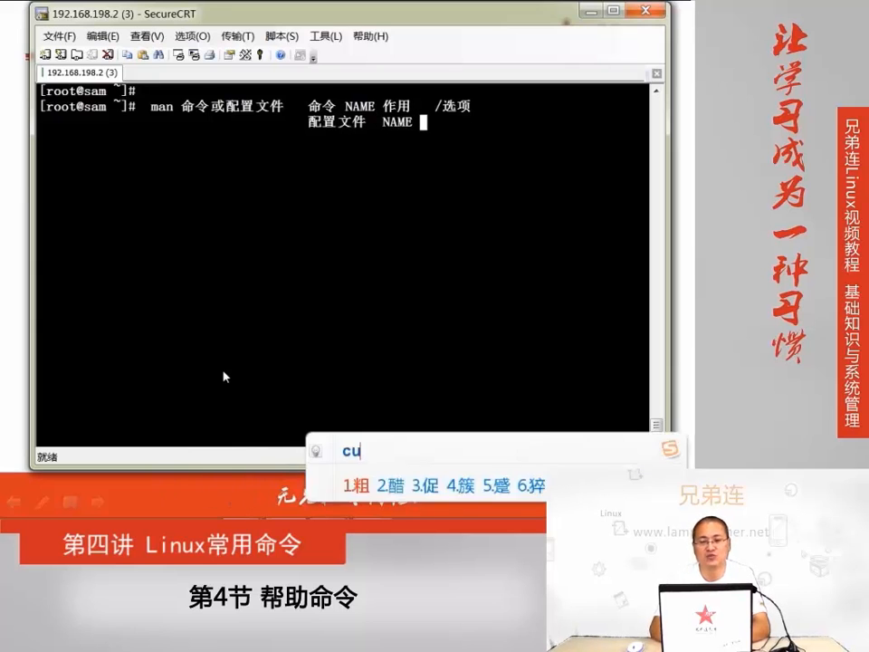
text(存放信息)
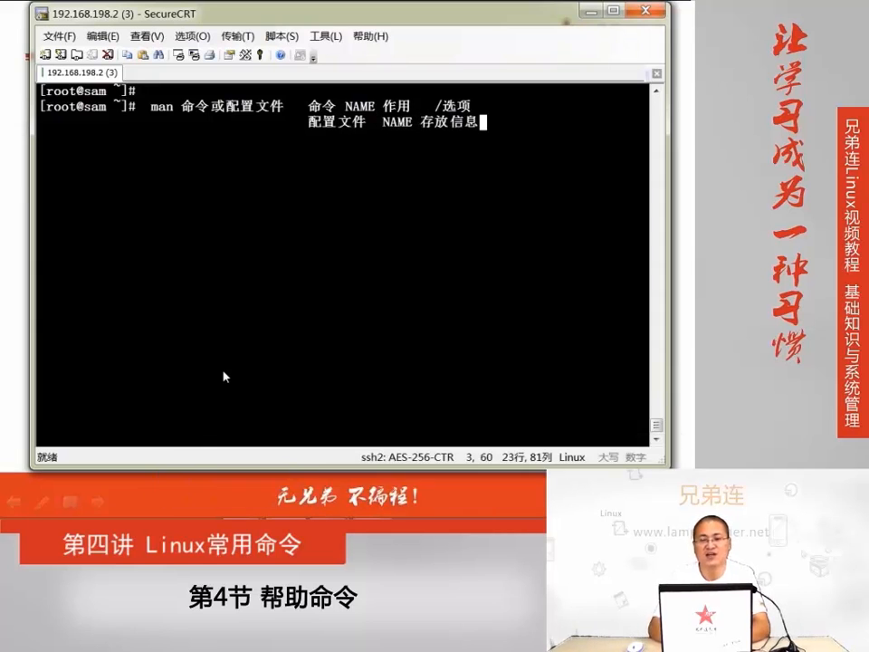
text(wen)
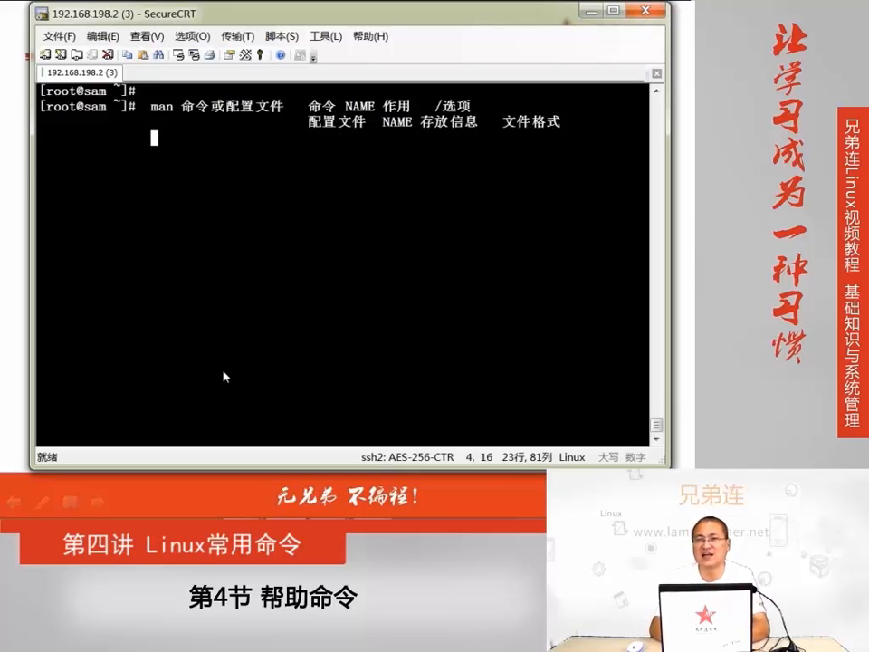
Add a 'whatis 命令' line to the notes and view the whatis manual page
text(whatis)
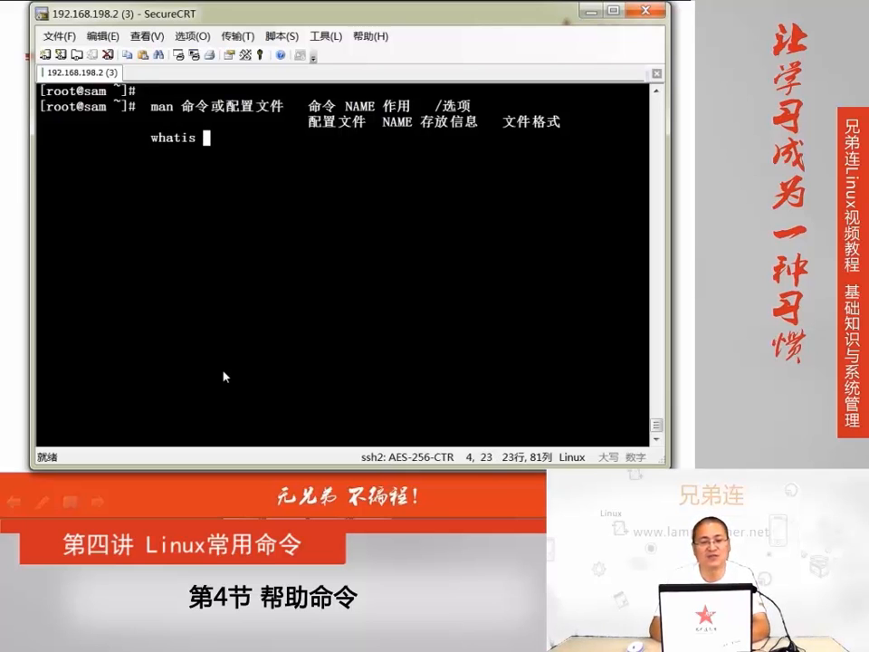
text(命令)
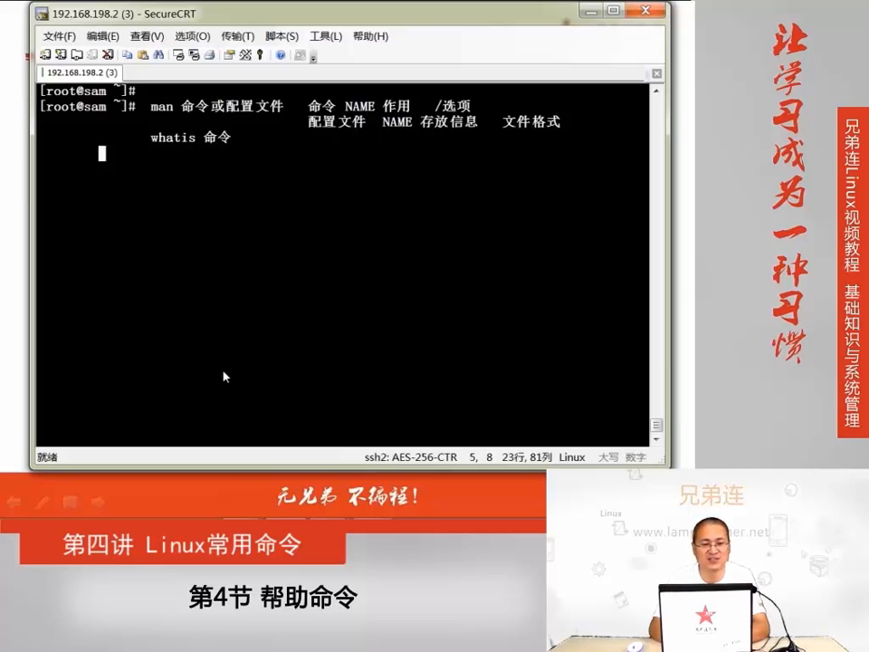
text(ap)
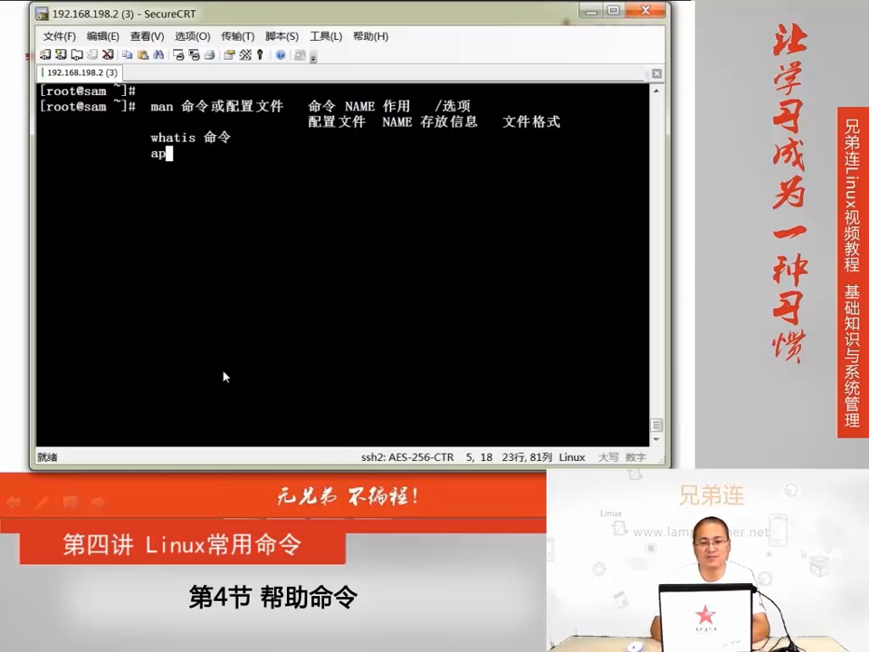
text(rpo)
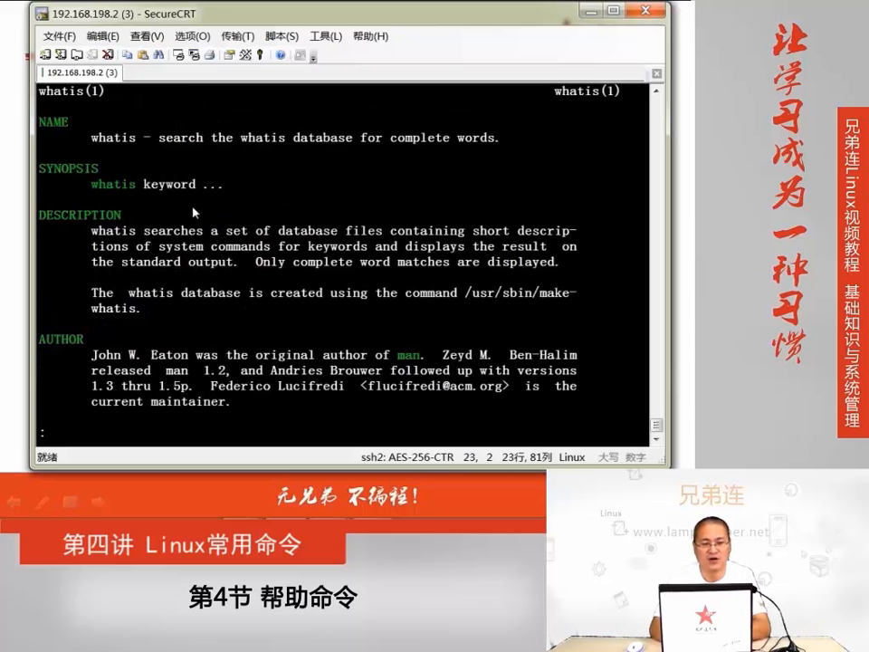
Quit the whatis page and begin an 'apropos 配置文件' line under the notes
key(q)
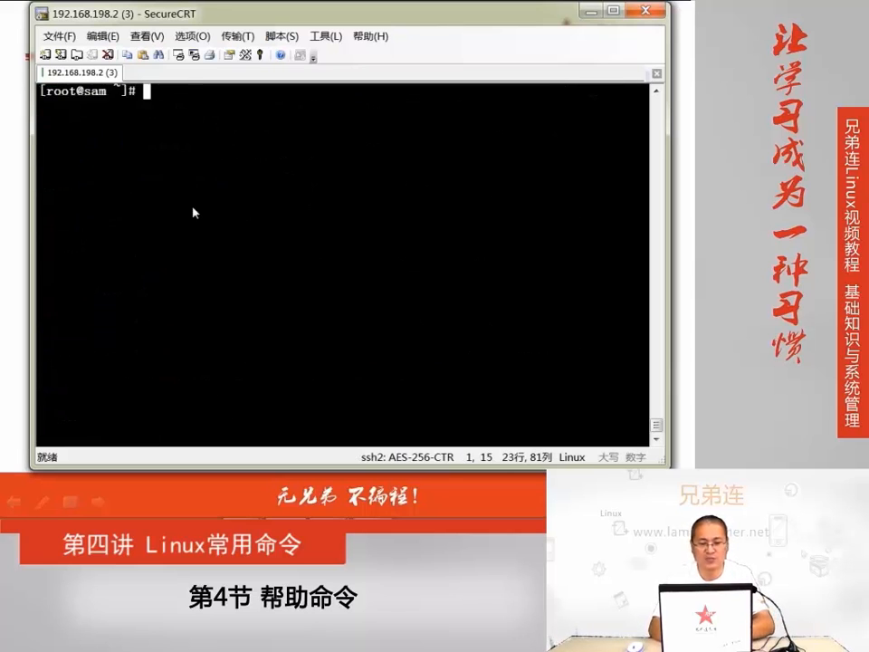
text(apropos 配置)
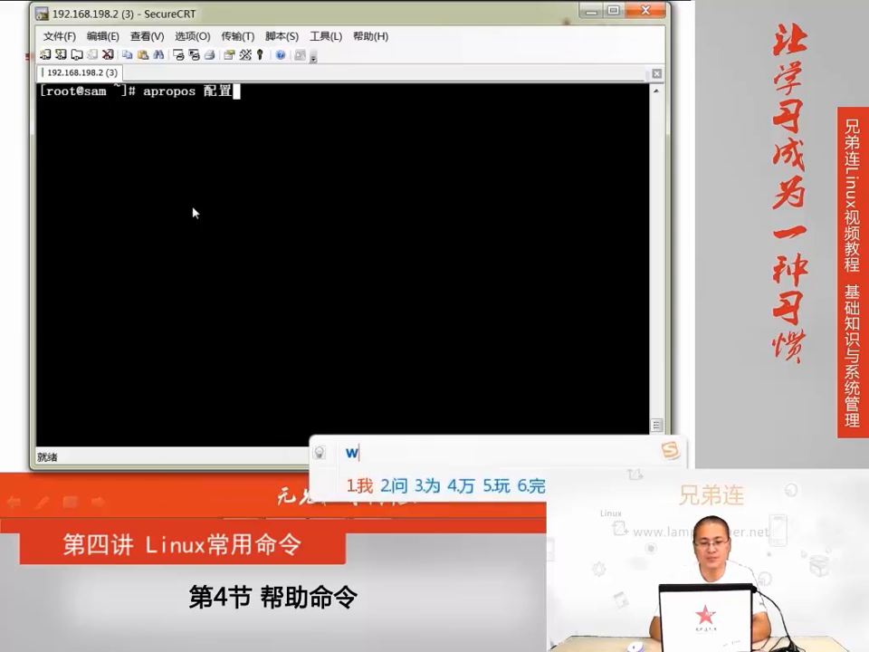
text(文件)
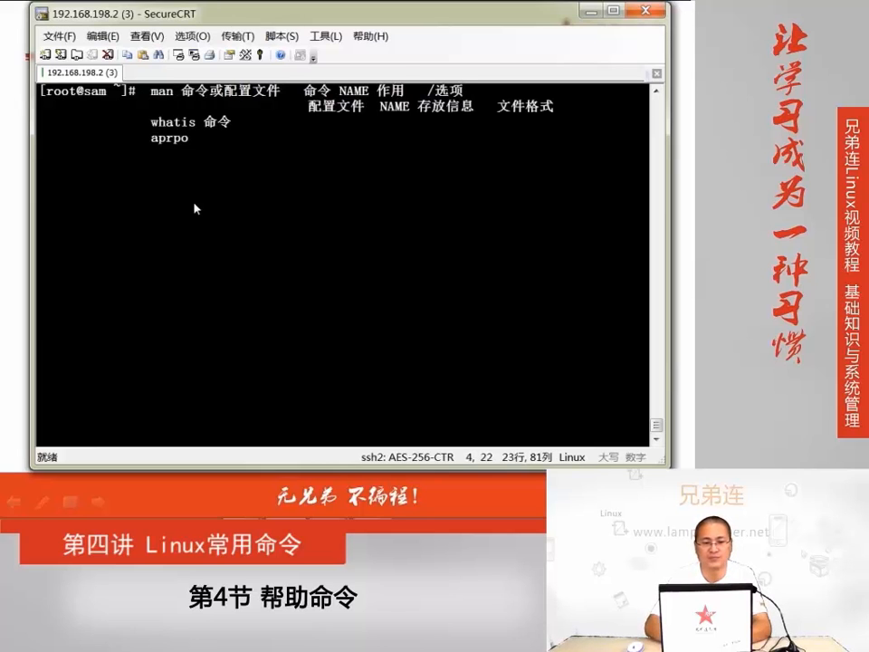
Add note lines 'apropos 配置文件', '命令 --help' and 'info' to the help-command summary
text(ro)
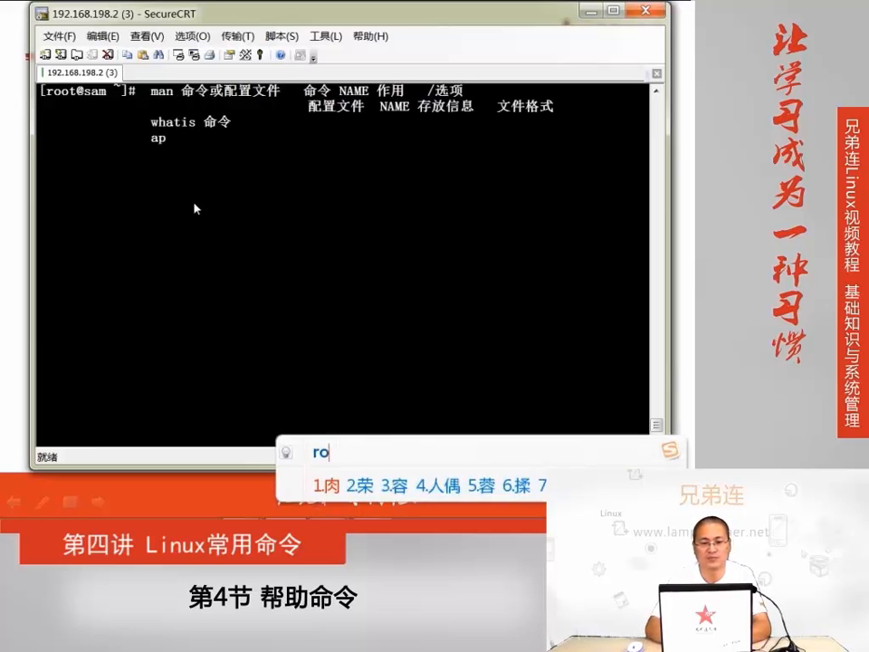
text(propos)
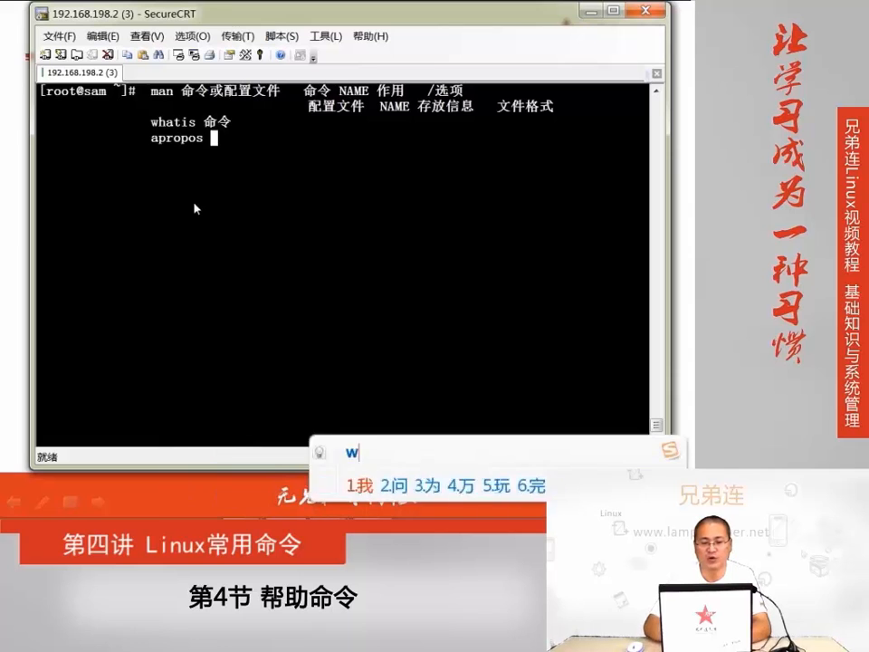
text(配置文件)
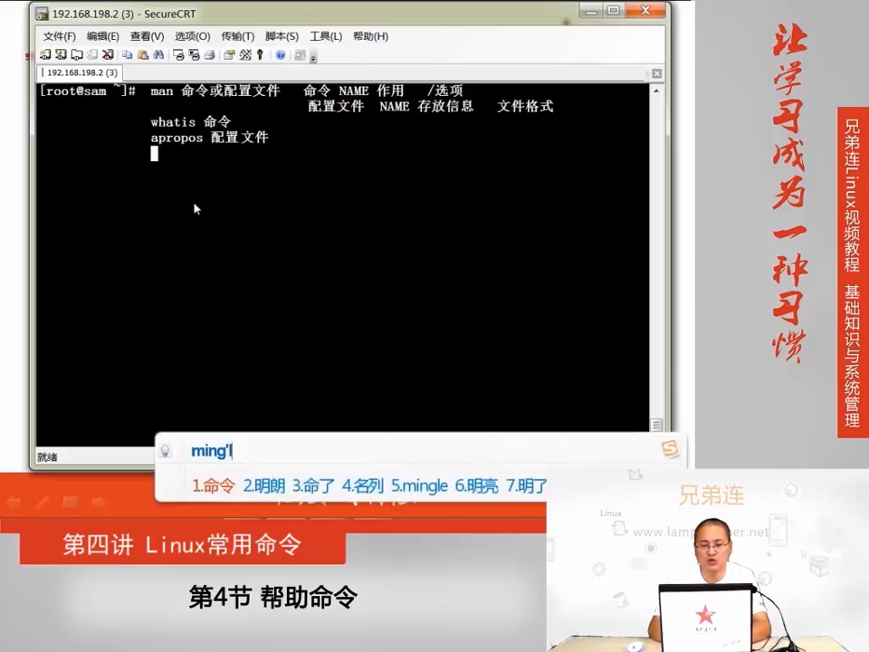
text(命令 --hel)
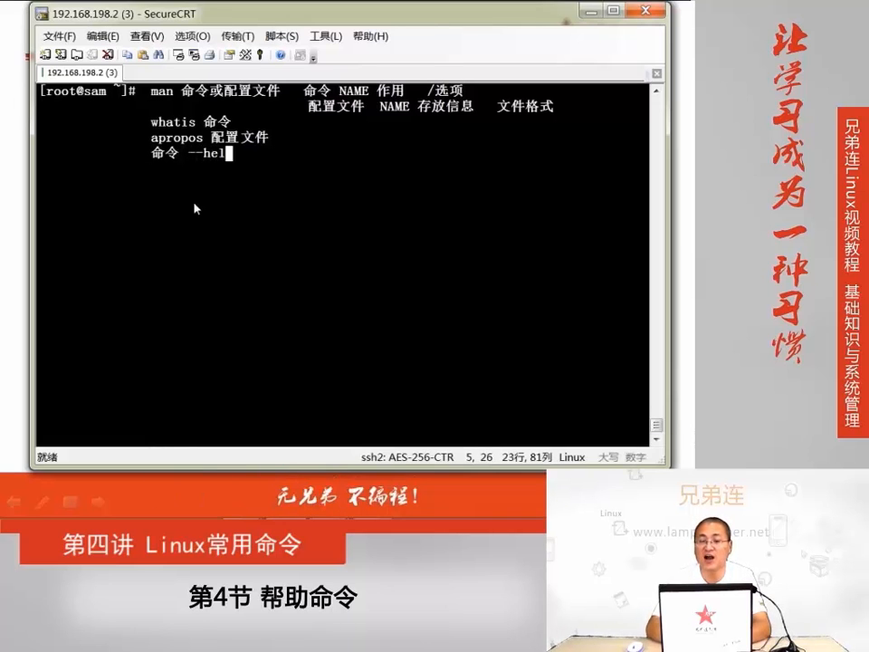
text(p)
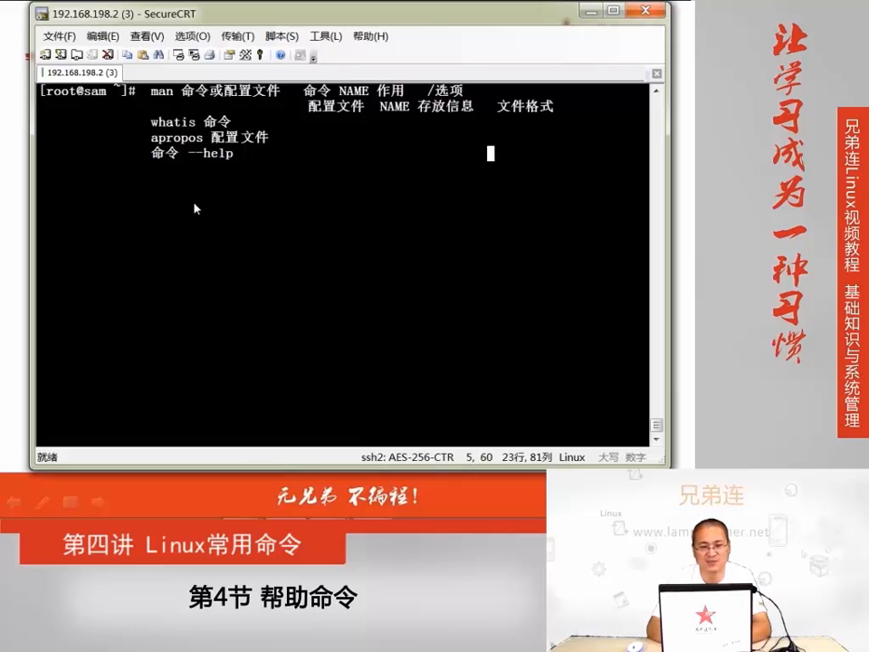
text(in)
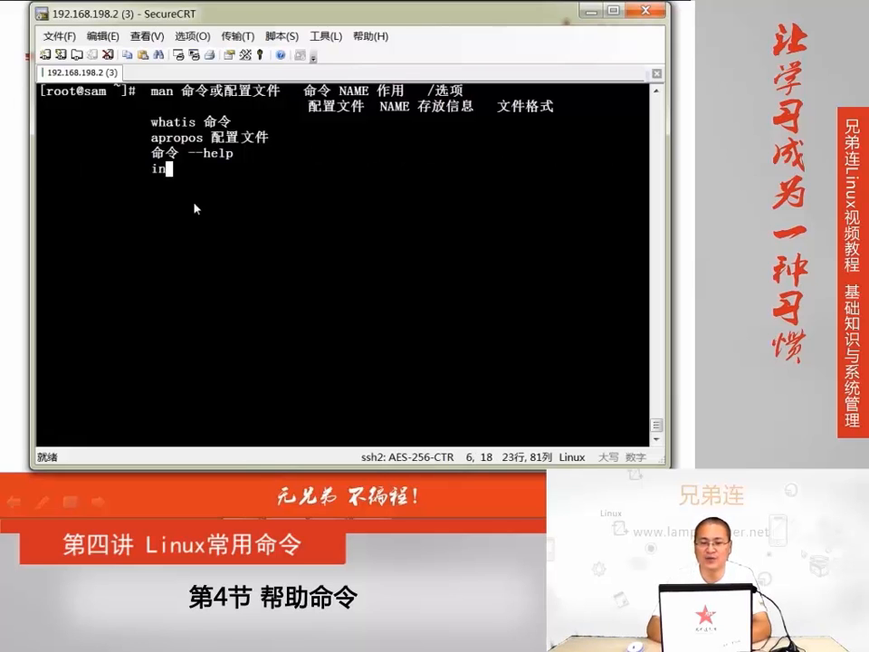
text(fo)
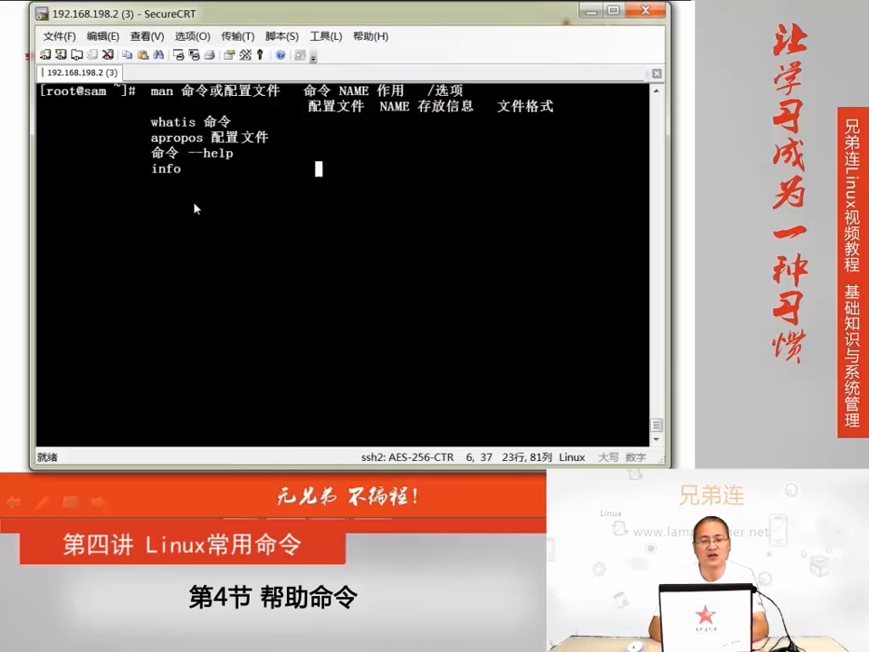
On new lines add 'date' beside 'man date', then 'help' to complete the notes
key(Enter)
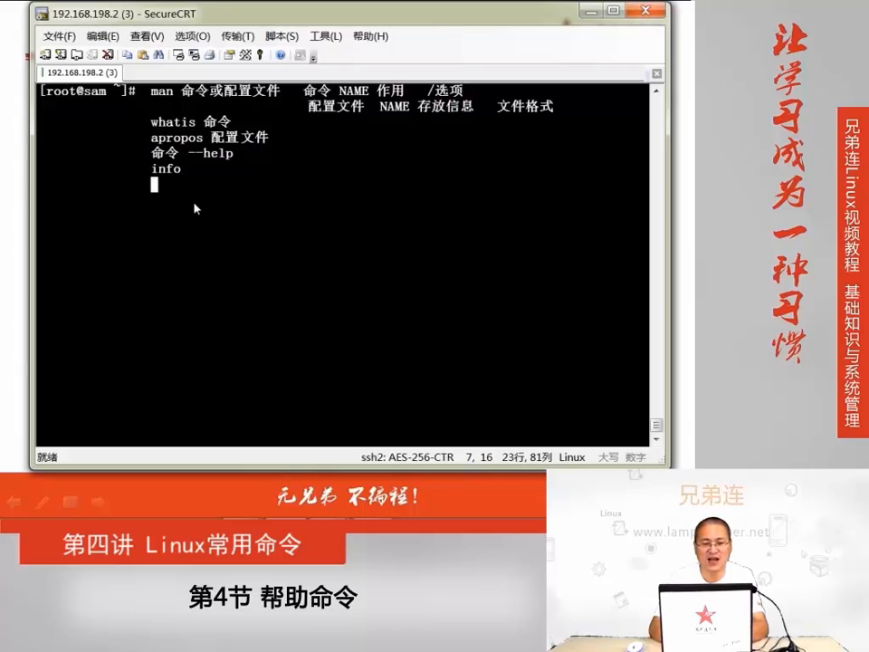
text(date)
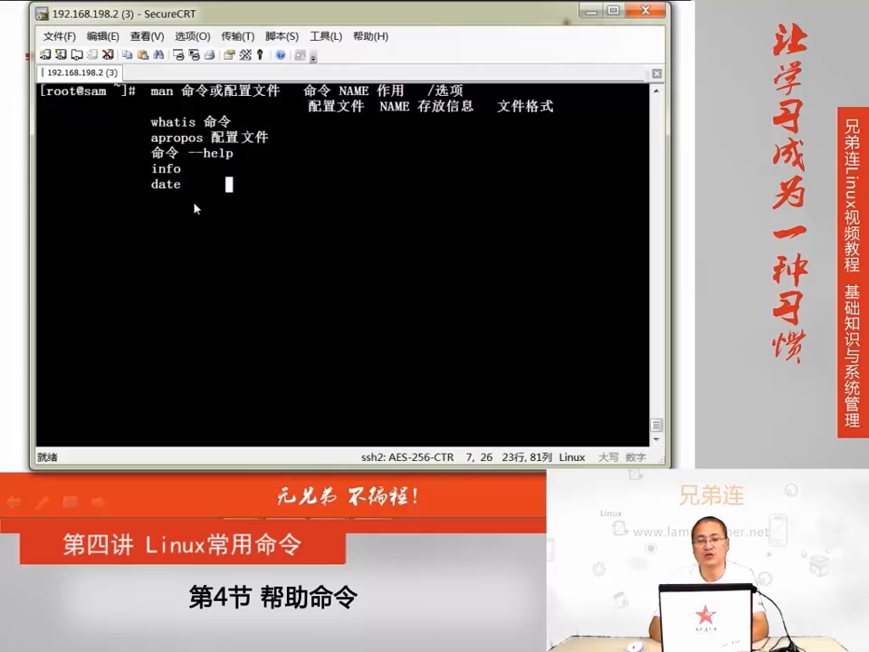
text(man d)
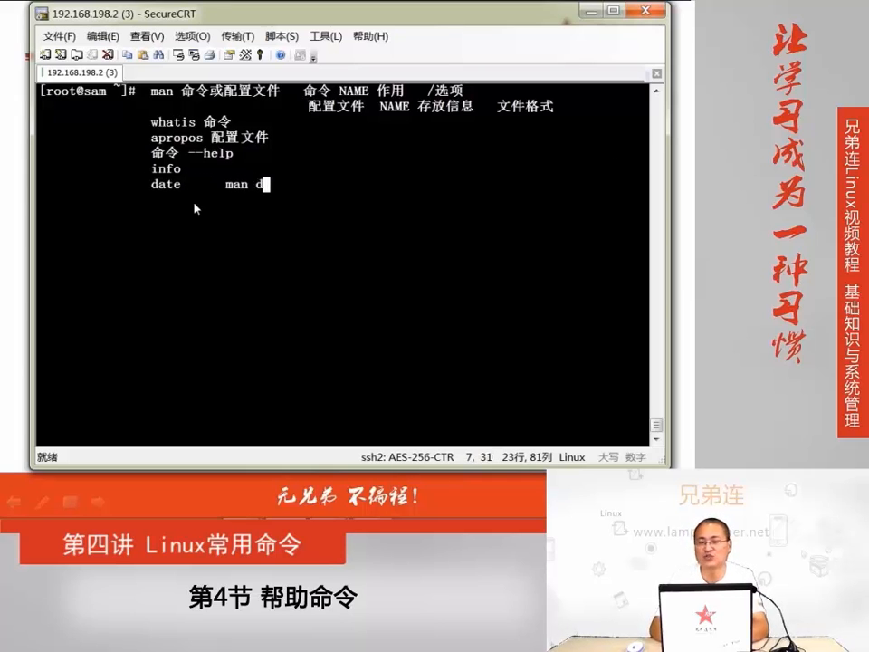
text(ate)
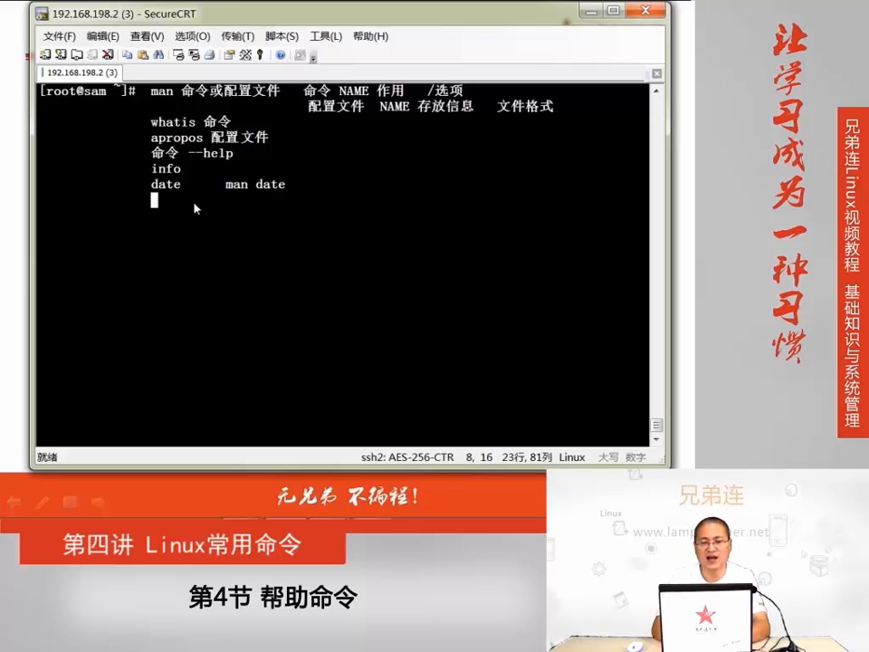
text(help)
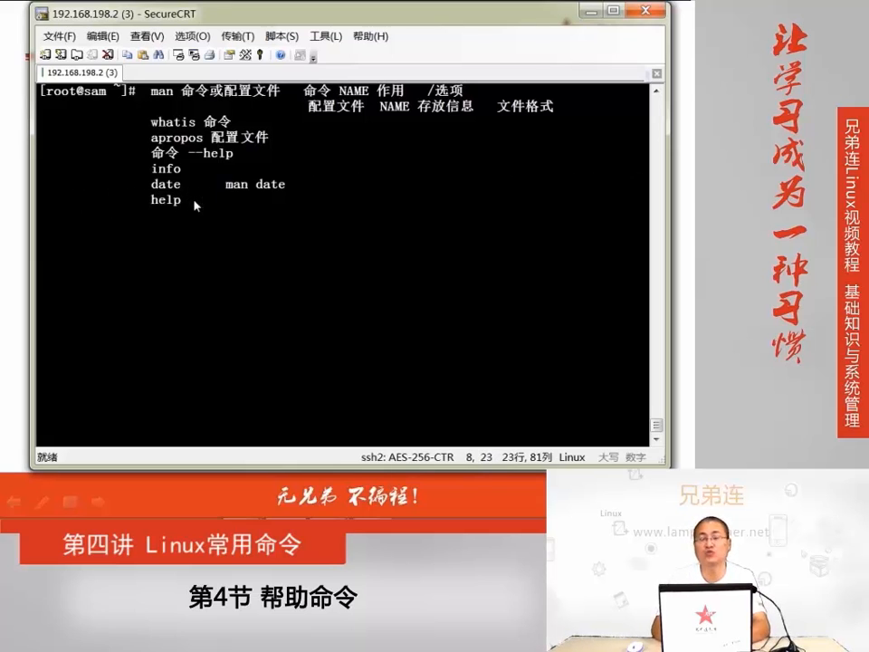